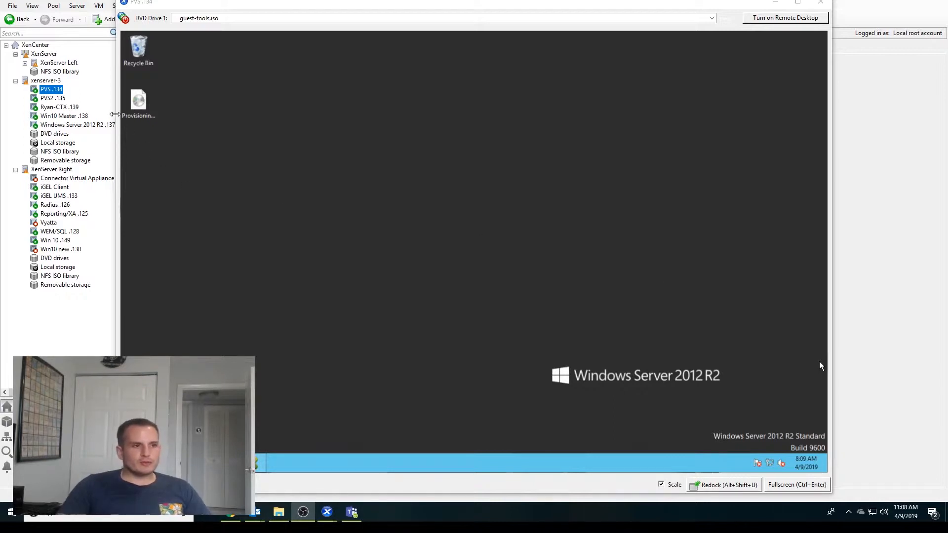
# Shut down PVS .134 and list its 32 GB system and 60 GB vDisk Repository disks
pyautogui.click(324, 19)
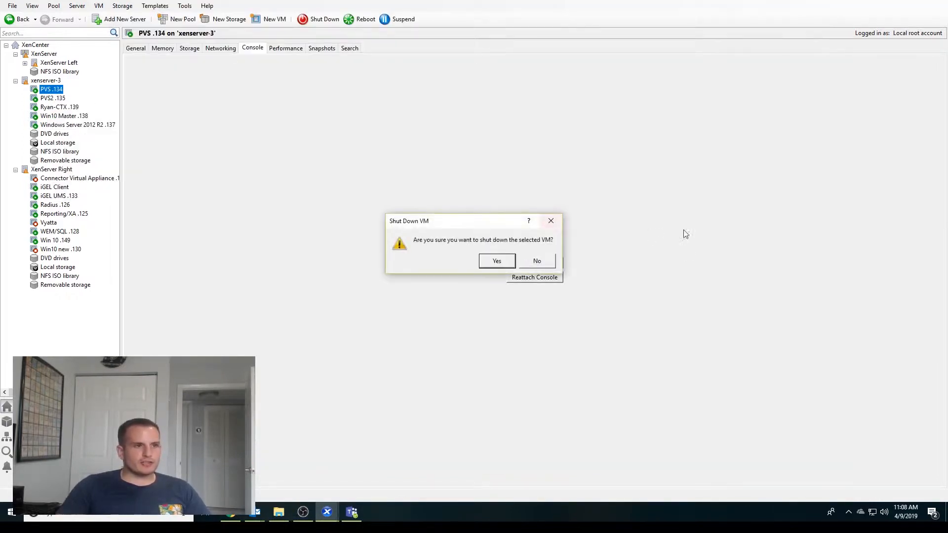
pyautogui.click(496, 260)
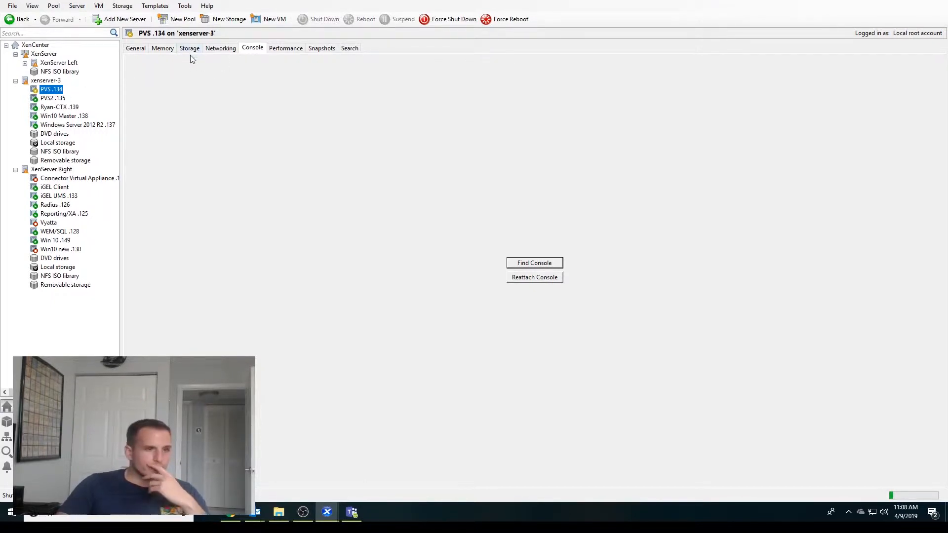
pyautogui.click(189, 48)
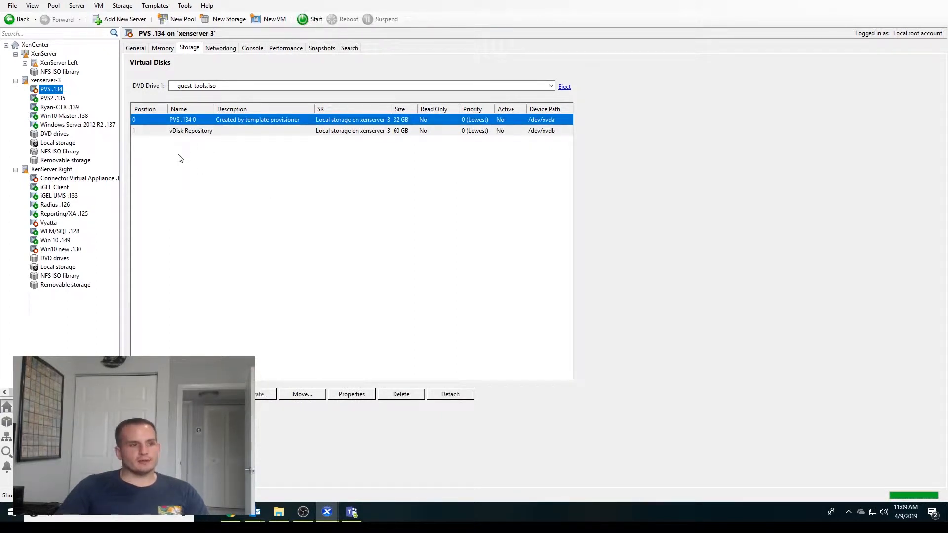
# Add a 12 GB virtual disk named 'Write Cache' to the PVS .134 VM
pyautogui.click(258, 393)
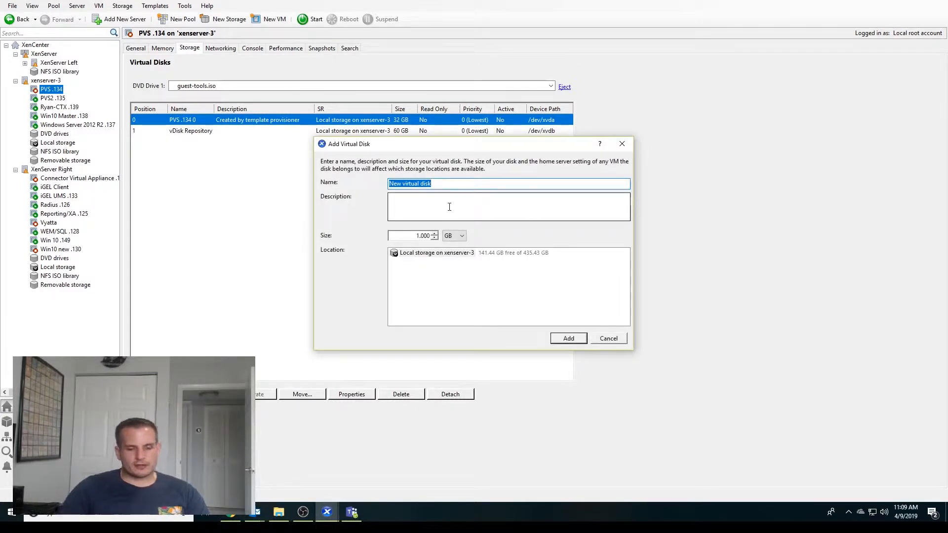
pyautogui.write('Write Cache')
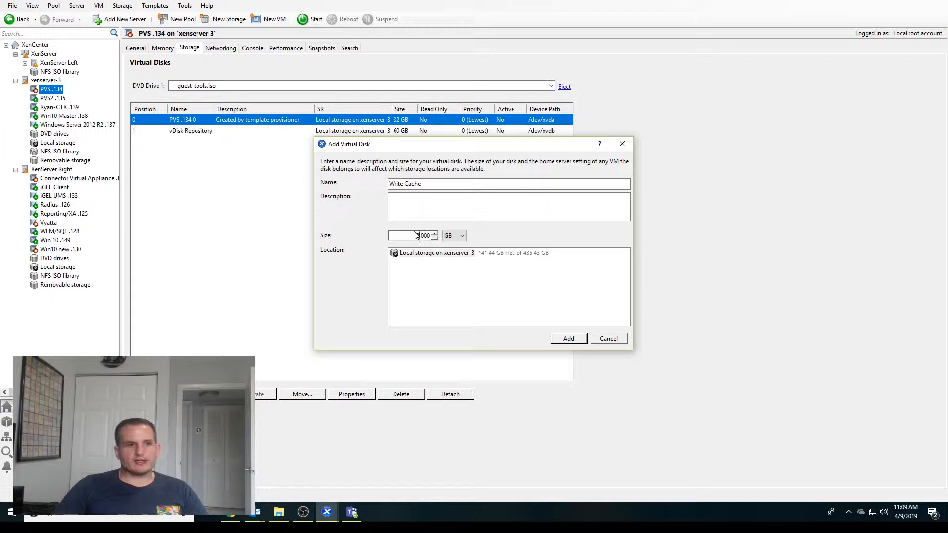
pyautogui.write('120000')
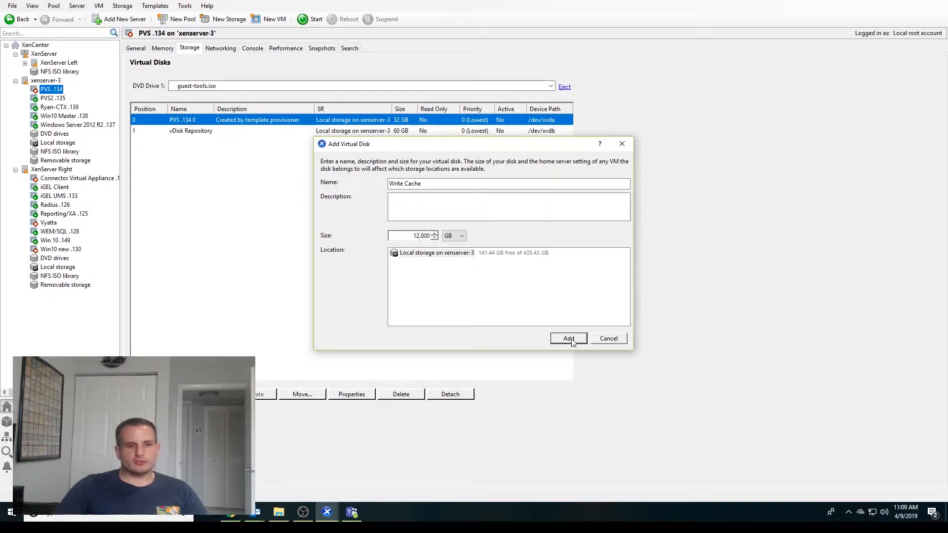
pyautogui.click(567, 337)
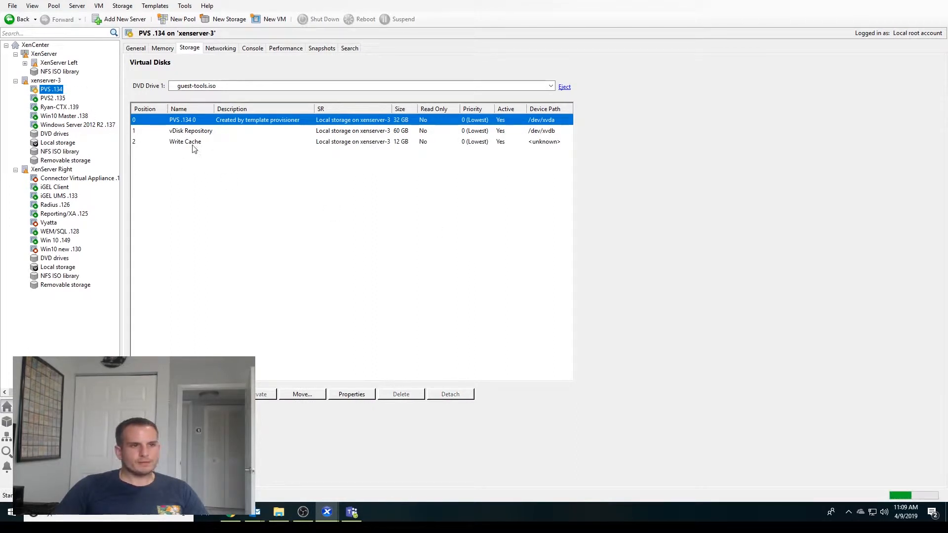
# Select the Win10 Master .138 VM and view its console
pyautogui.click(64, 116)
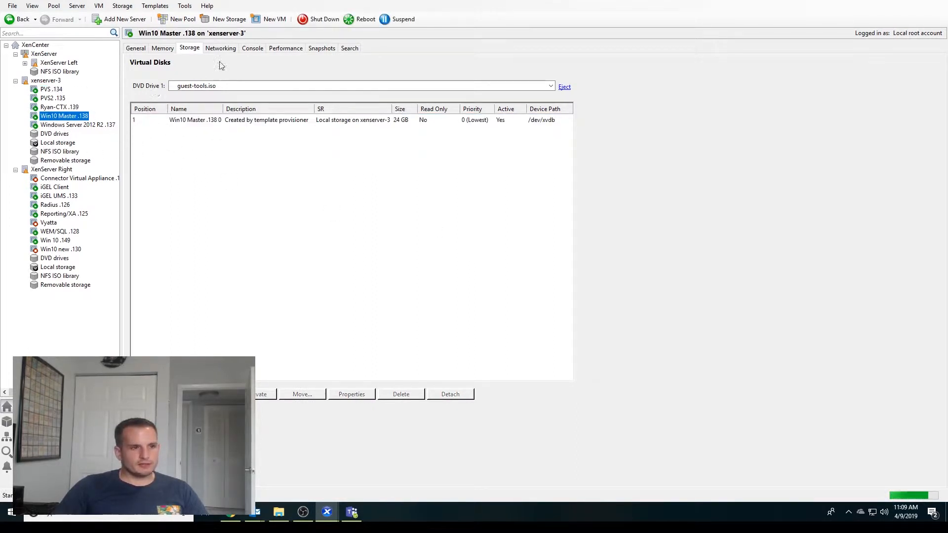
pyautogui.click(252, 48)
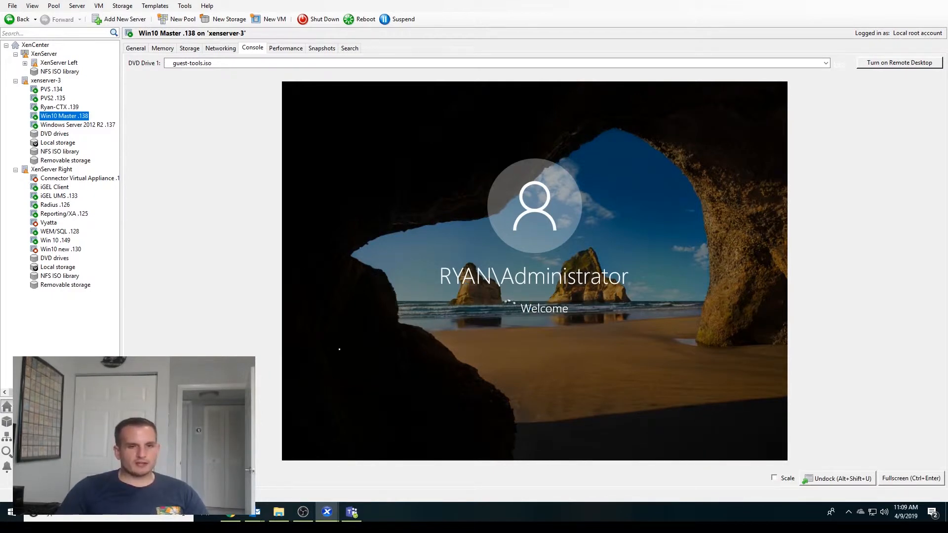
pyautogui.moveTo(578, 351)
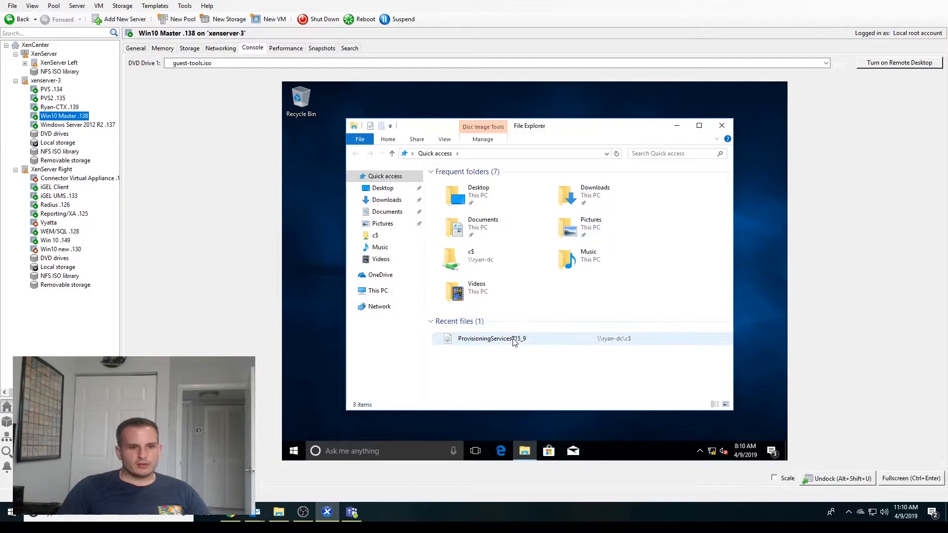
# Browse to DVD Drive (E:) PVS_7.15.9, run autorun, then close the launcher
pyautogui.click(720, 126)
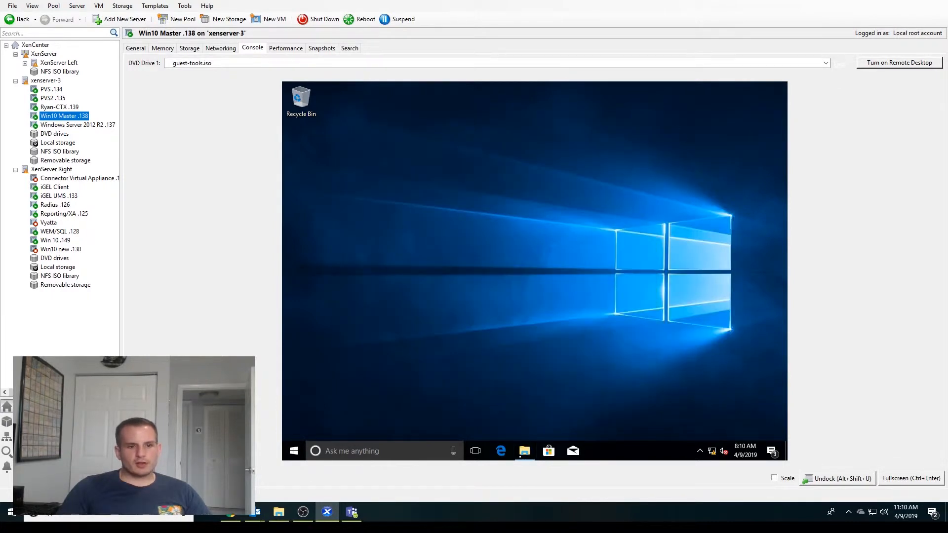
pyautogui.click(523, 451)
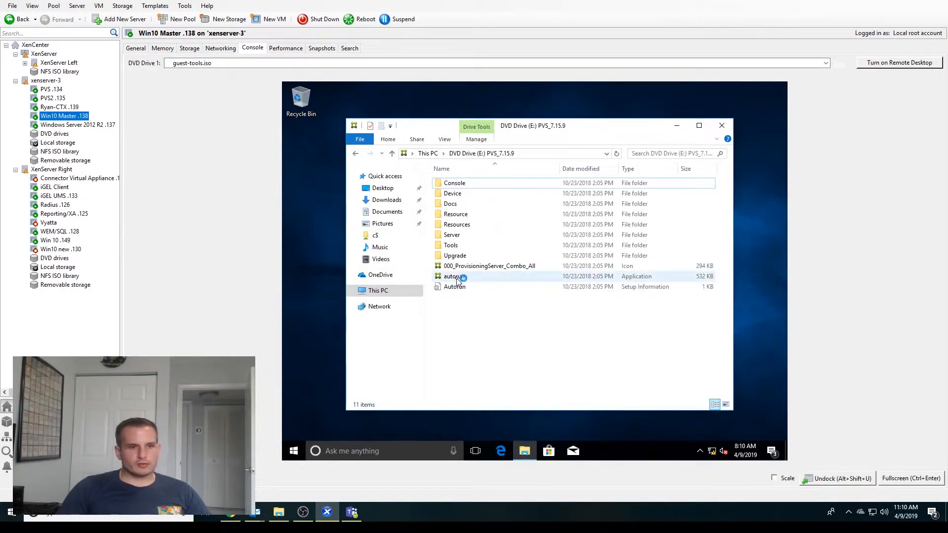
pyautogui.doubleClick(453, 276)
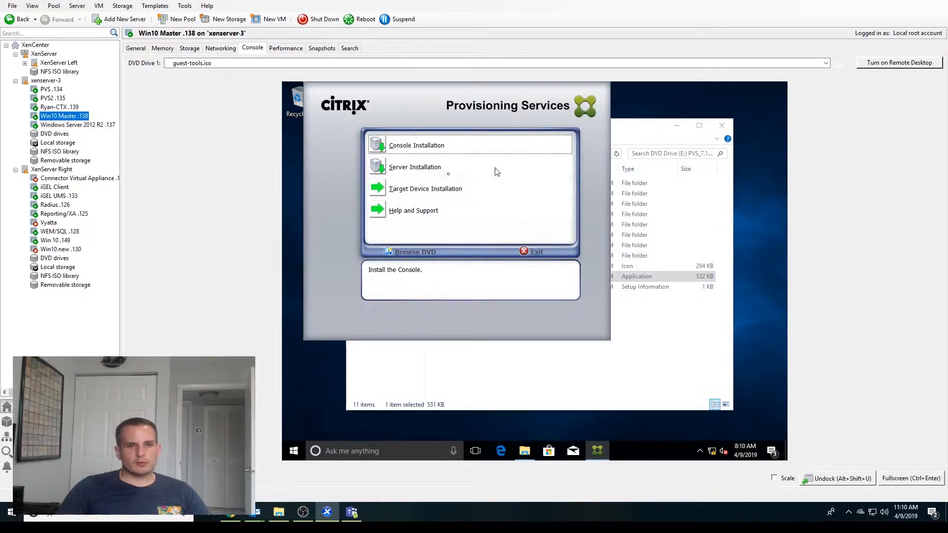
pyautogui.moveTo(410, 188)
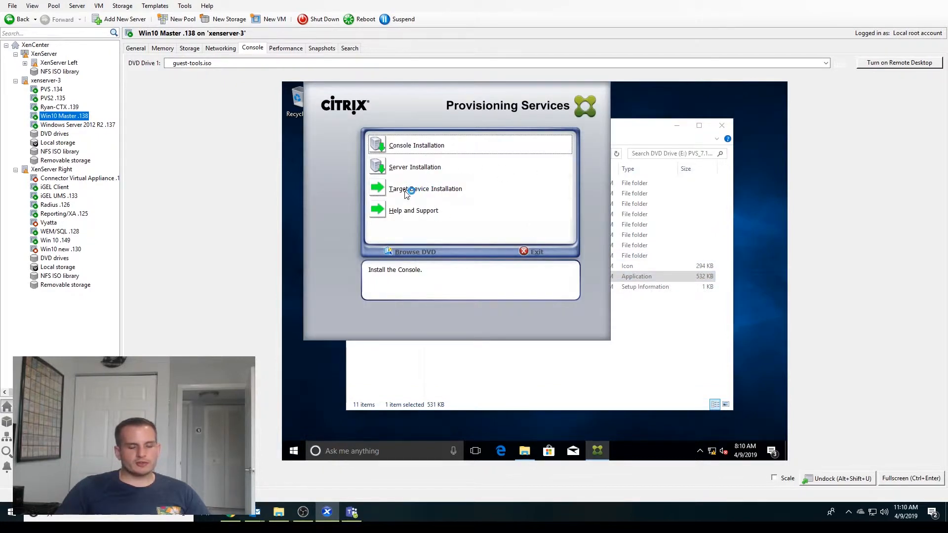
pyautogui.click(425, 189)
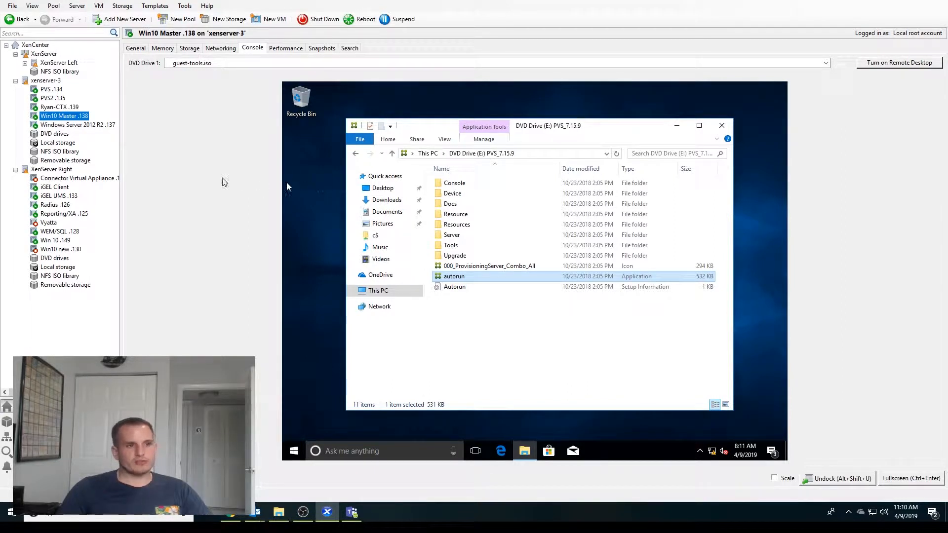
# Open the PVS .134 console and sign in as administrator with Ctrl+Alt+Del
pyautogui.click(51, 88)
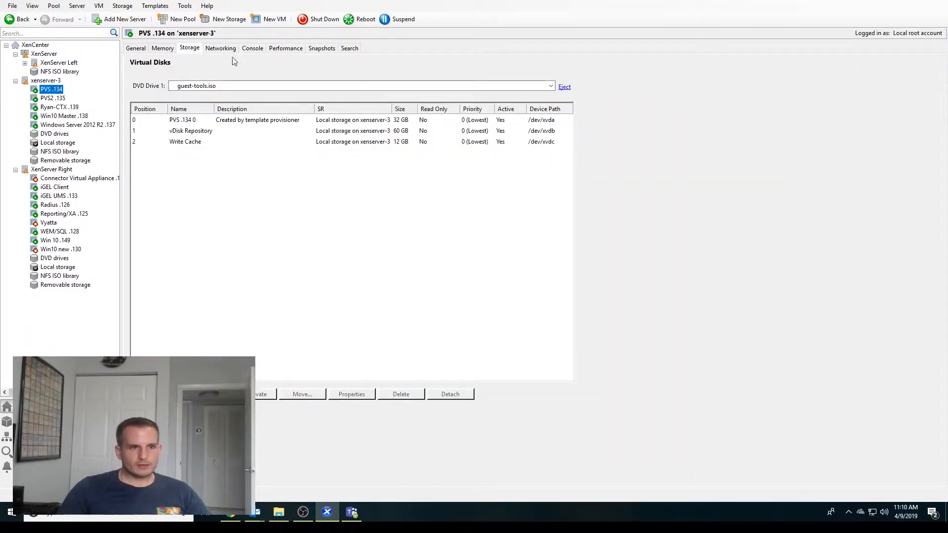
pyautogui.click(252, 48)
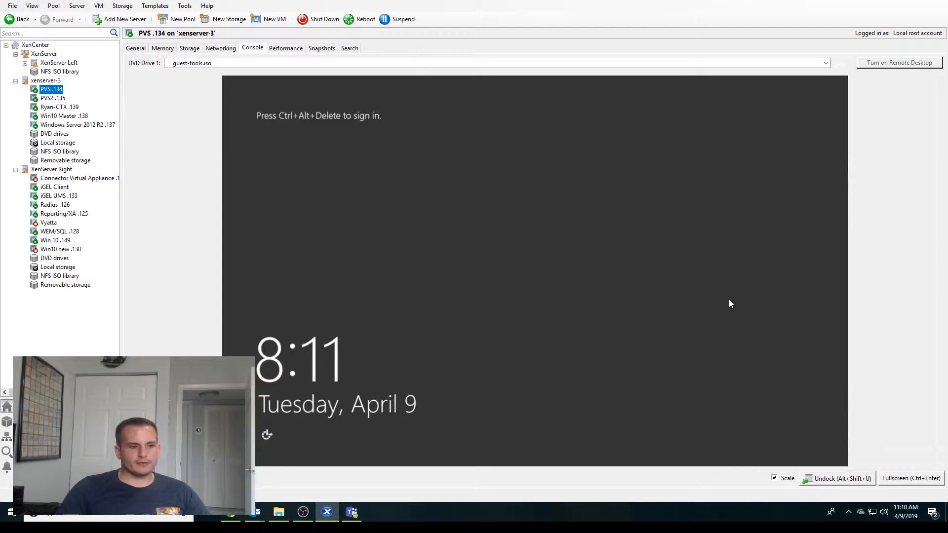
pyautogui.press('ctrl+alt+delete')
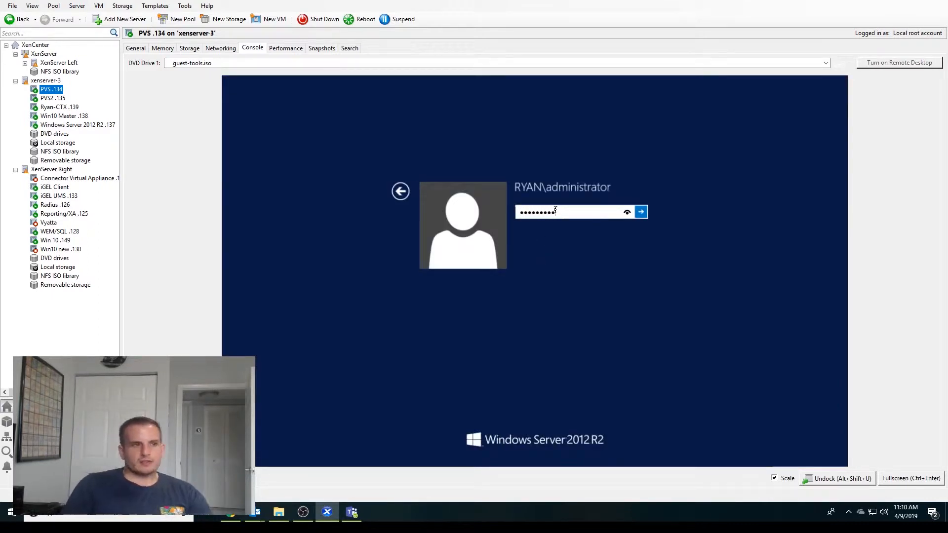
pyautogui.click(640, 212)
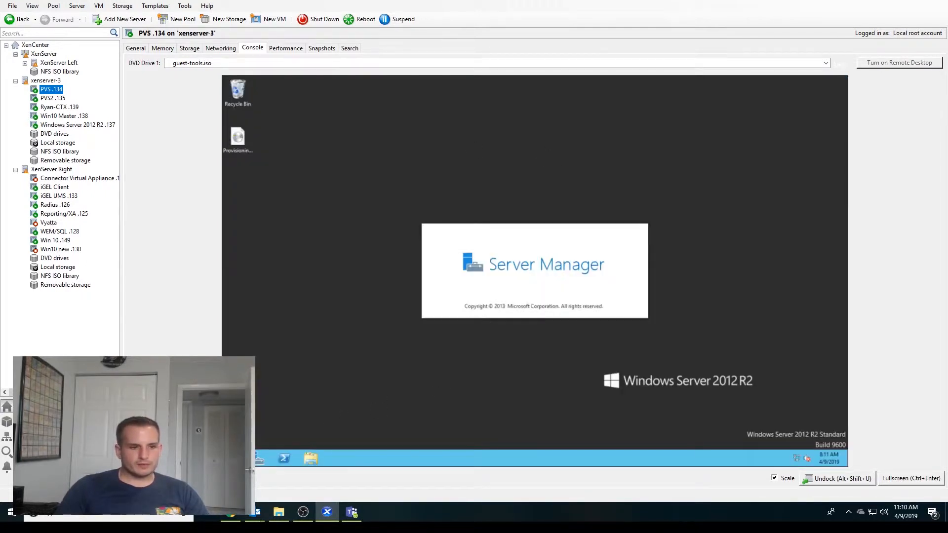
# Search Control Panel for 'disk', maximize the window, and undock the console
pyautogui.write('control panel')
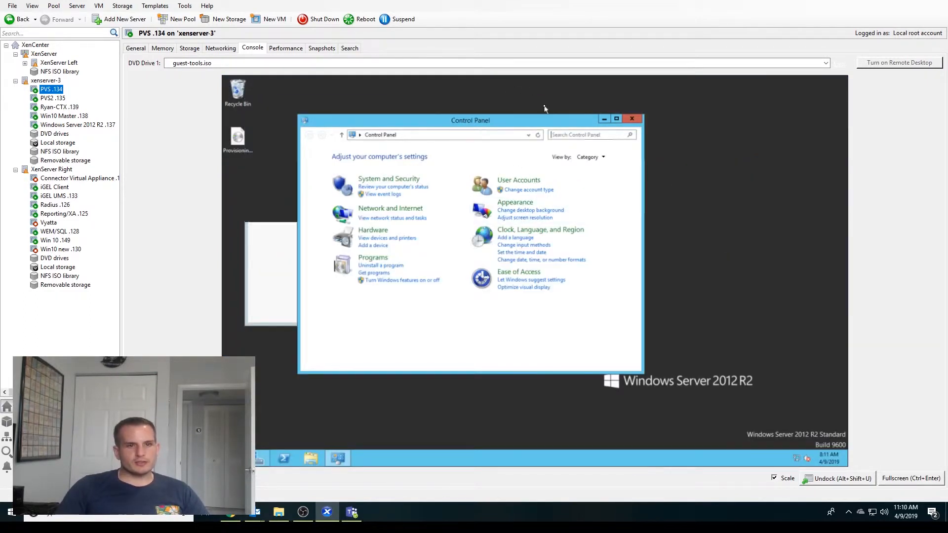
pyautogui.write('disk')
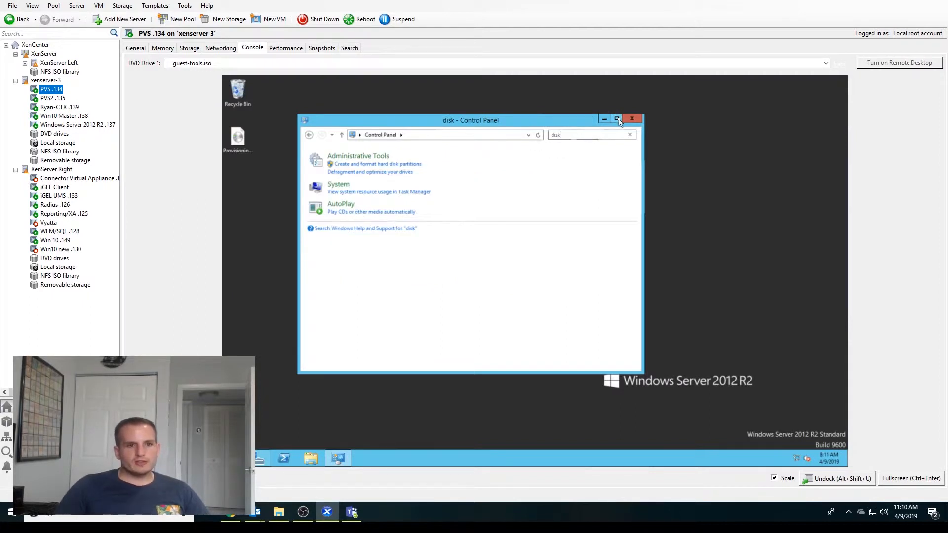
pyautogui.click(617, 119)
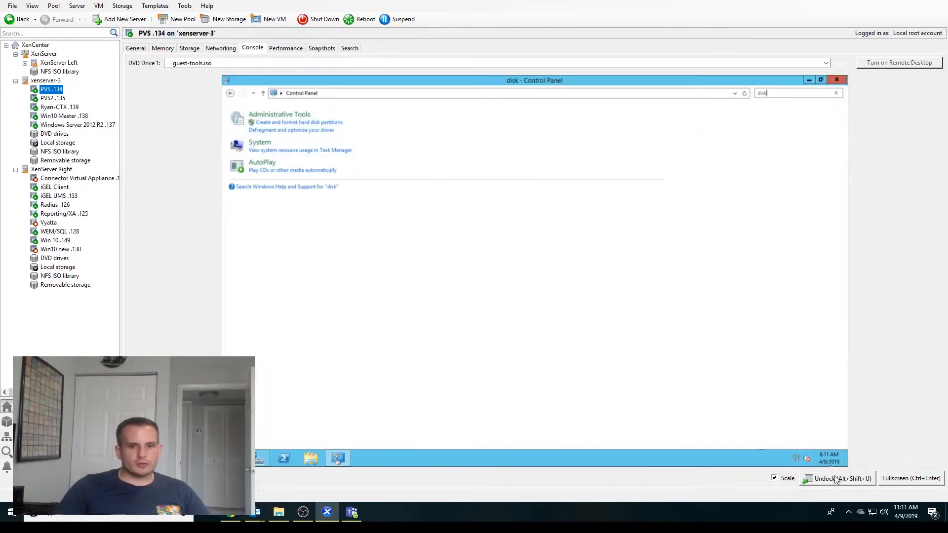
pyautogui.click(838, 478)
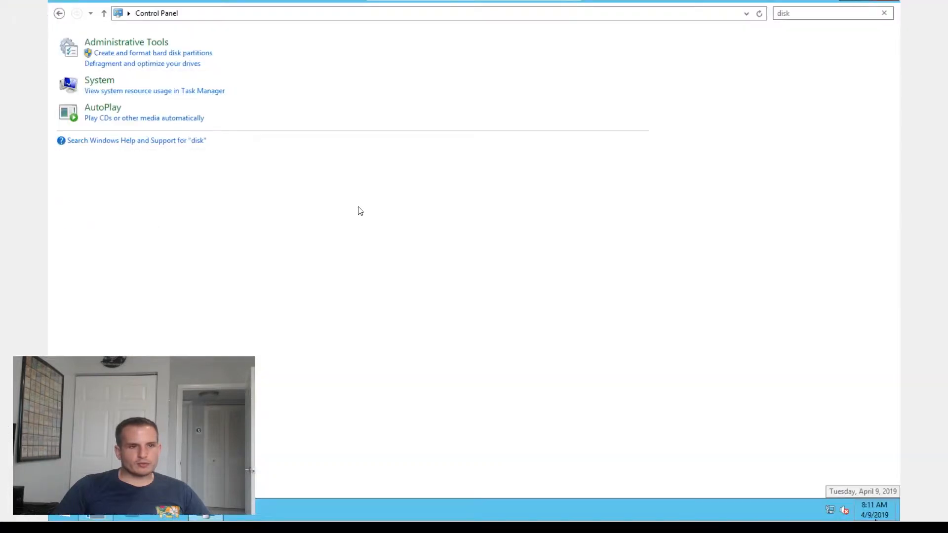
# Open Create and format hard disk partitions and initialize 12 GB Disk 2 as MBR
pyautogui.click(99, 80)
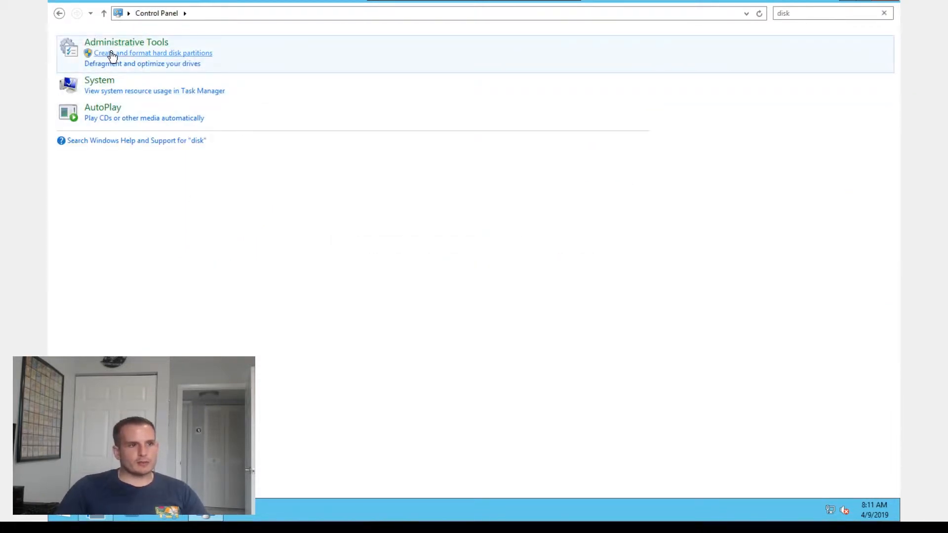
pyautogui.click(153, 53)
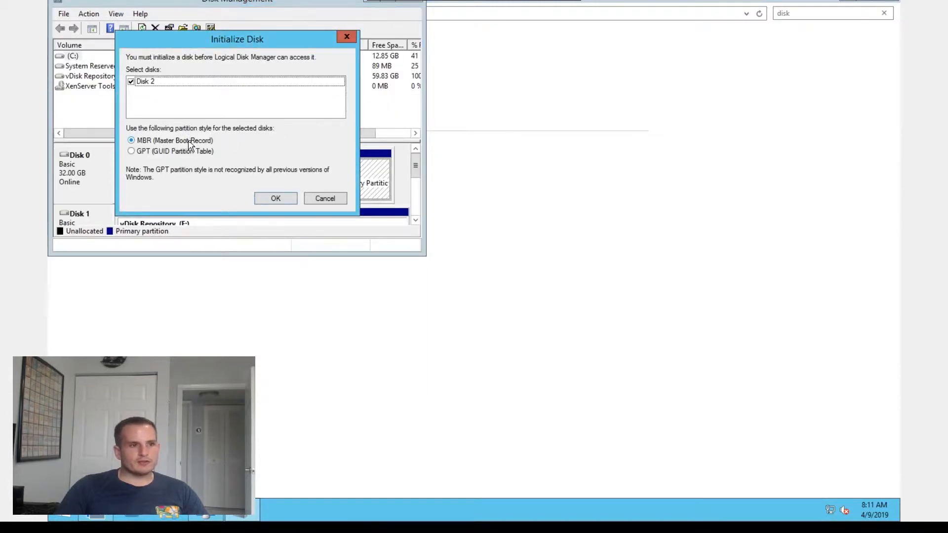
pyautogui.moveTo(293, 216)
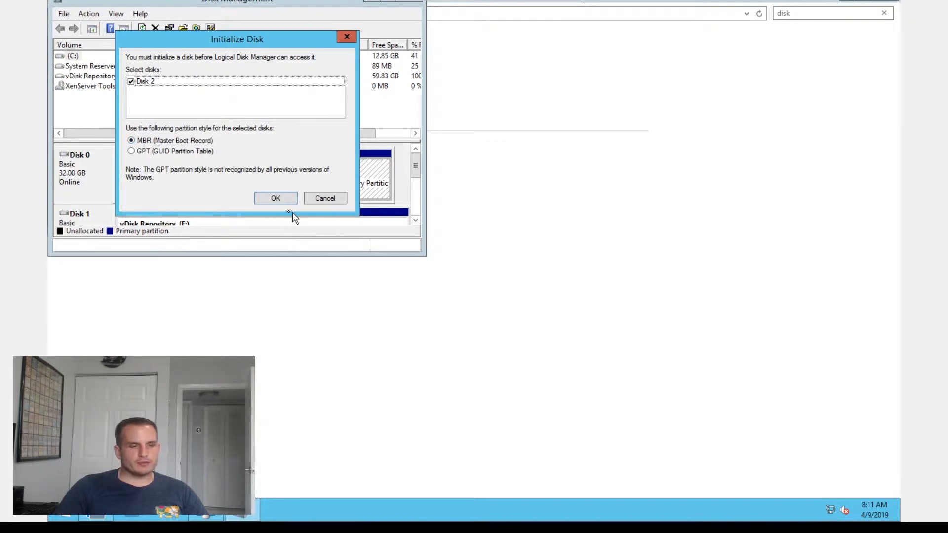
pyautogui.click(275, 199)
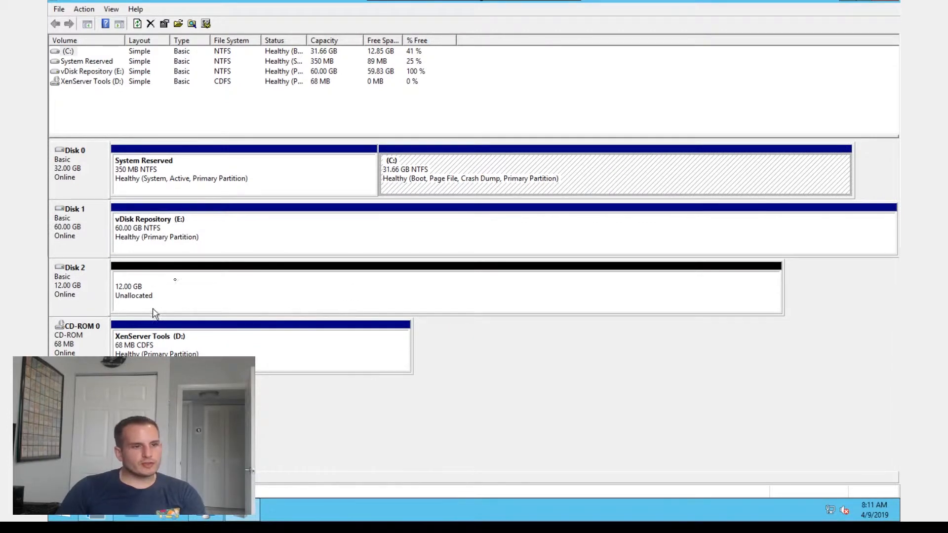
# Create an 8 MB simple volume on Disk 2 with no drive letter, unformatted
pyautogui.rightClick(151, 287)
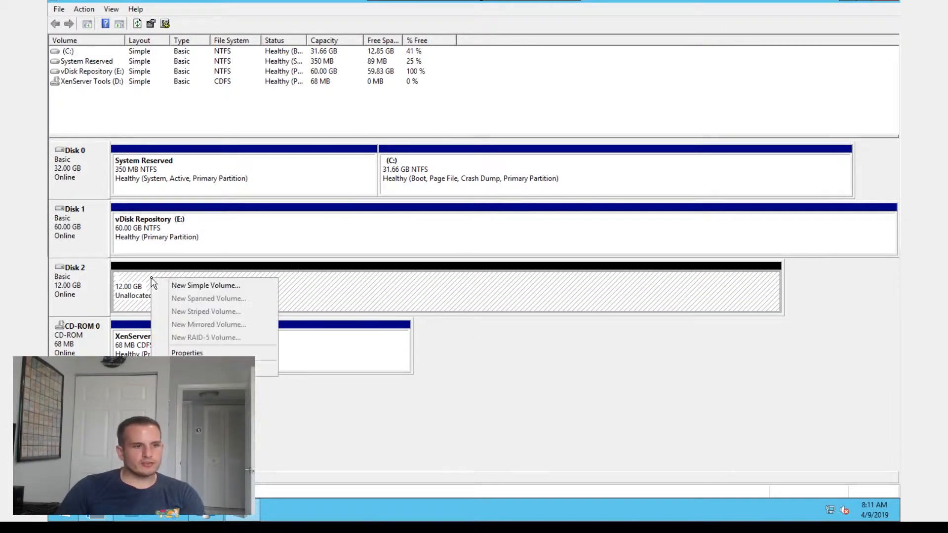
pyautogui.click(205, 285)
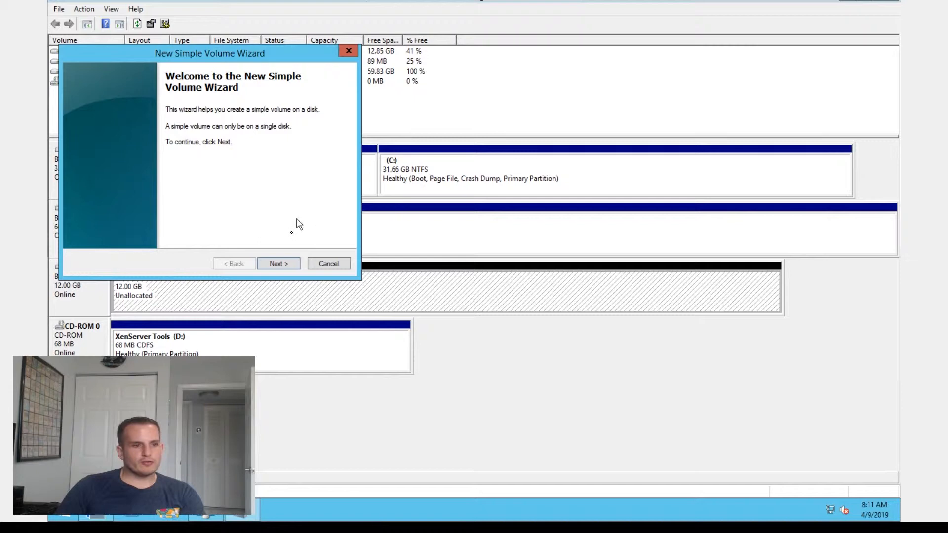
pyautogui.click(278, 264)
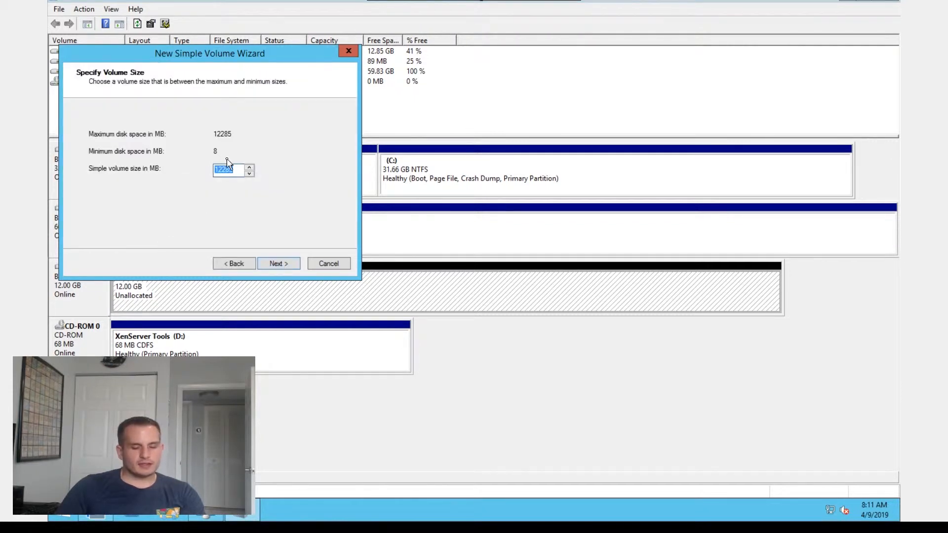
pyautogui.write('8')
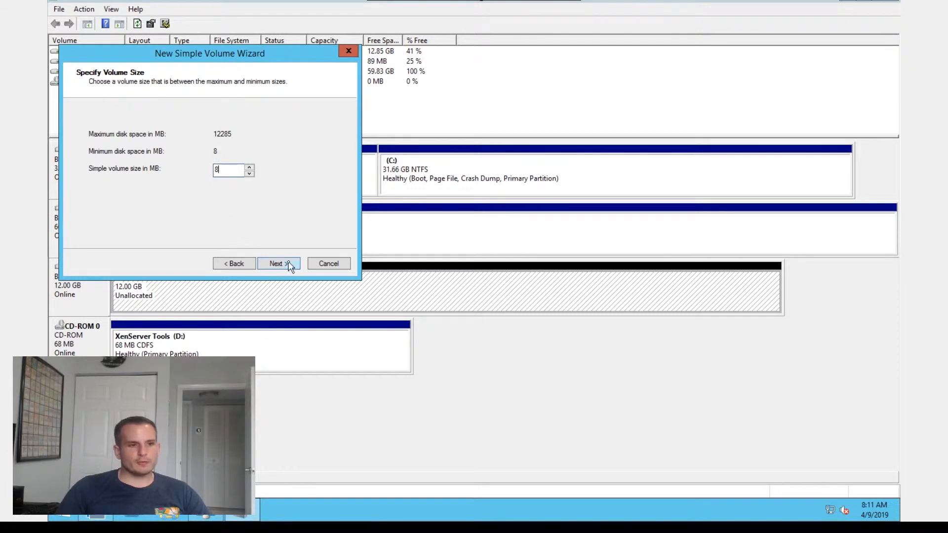
pyautogui.click(278, 263)
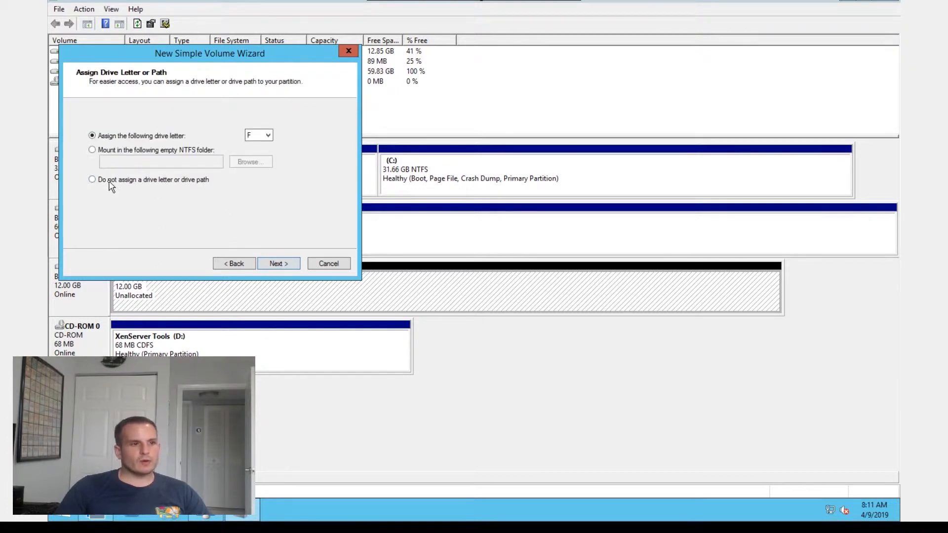
pyautogui.click(93, 180)
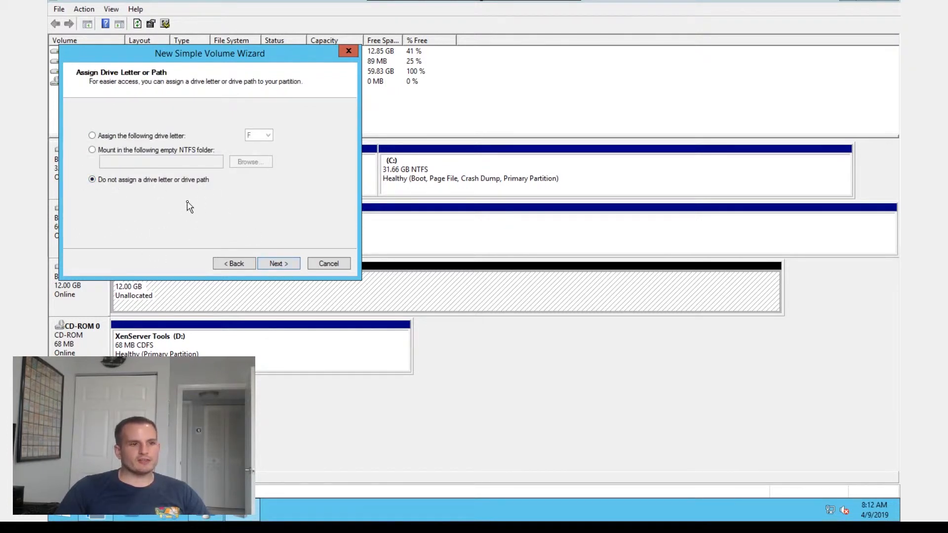
pyautogui.click(278, 263)
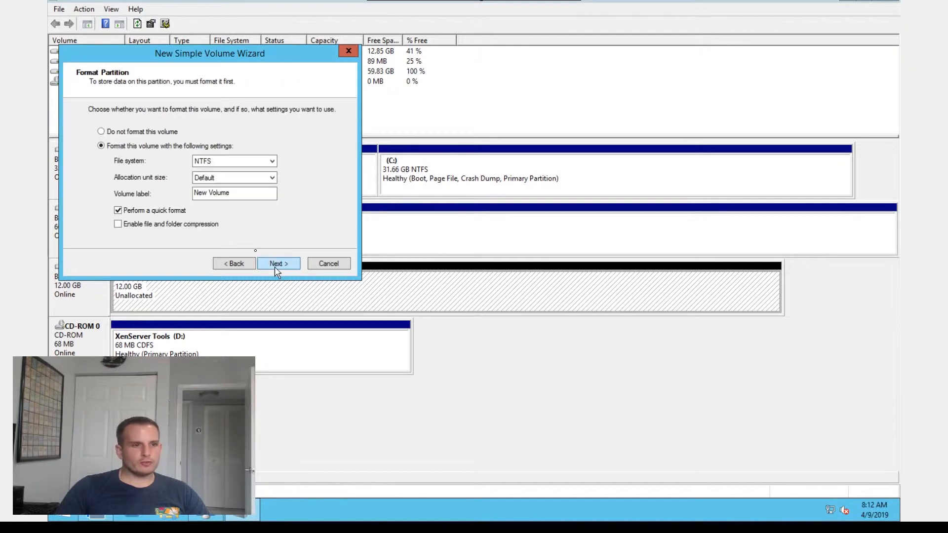
pyautogui.click(101, 131)
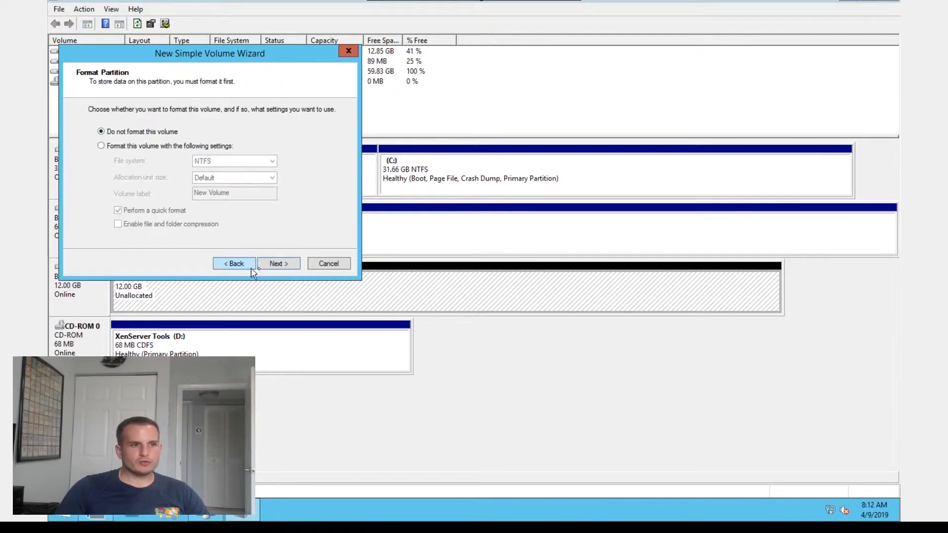
pyautogui.click(278, 263)
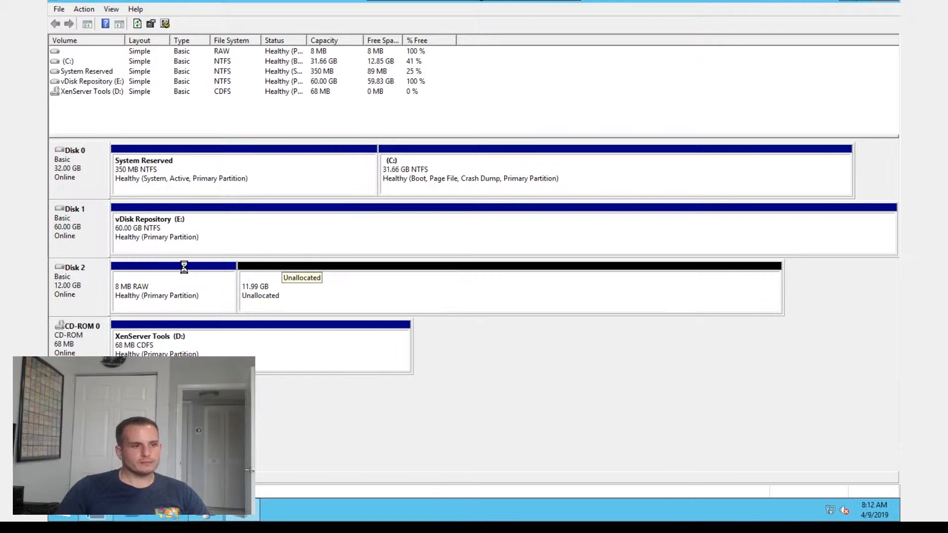
# Mark the 8 MB partition Active and start a New Simple Volume on the unallocated space
pyautogui.click(174, 291)
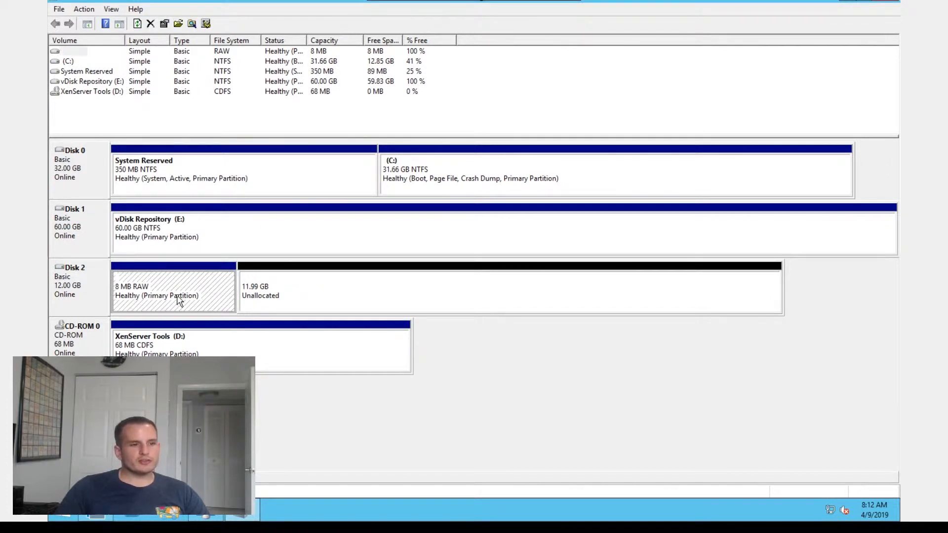
pyautogui.rightClick(173, 293)
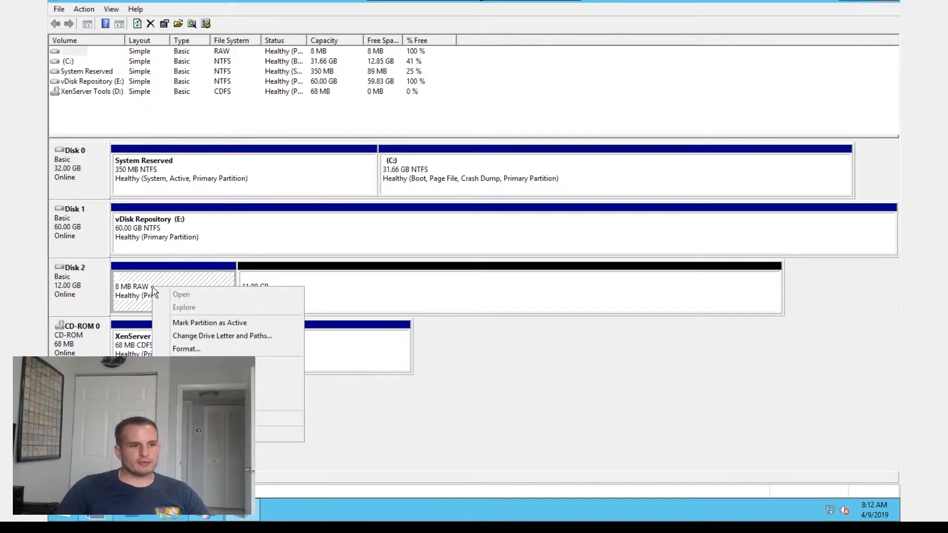
pyautogui.moveTo(235, 326)
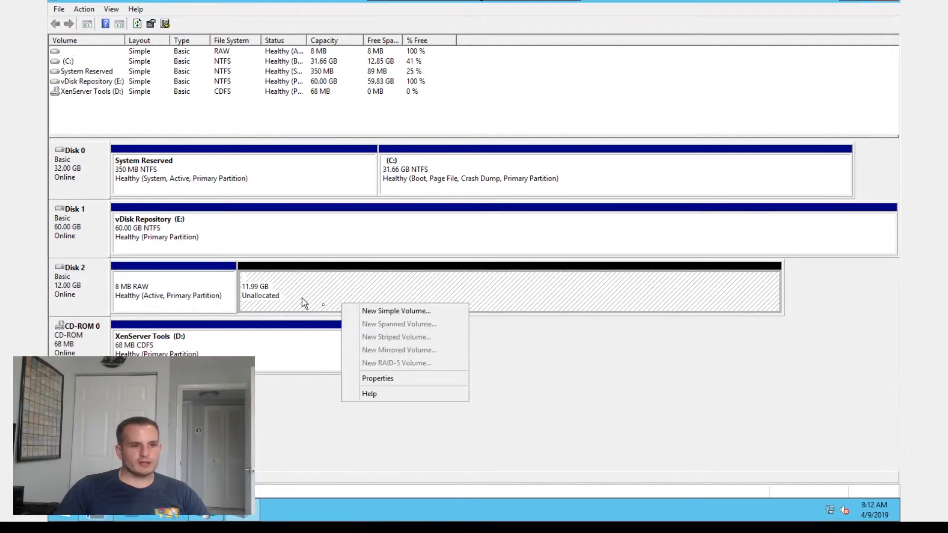
pyautogui.moveTo(396, 311)
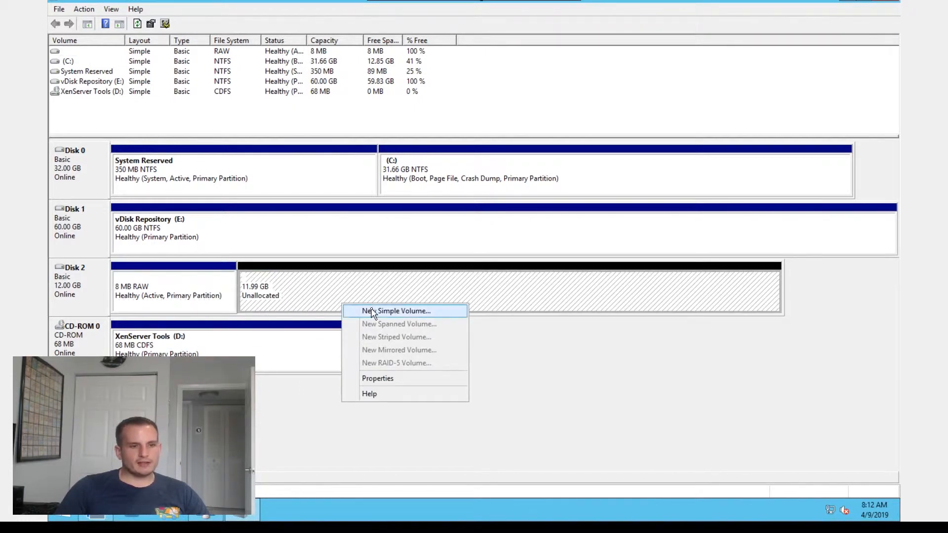
pyautogui.click(398, 311)
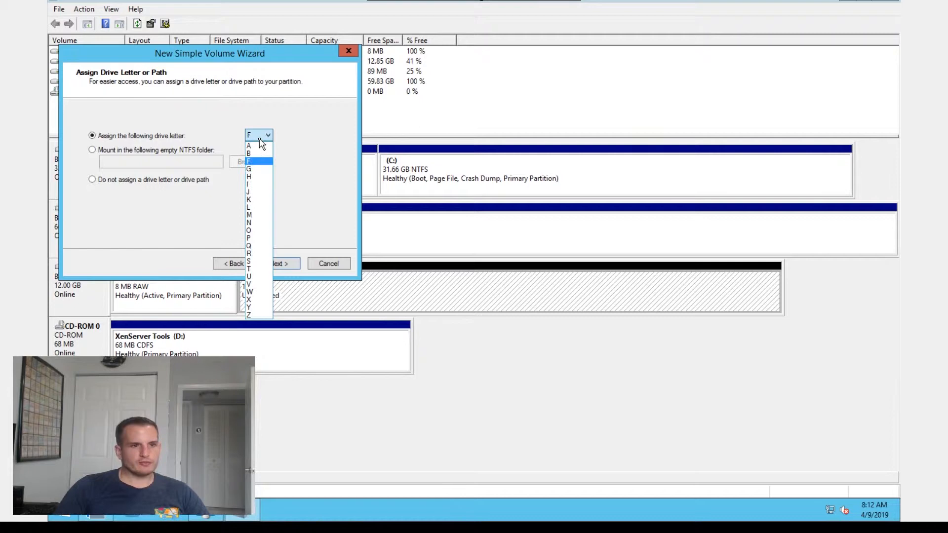
# Create the 11.99 GB NTFS volume as drive P, labelled 'Write Cache'
pyautogui.click(248, 237)
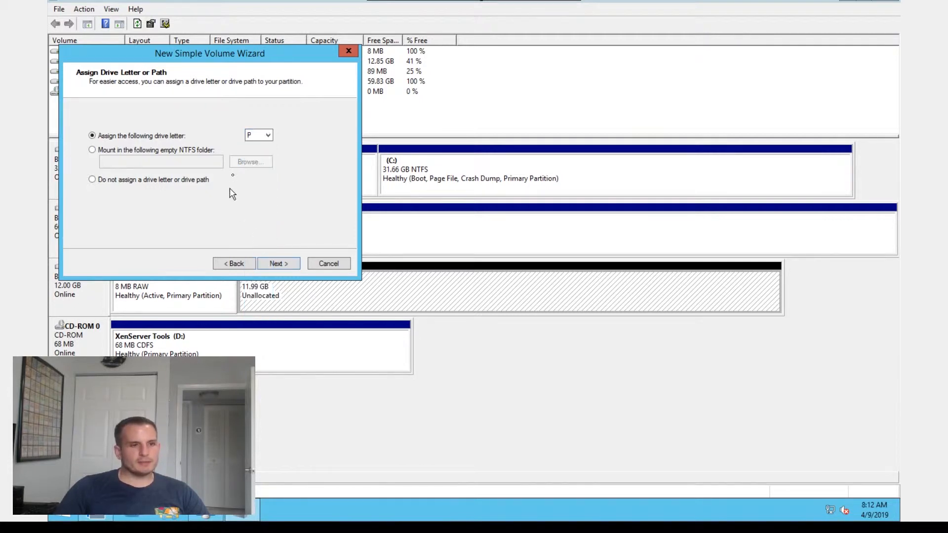
pyautogui.moveTo(291, 188)
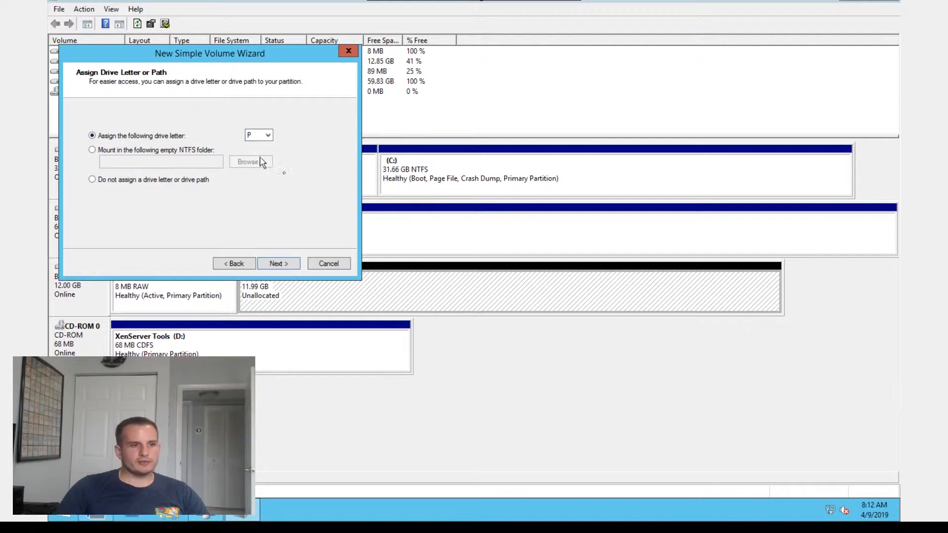
pyautogui.click(277, 263)
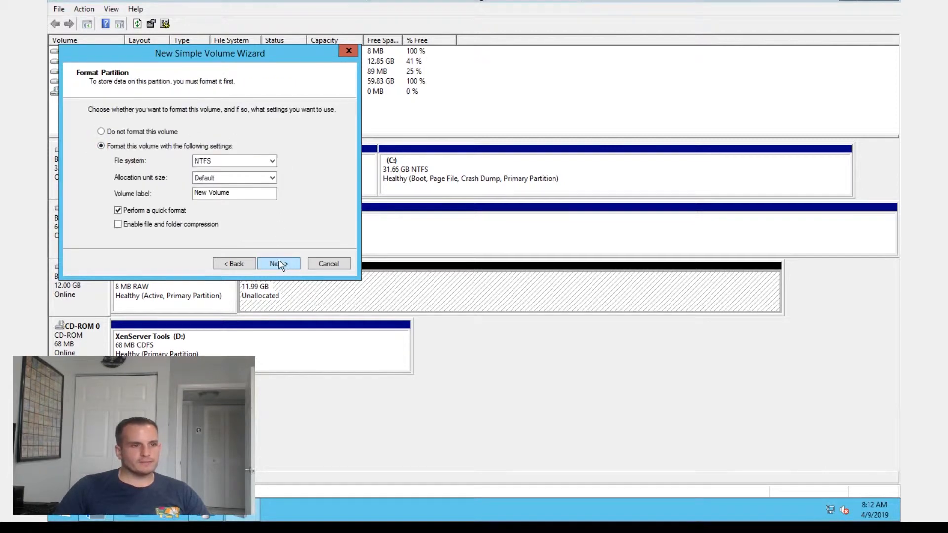
pyautogui.write('Wi')
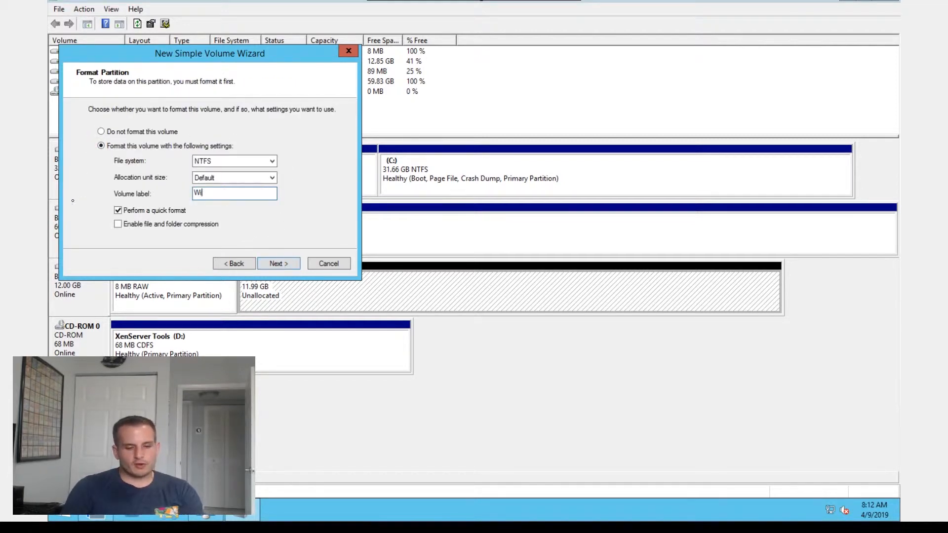
pyautogui.write('rite Cache')
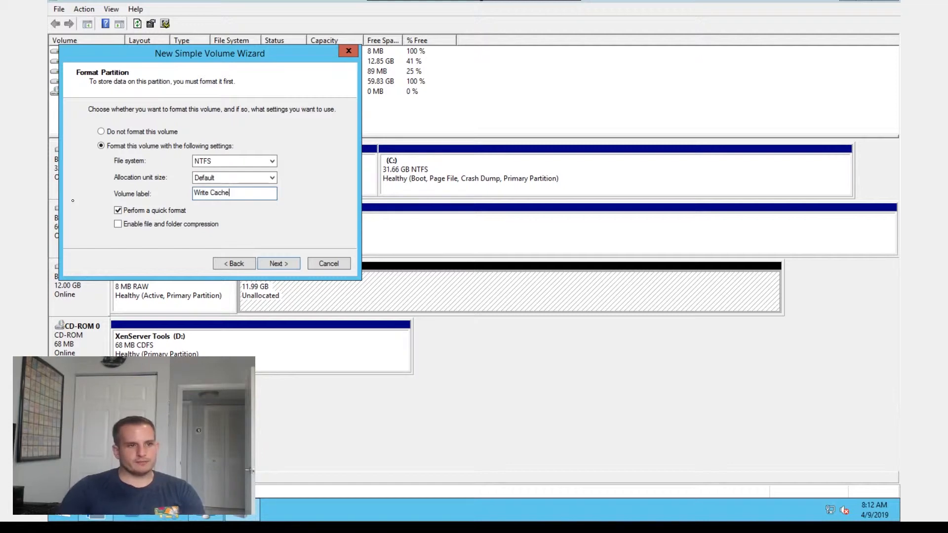
pyautogui.click(278, 263)
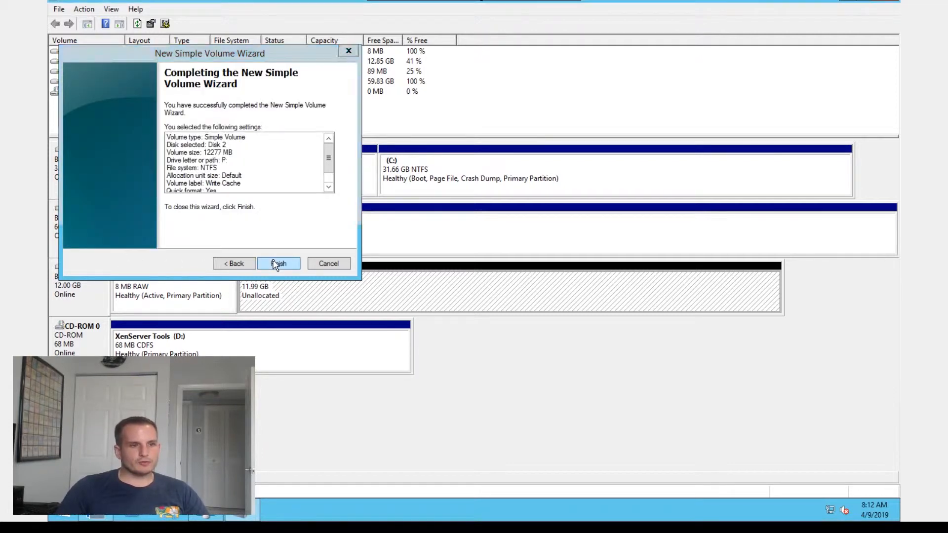
pyautogui.click(278, 264)
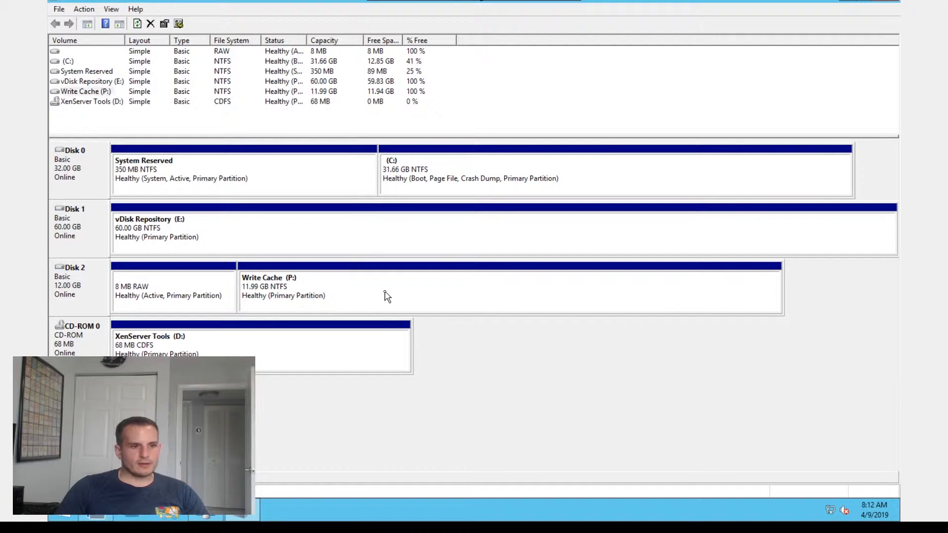
# Open the Start screen to search for Provisioning Services tools
pyautogui.click(173, 290)
pyautogui.write('prov')
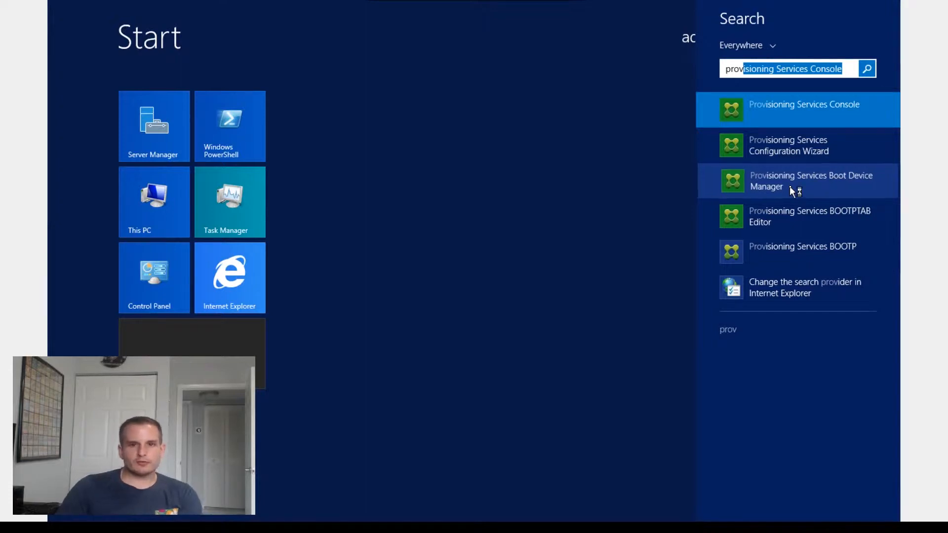
# Launch Boot Device Manager and accept login servers 192.168.0.134 and 192.168.0.135 with default boot options
pyautogui.click(811, 181)
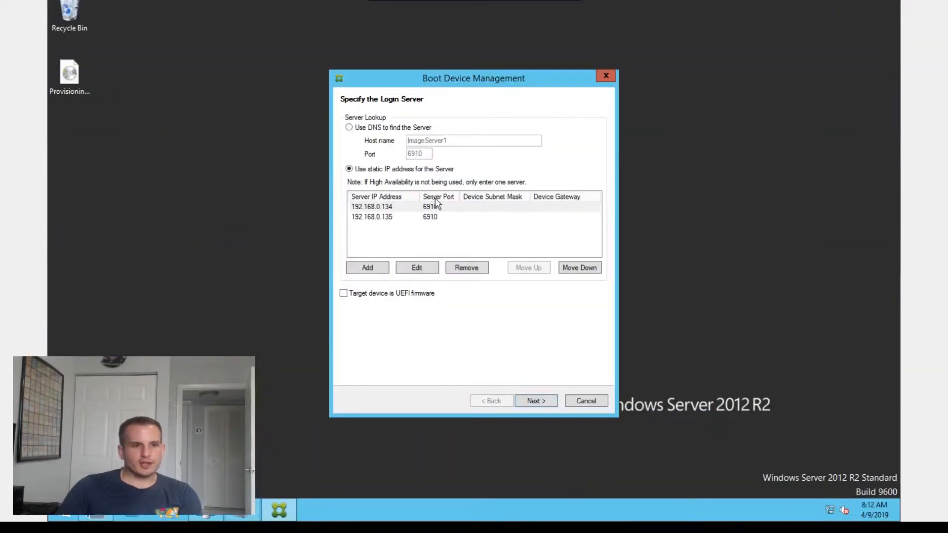
pyautogui.click(372, 206)
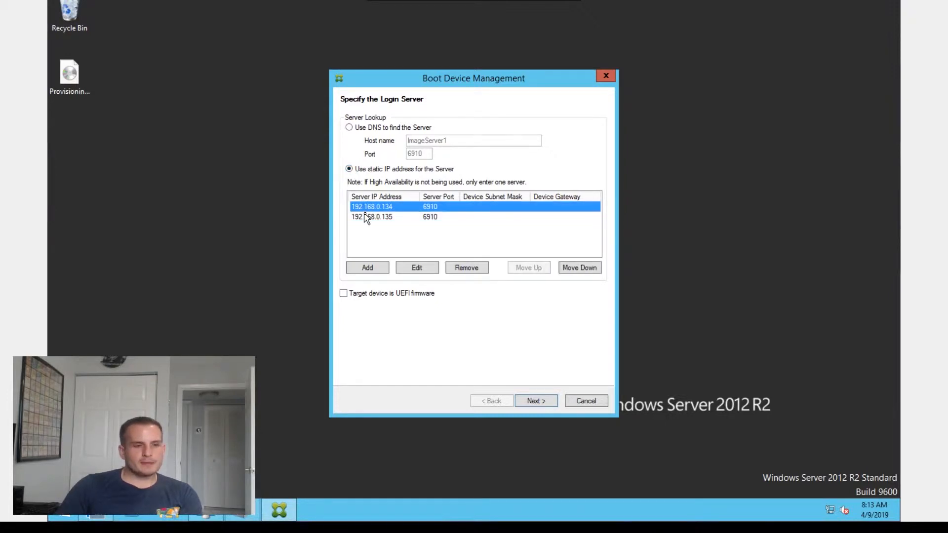
pyautogui.click(371, 216)
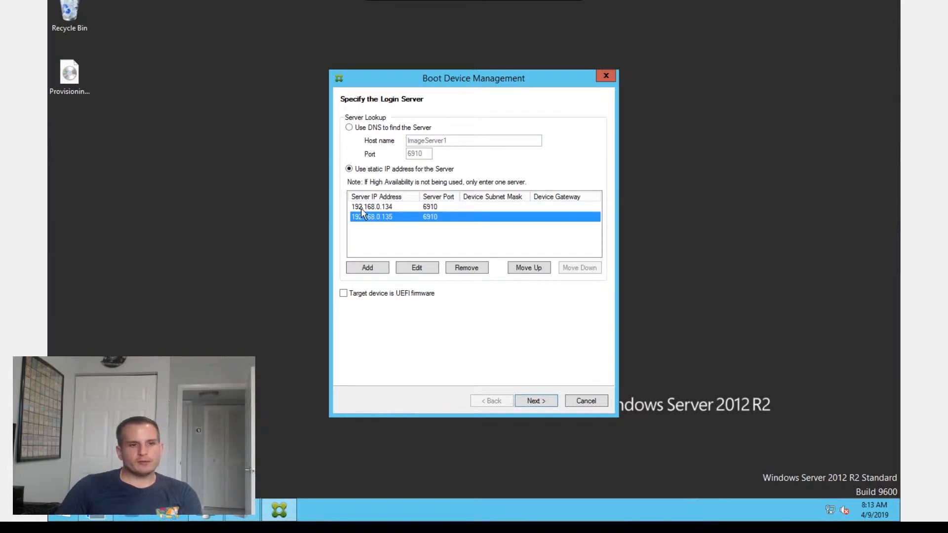
pyautogui.click(372, 207)
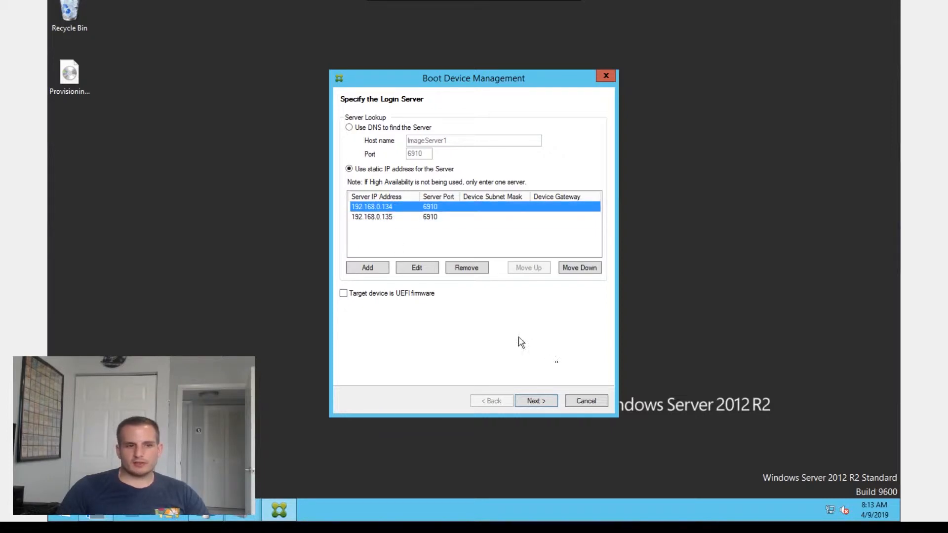
pyautogui.click(534, 401)
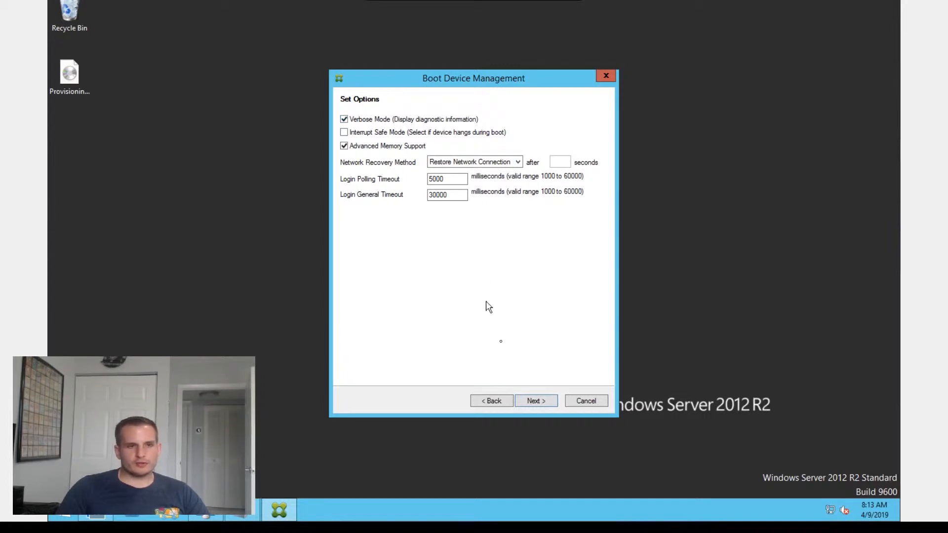
pyautogui.click(536, 400)
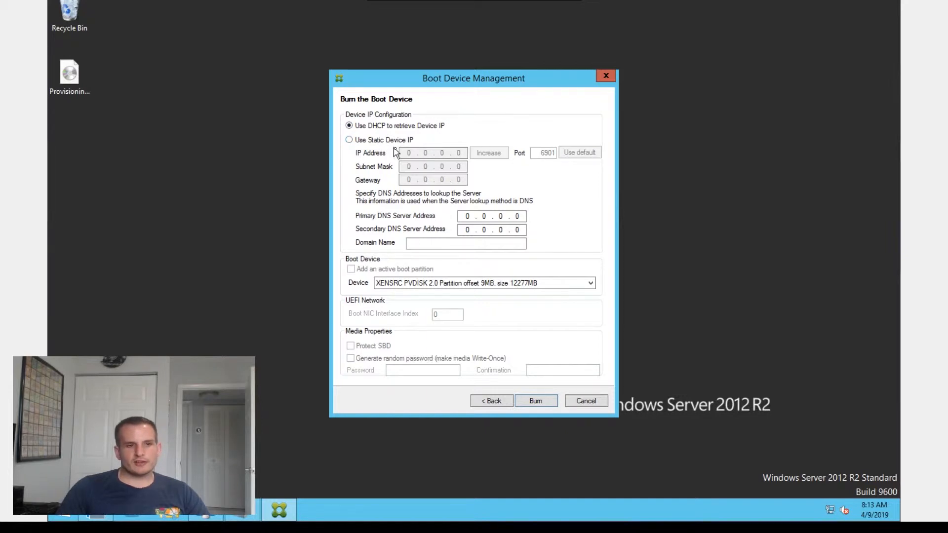
pyautogui.moveTo(447, 183)
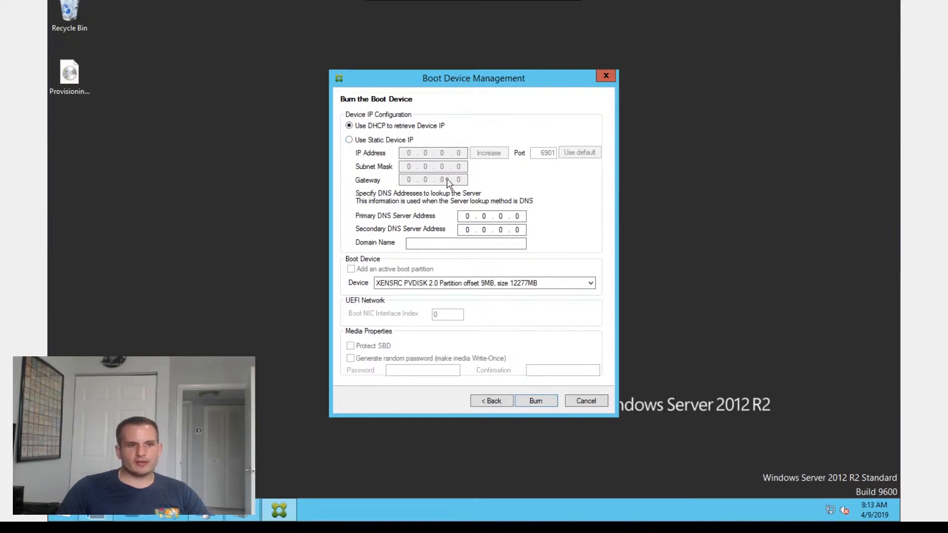
# Burn the bootstrap to the 1MB-offset 8MB partition, confirm both prompts, and close Boot Device Manager
pyautogui.click(483, 282)
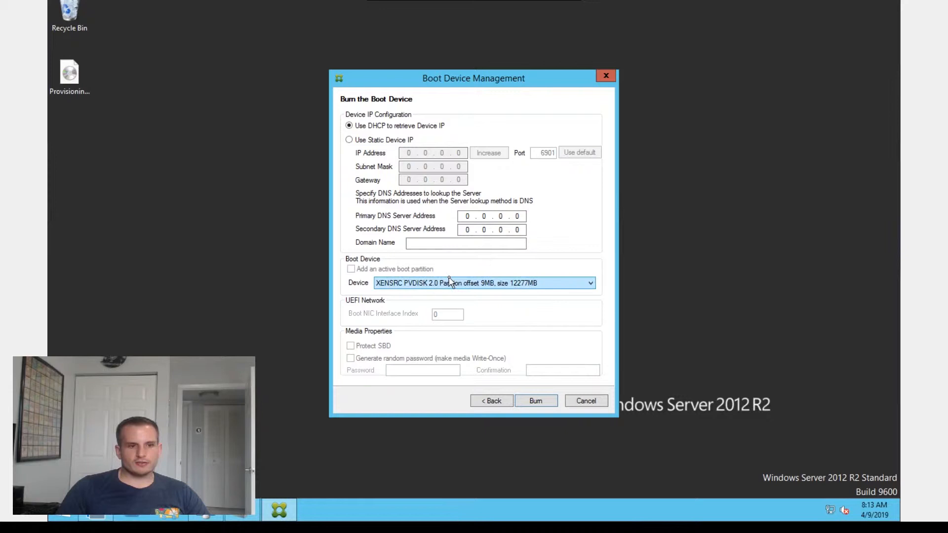
pyautogui.click(589, 282)
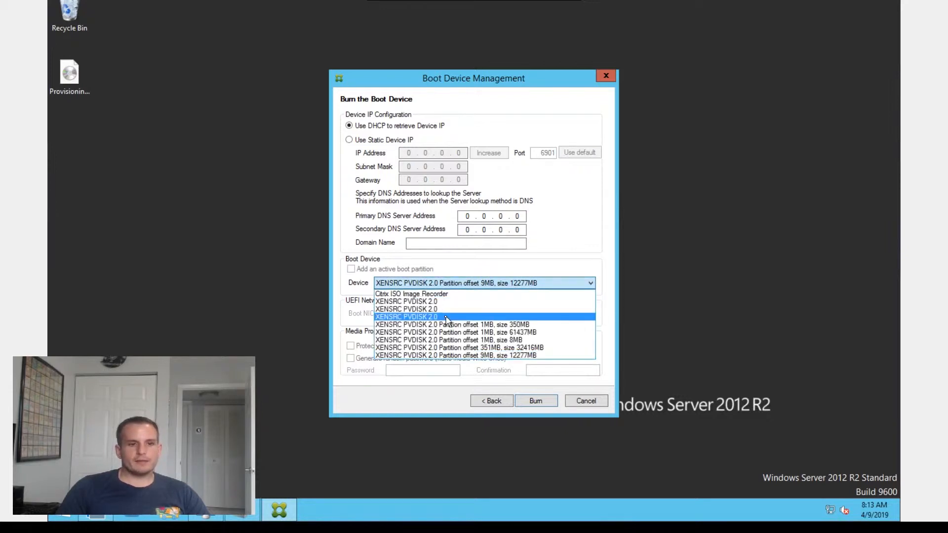
pyautogui.moveTo(452, 325)
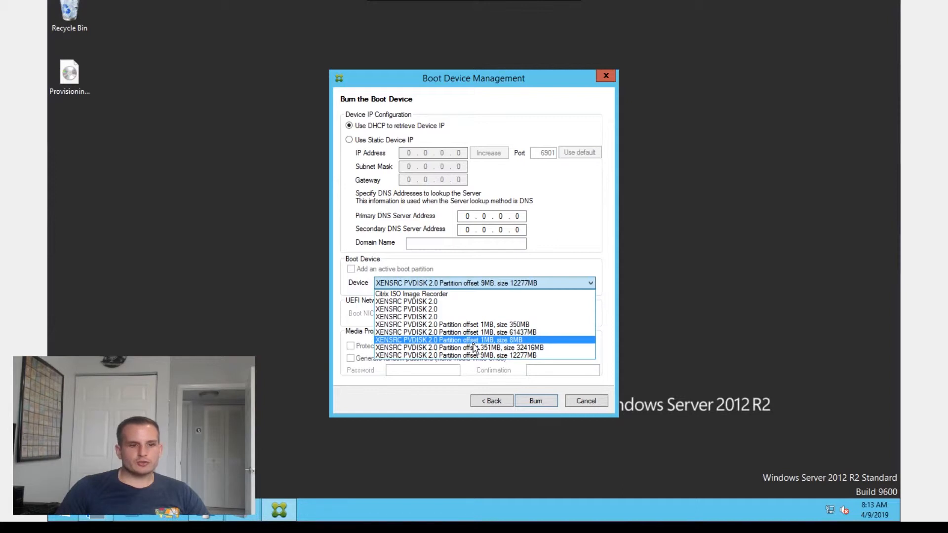
pyautogui.moveTo(506, 348)
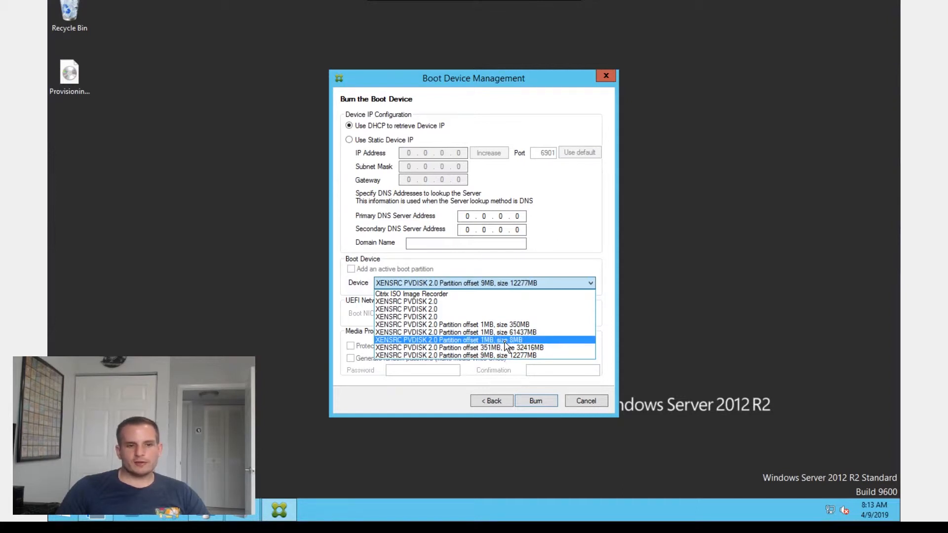
pyautogui.click(449, 339)
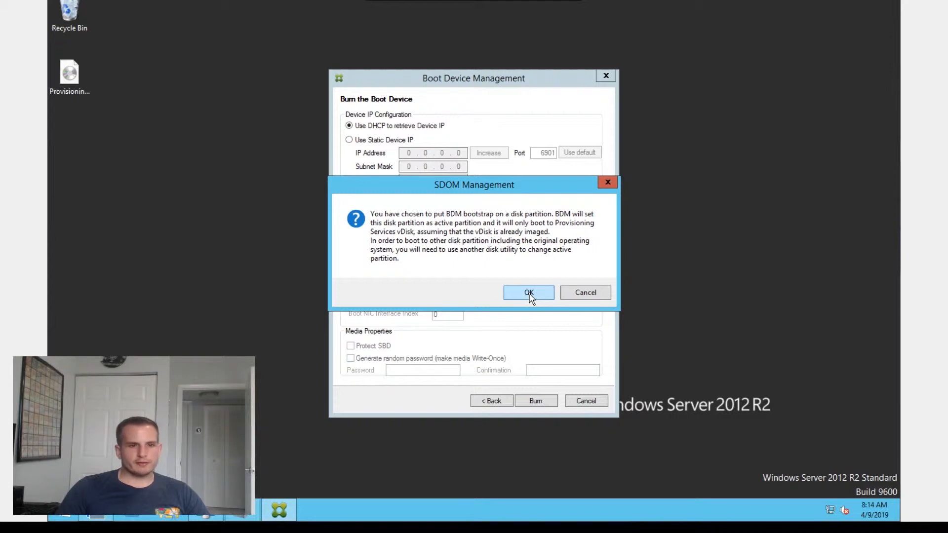
pyautogui.click(527, 292)
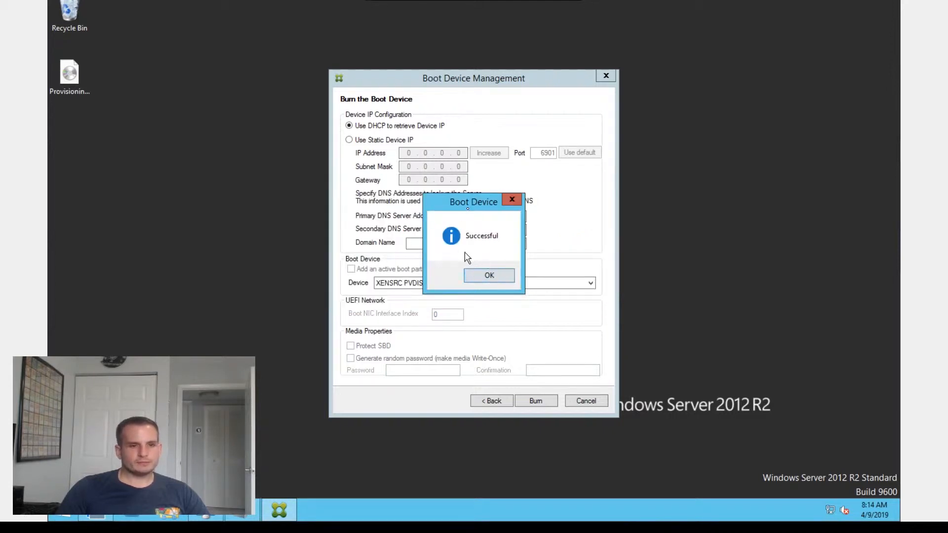
pyautogui.click(488, 275)
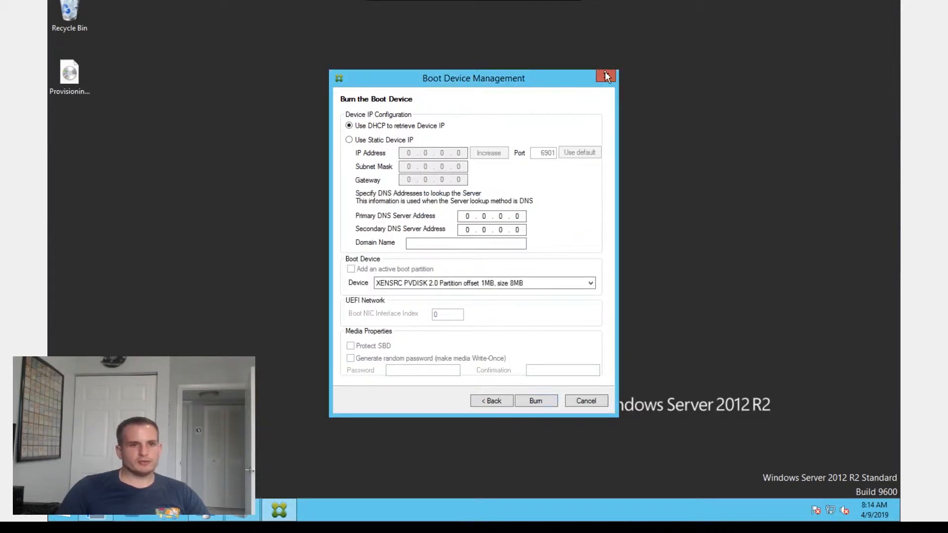
pyautogui.click(607, 78)
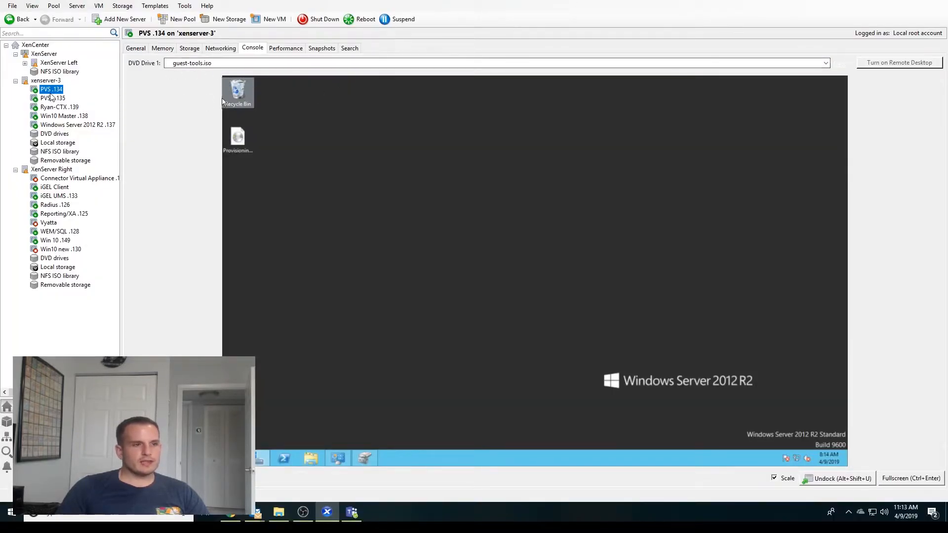
# Launch the Provisioning Services Console on PVS .134 and connect to localhost with Windows credentials
pyautogui.rightClick(51, 89)
pyautogui.write('prov')
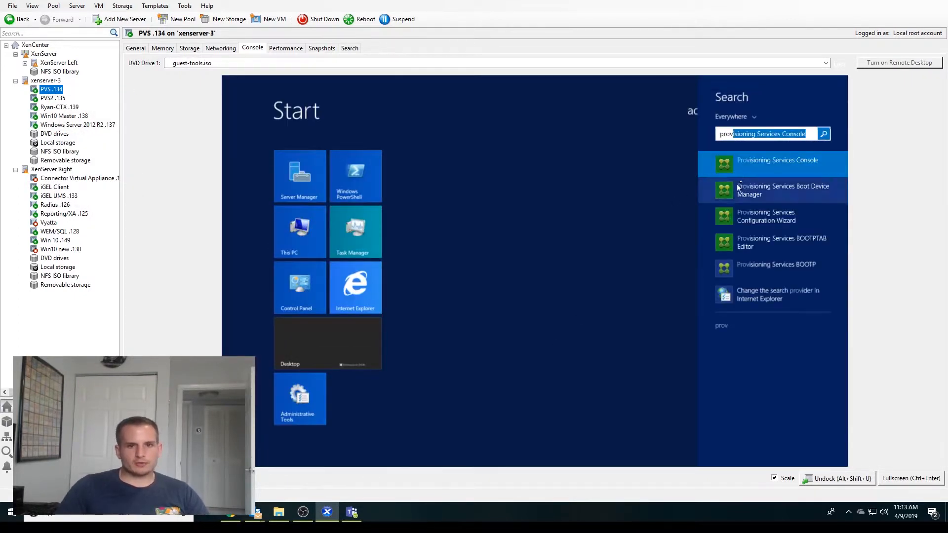
pyautogui.click(776, 159)
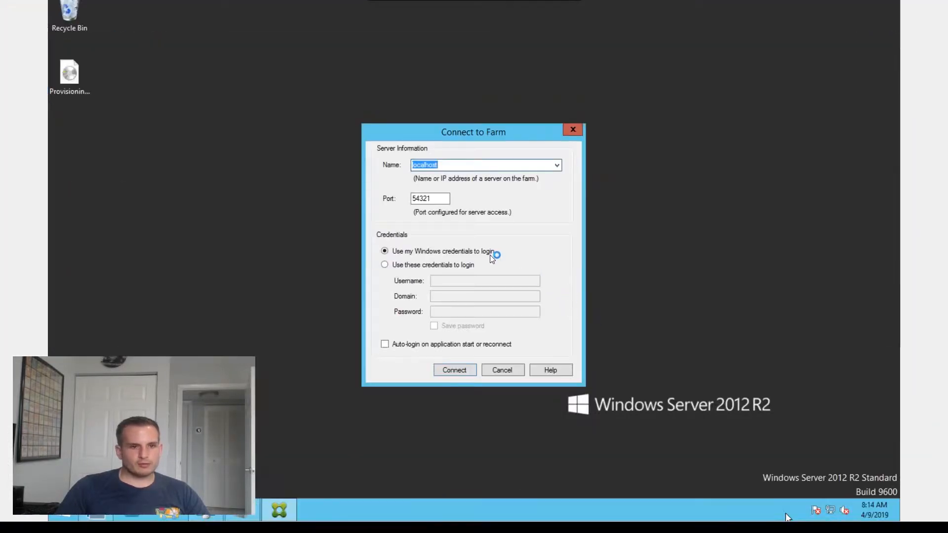
pyautogui.click(454, 370)
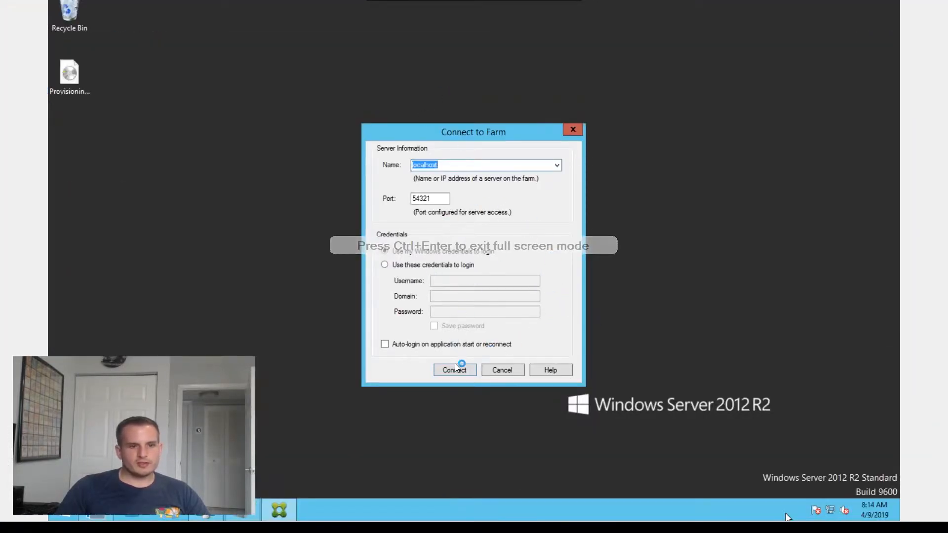
pyautogui.click(454, 370)
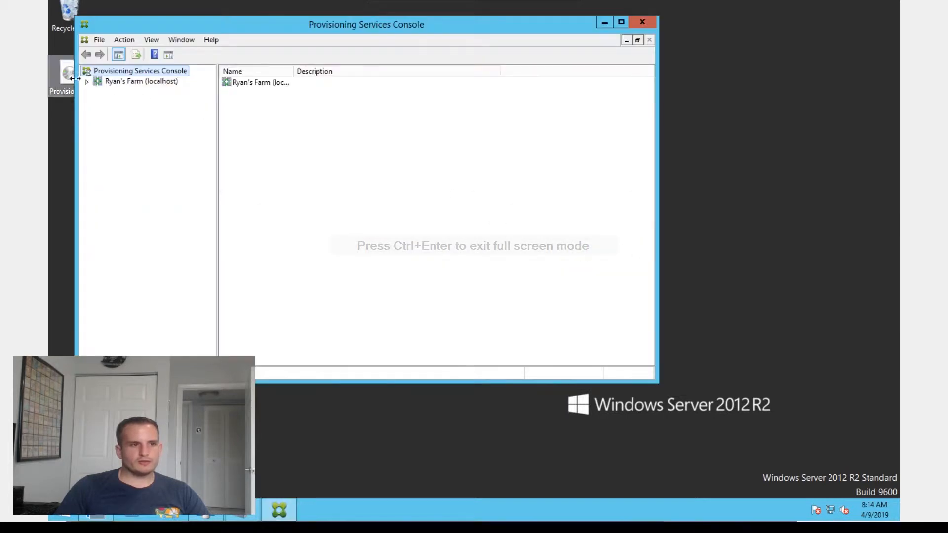
# Create a 40 GB vDisk named Win10Master from the Store's Create vDisk action
pyautogui.click(88, 81)
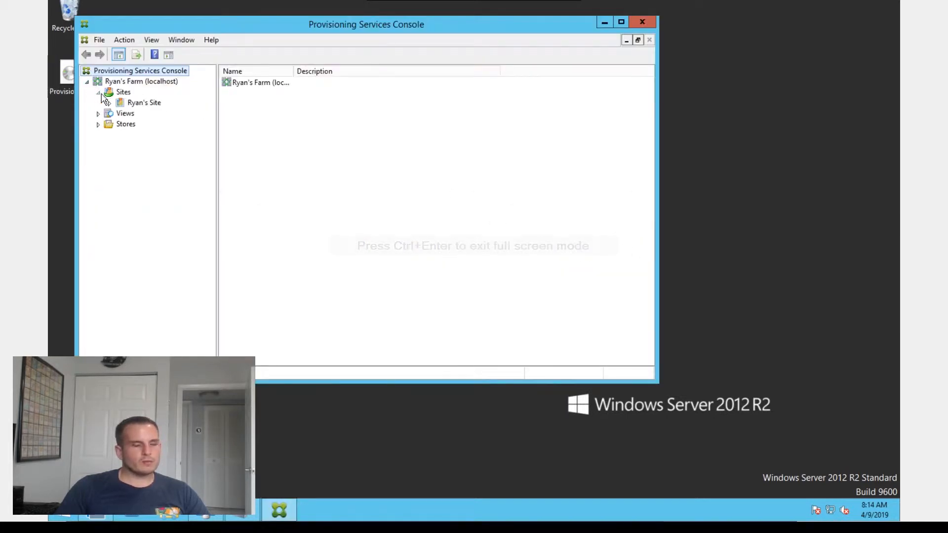
pyautogui.click(126, 124)
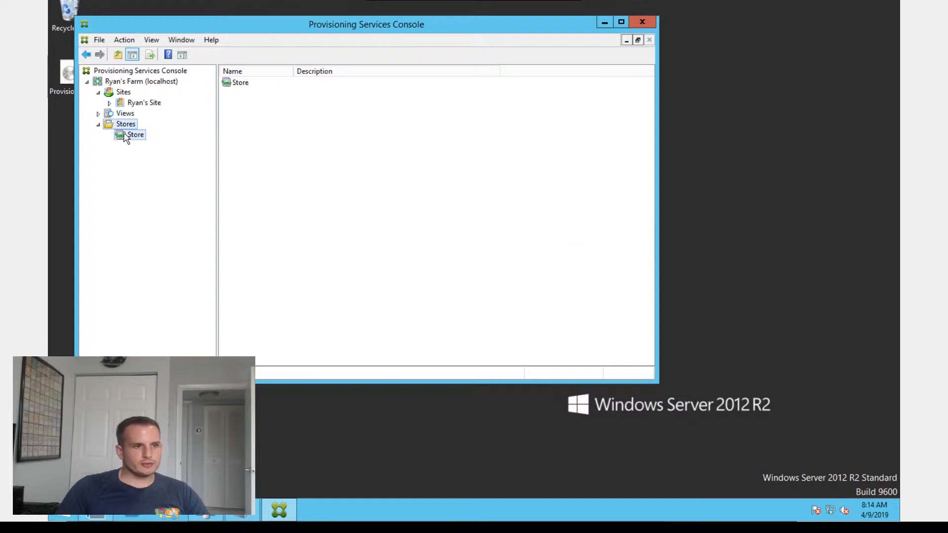
pyautogui.rightClick(129, 135)
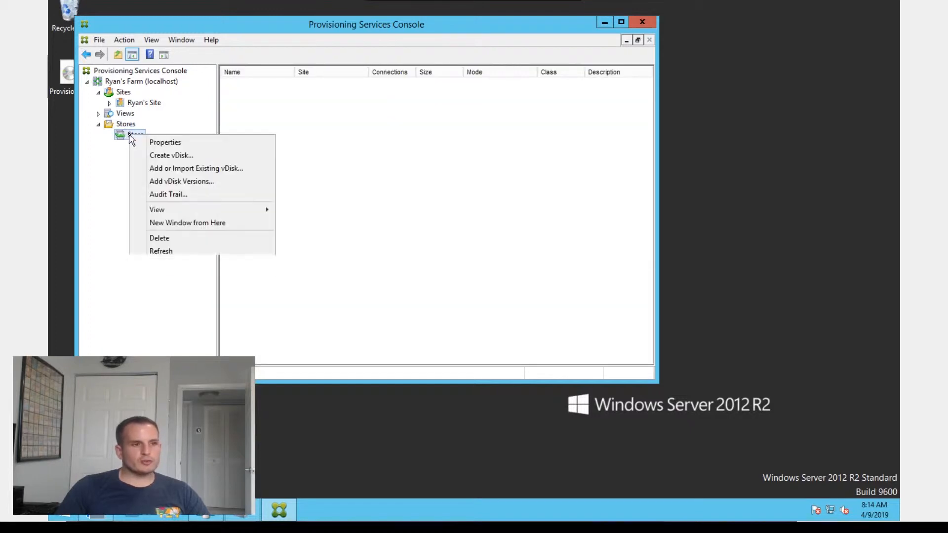
pyautogui.click(172, 155)
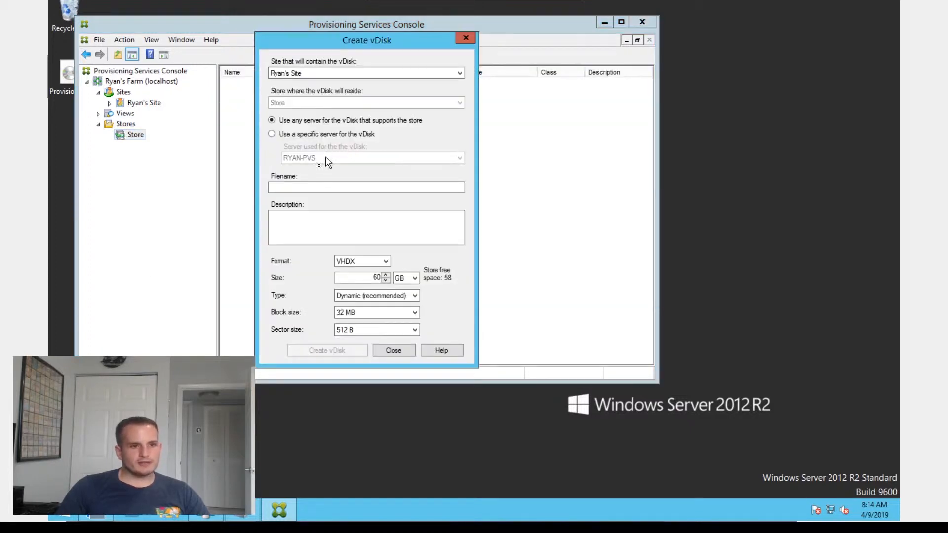
pyautogui.write('Win10Master')
pyautogui.write('40')
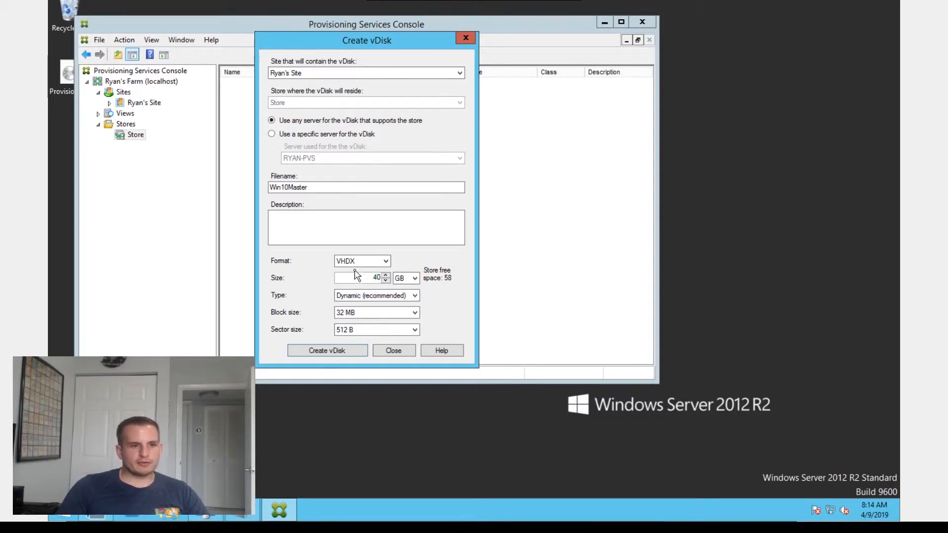
pyautogui.click(326, 350)
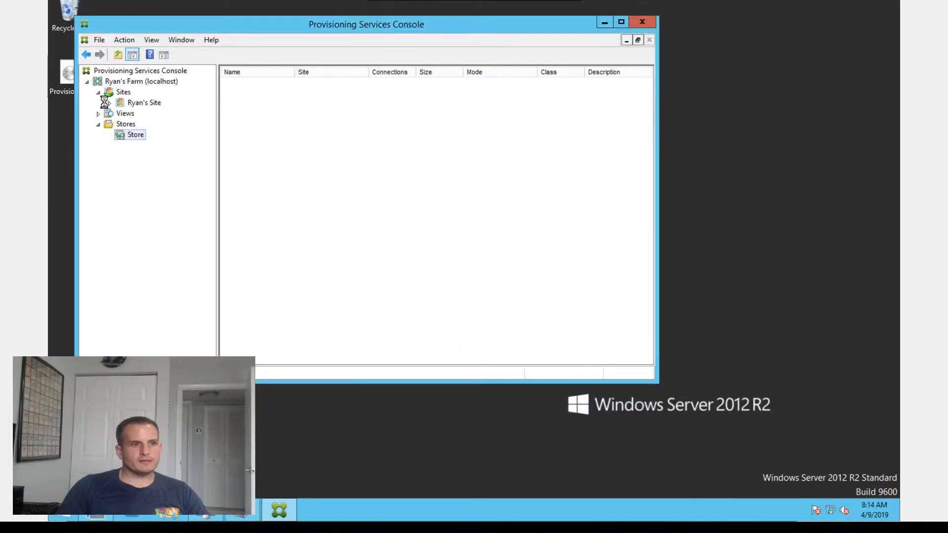
# Expand Ryan's Site to list the device collection, cancelling an accidental new target device
pyautogui.click(112, 102)
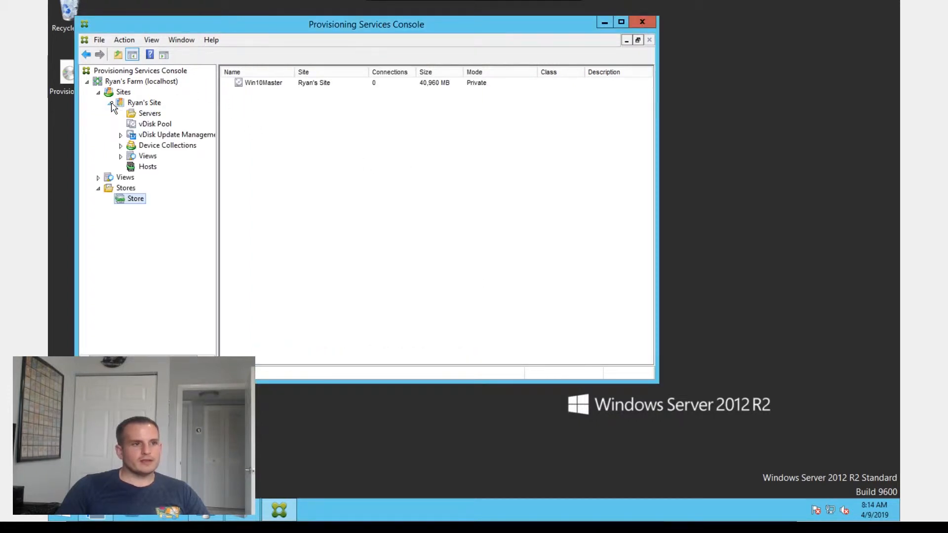
pyautogui.click(144, 103)
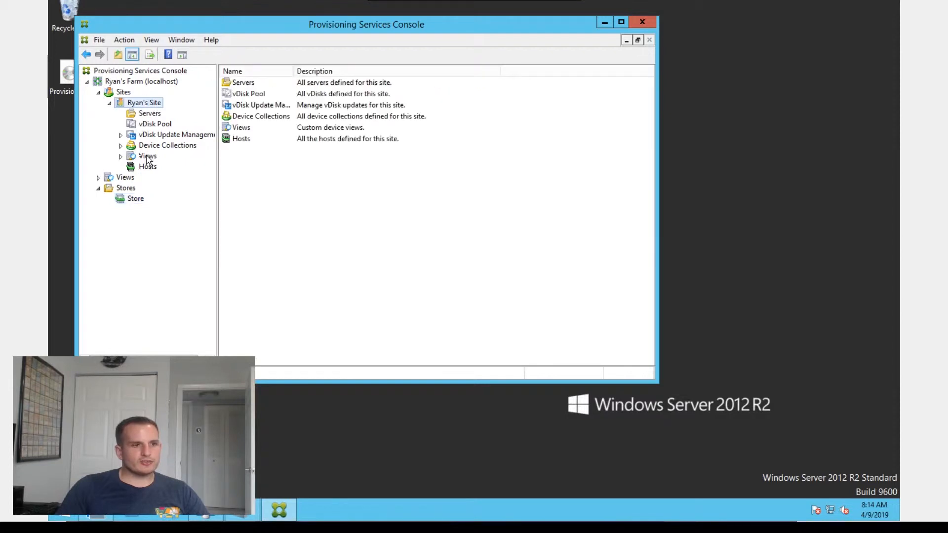
pyautogui.click(177, 156)
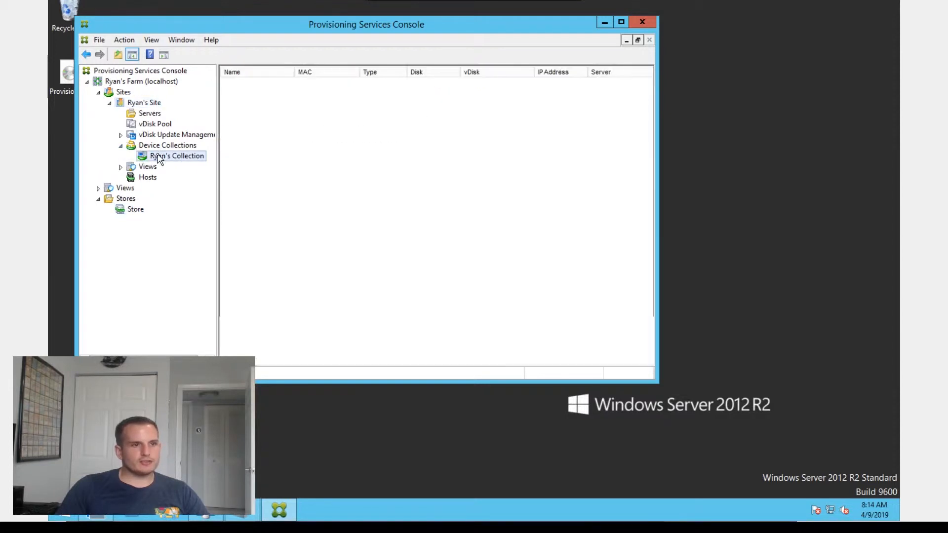
pyautogui.click(177, 156)
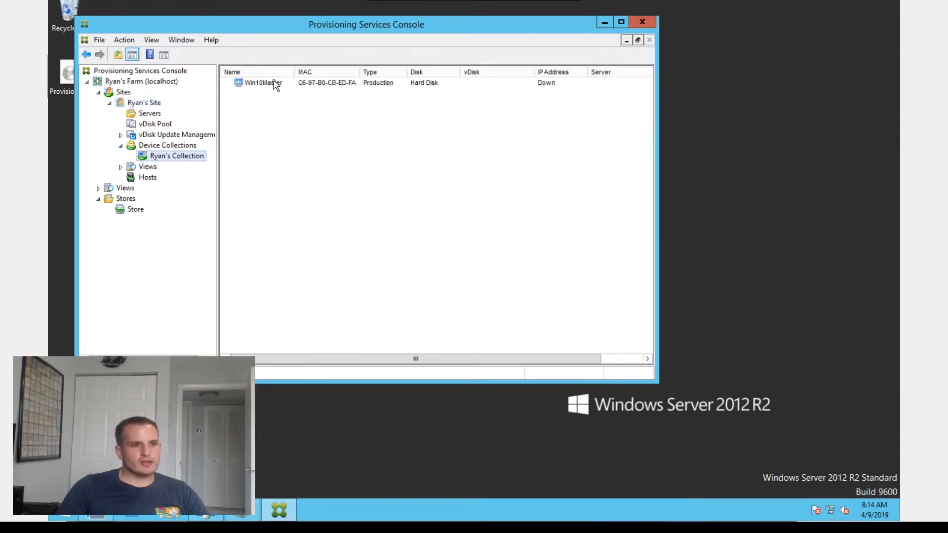
pyautogui.click(260, 83)
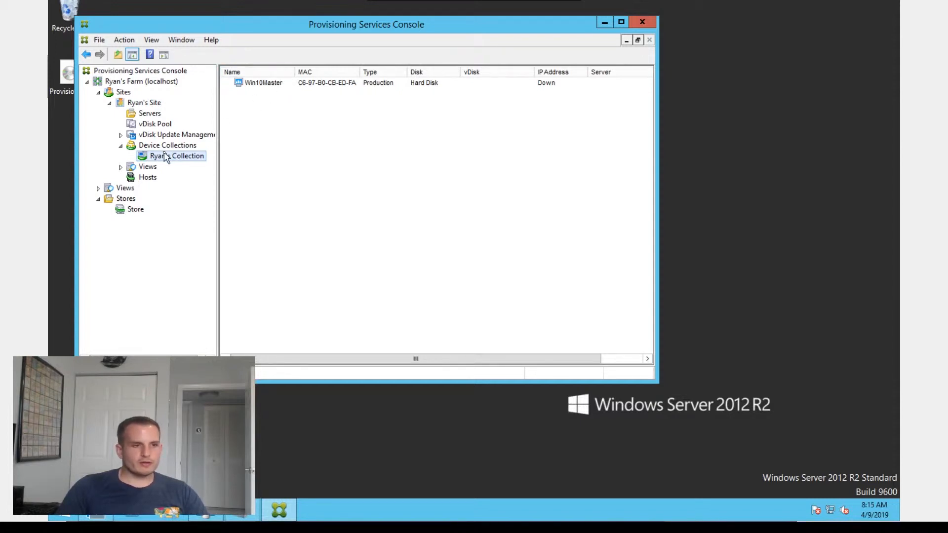
pyautogui.rightClick(176, 156)
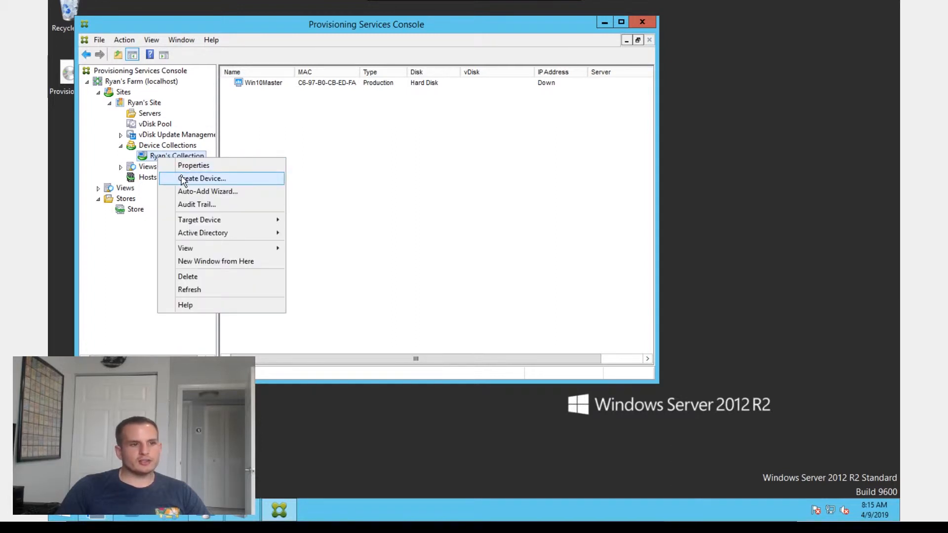
pyautogui.click(202, 178)
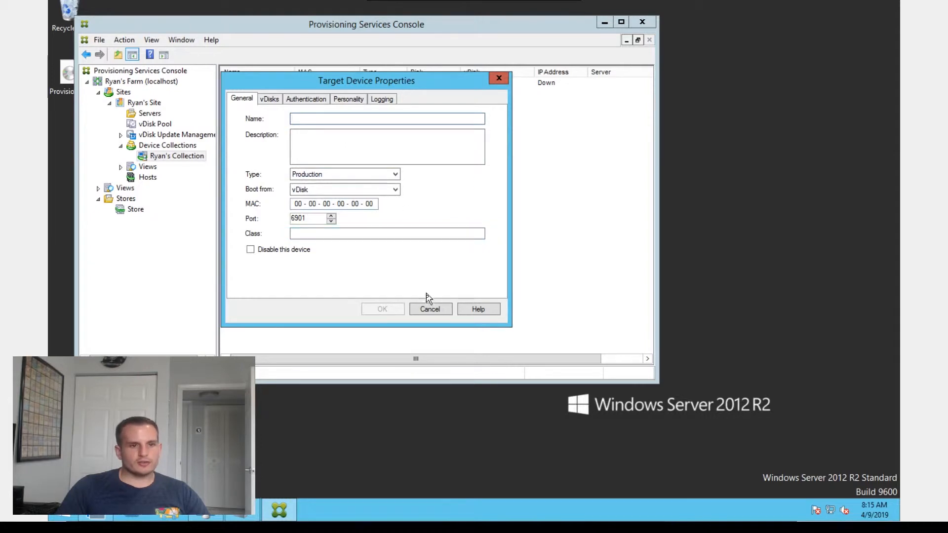
pyautogui.click(430, 309)
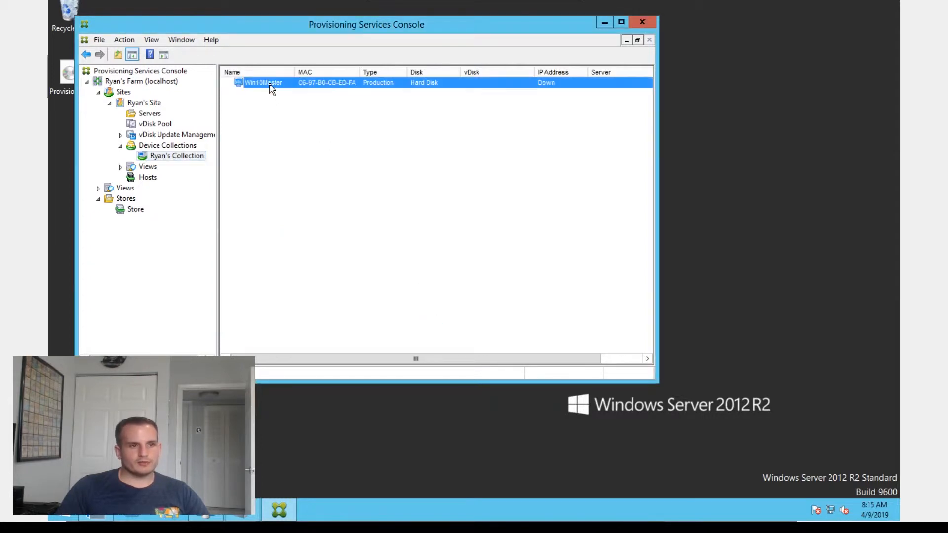
# Assign the Store\Win10Master vDisk to the Win10Master device and reopen its boot settings
pyautogui.doubleClick(263, 83)
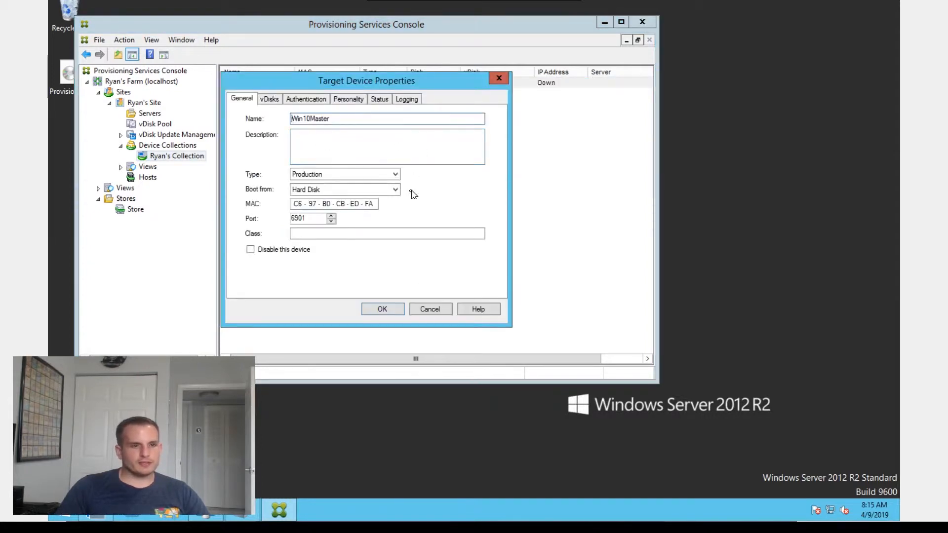
pyautogui.click(344, 175)
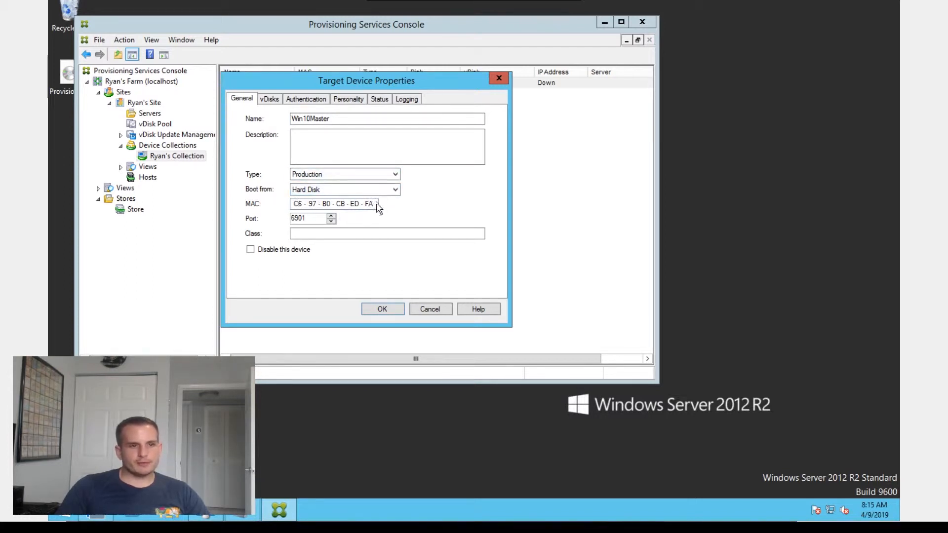
pyautogui.click(269, 99)
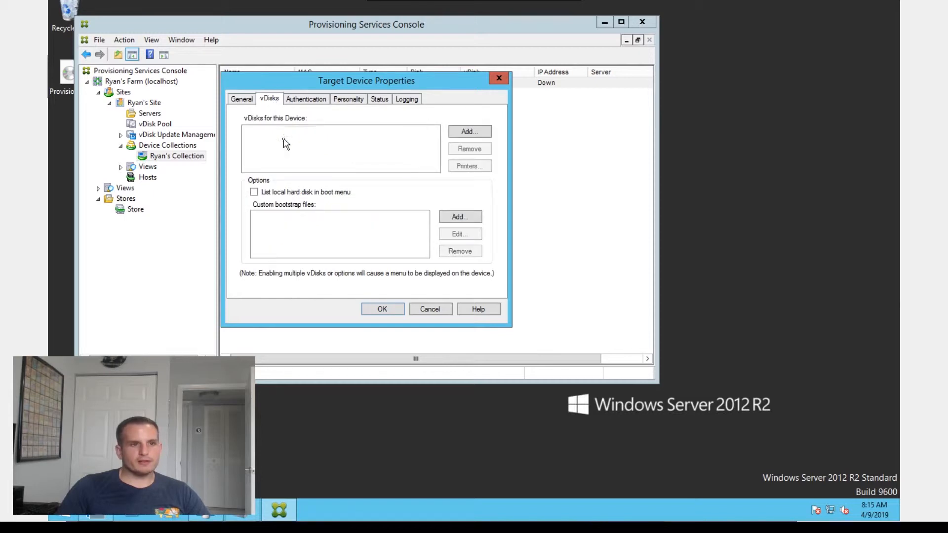
pyautogui.click(469, 131)
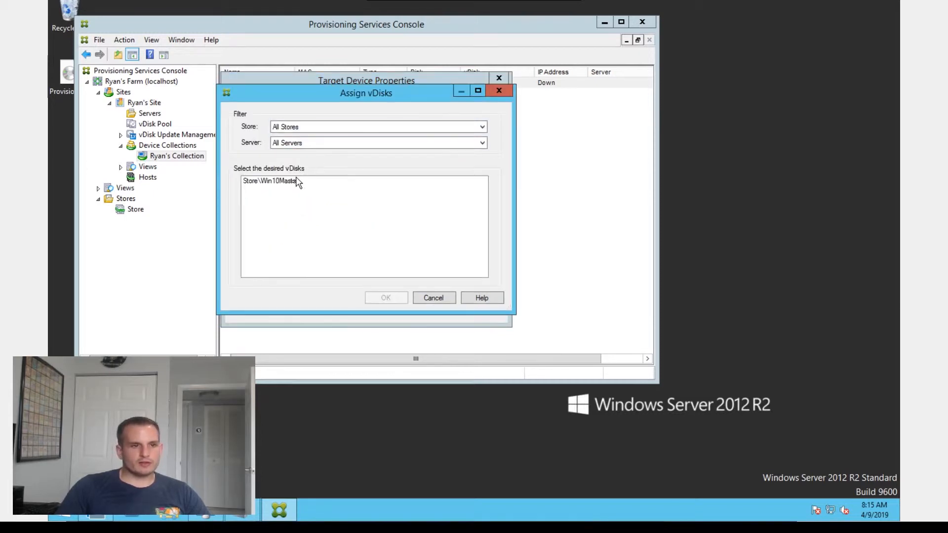
pyautogui.click(386, 297)
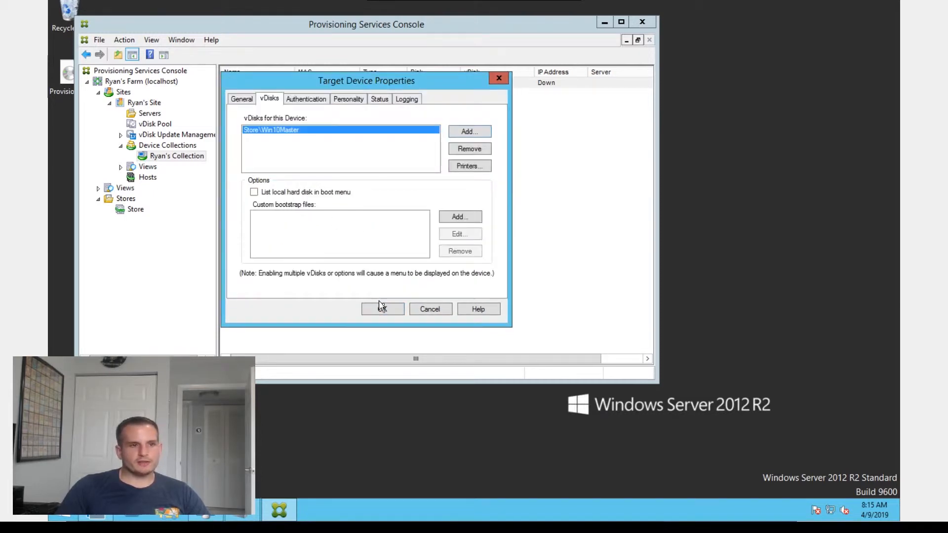
pyautogui.click(382, 309)
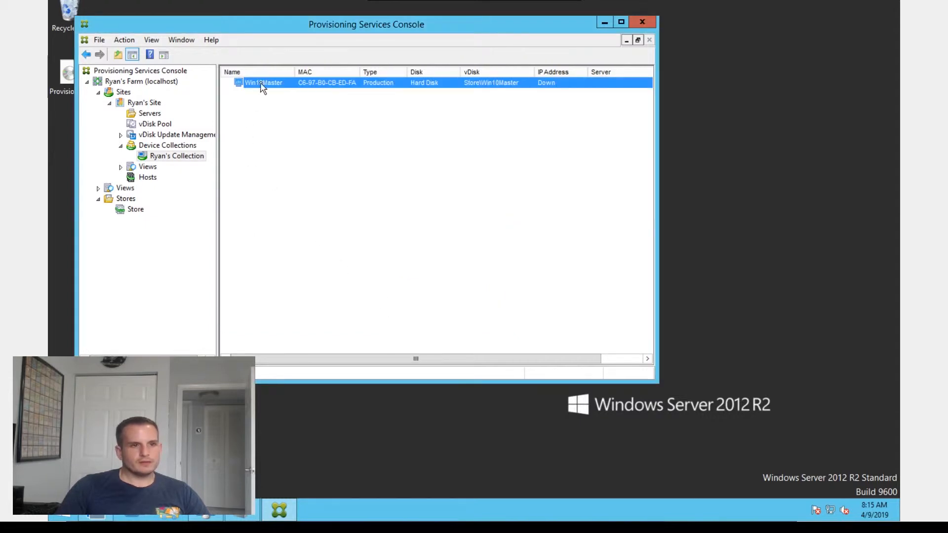
pyautogui.doubleClick(263, 82)
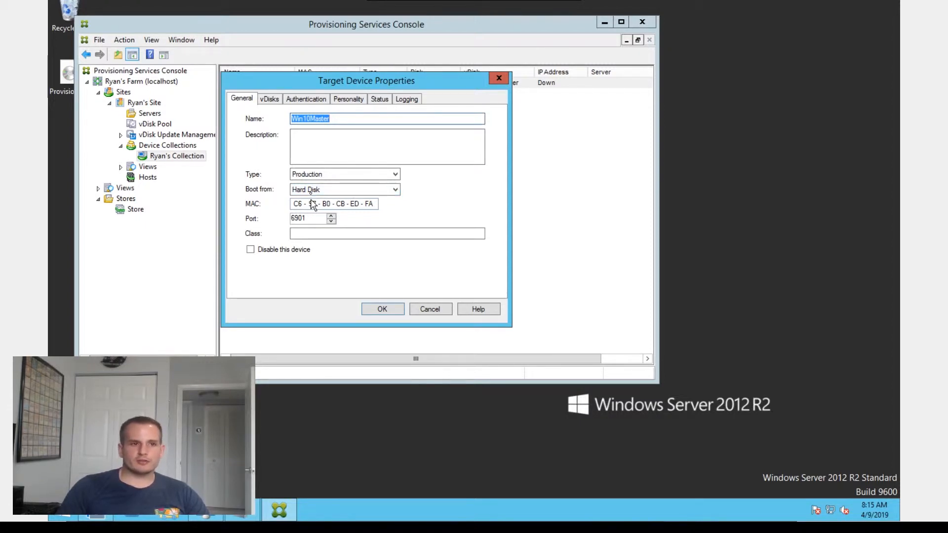
pyautogui.click(344, 189)
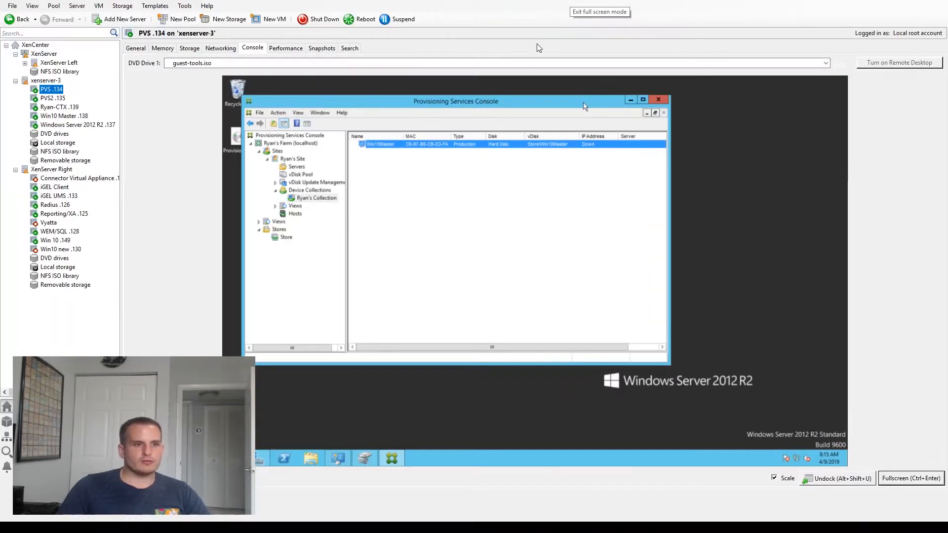
# Shut down Win10 Master .138 and PVS .134, then detach PVS .134's Write Cache disk
pyautogui.click(65, 115)
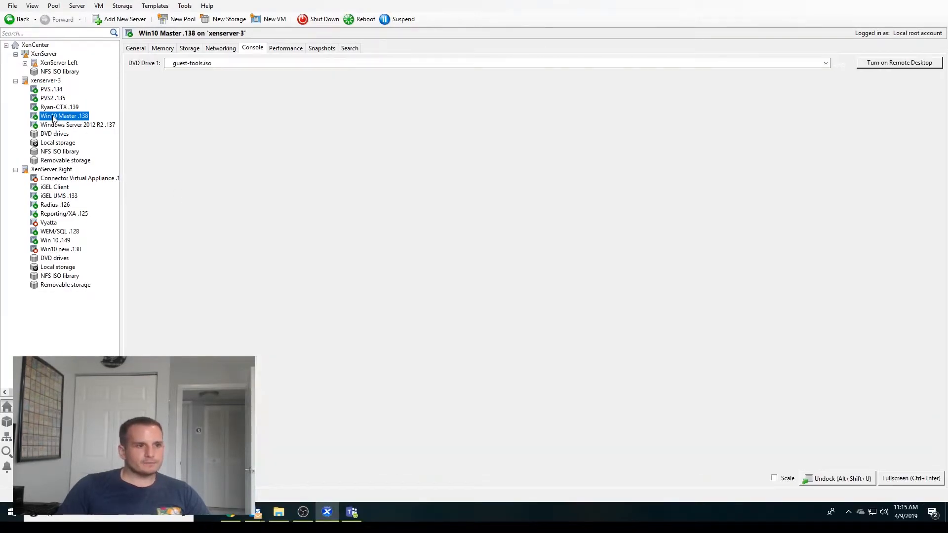
pyautogui.click(324, 19)
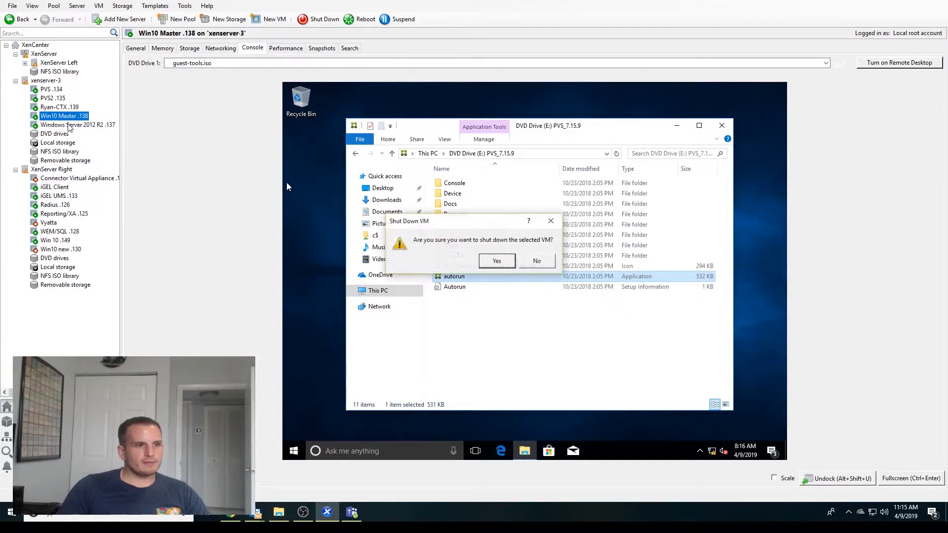
pyautogui.click(497, 261)
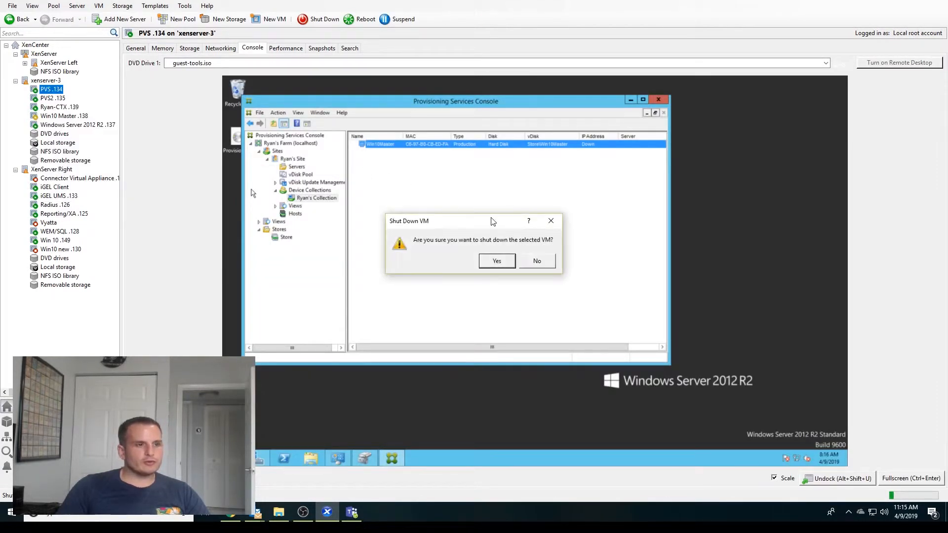
pyautogui.click(496, 260)
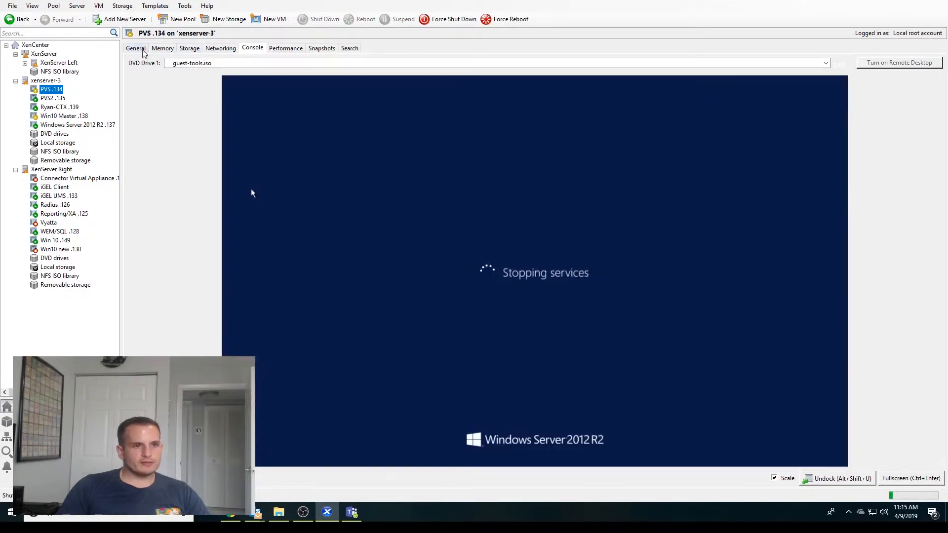
pyautogui.click(189, 48)
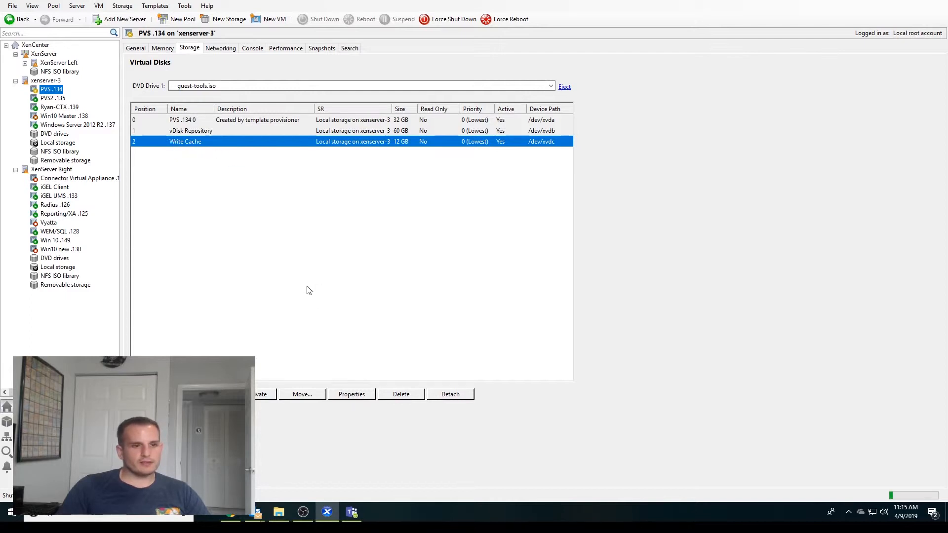
pyautogui.click(449, 393)
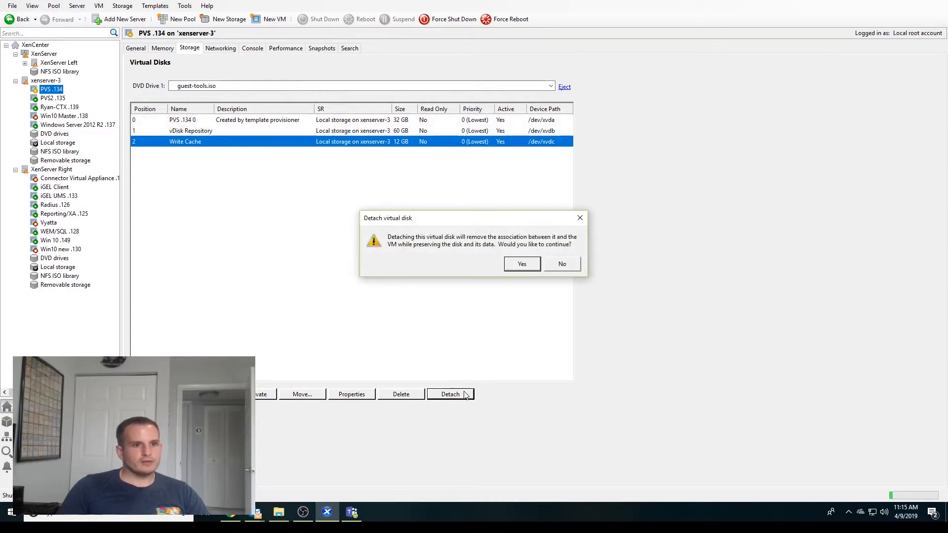
pyautogui.moveTo(498, 282)
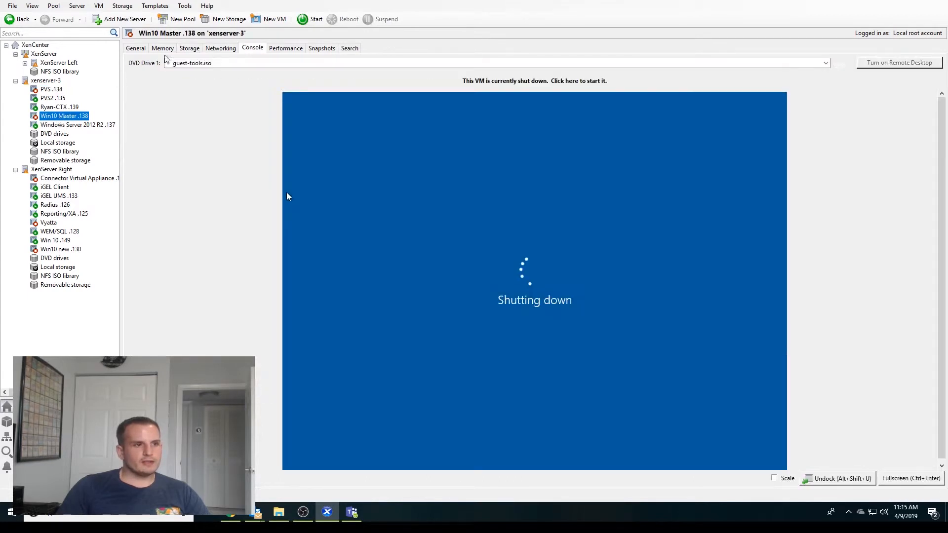
# Attach the 12 GB Write Cache disk to Win10 Master .138 and confirm device position 0
pyautogui.click(189, 48)
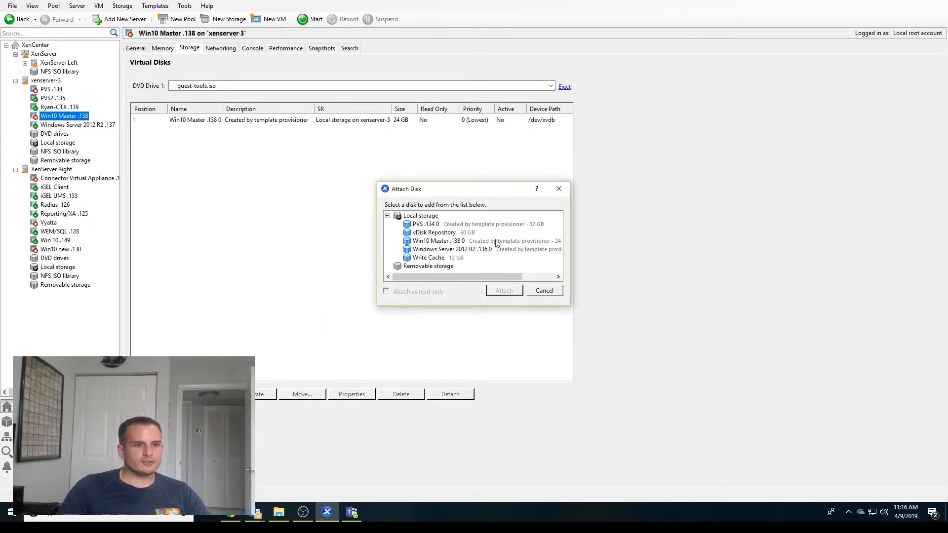
pyautogui.click(428, 257)
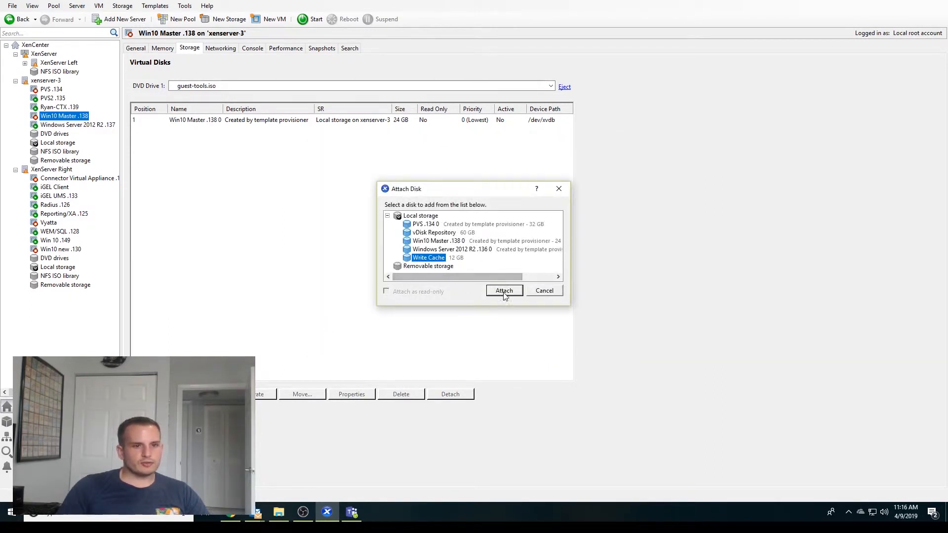
pyautogui.click(503, 291)
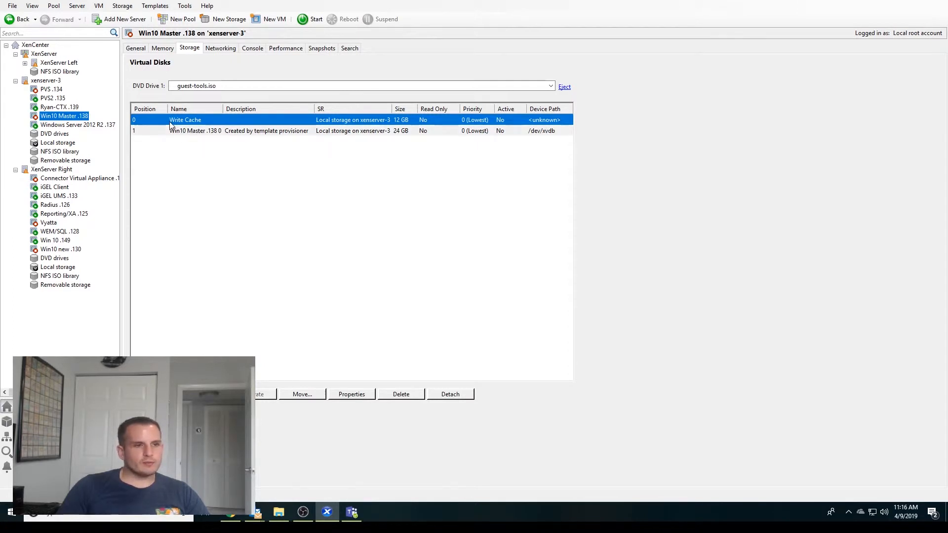
pyautogui.click(351, 393)
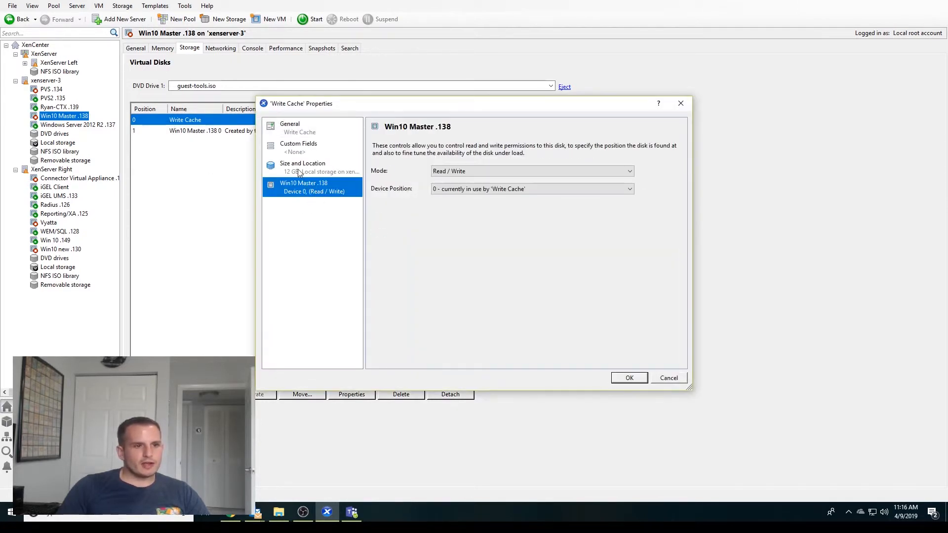
pyautogui.click(531, 189)
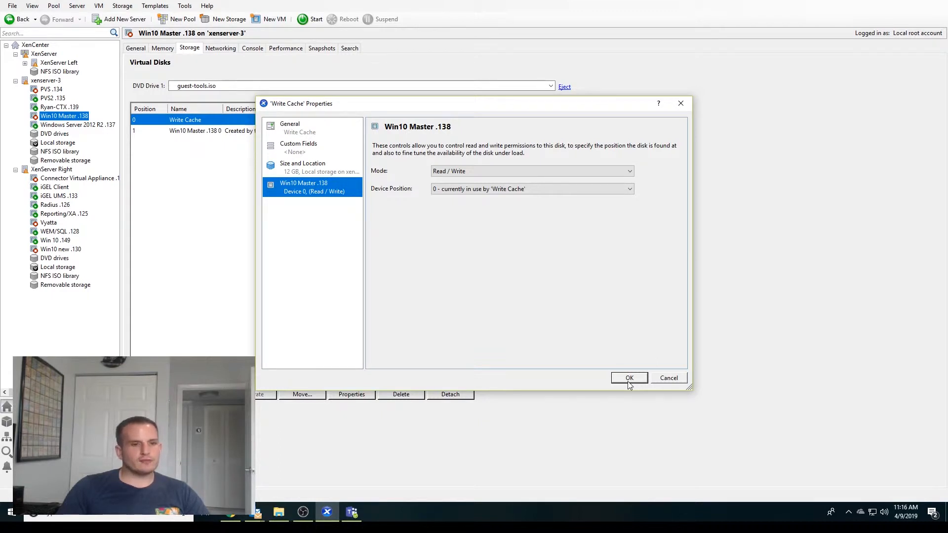
pyautogui.click(628, 378)
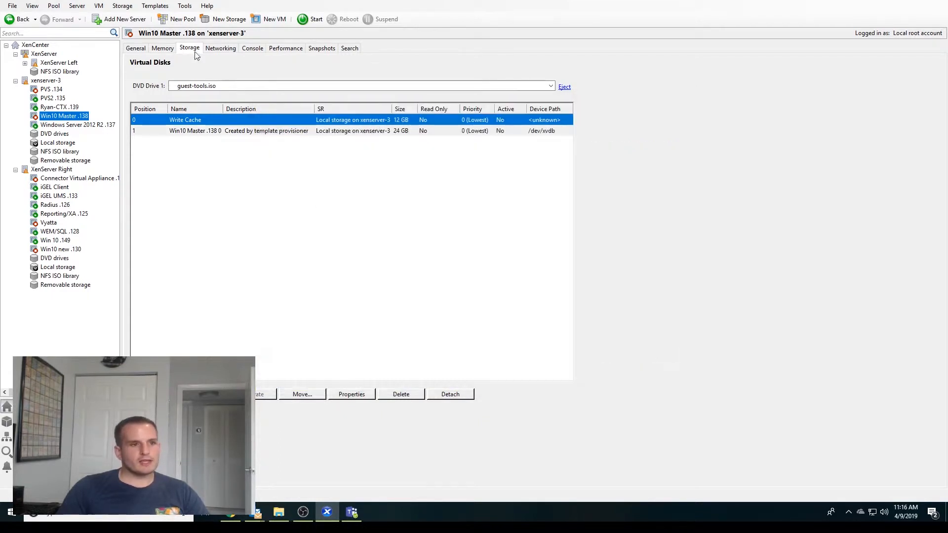
pyautogui.click(252, 47)
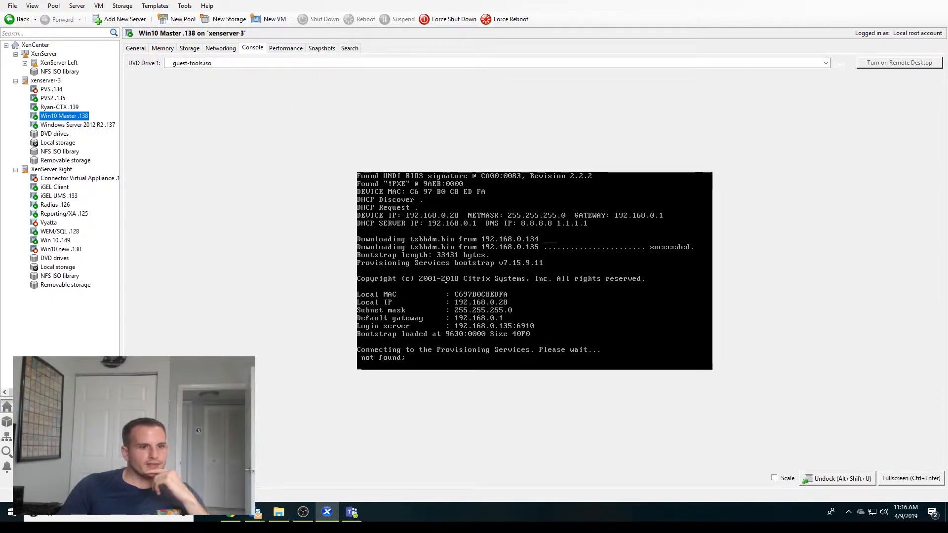
# Start PVS .134 while switching consoles to watch Win10 Master .138 PXE-boot into Provisioning Services
pyautogui.click(220, 48)
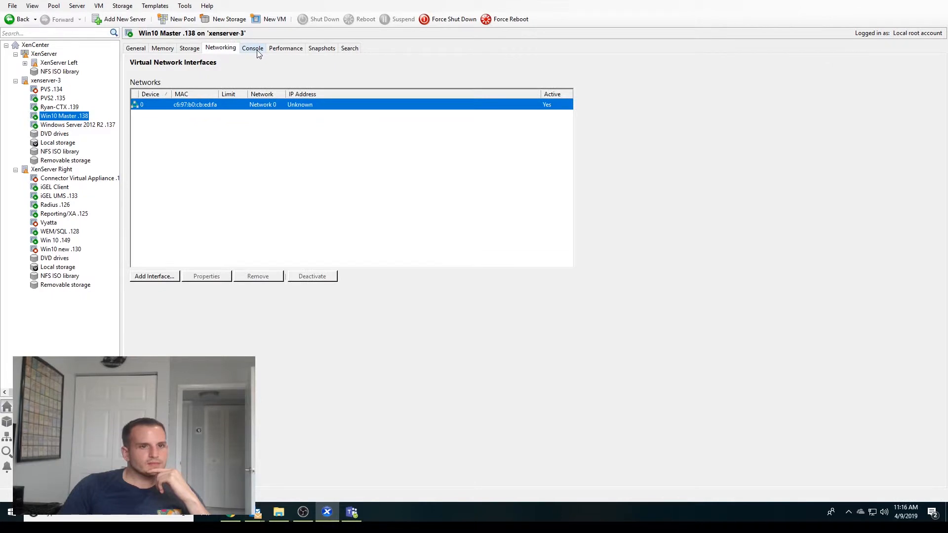
pyautogui.click(252, 48)
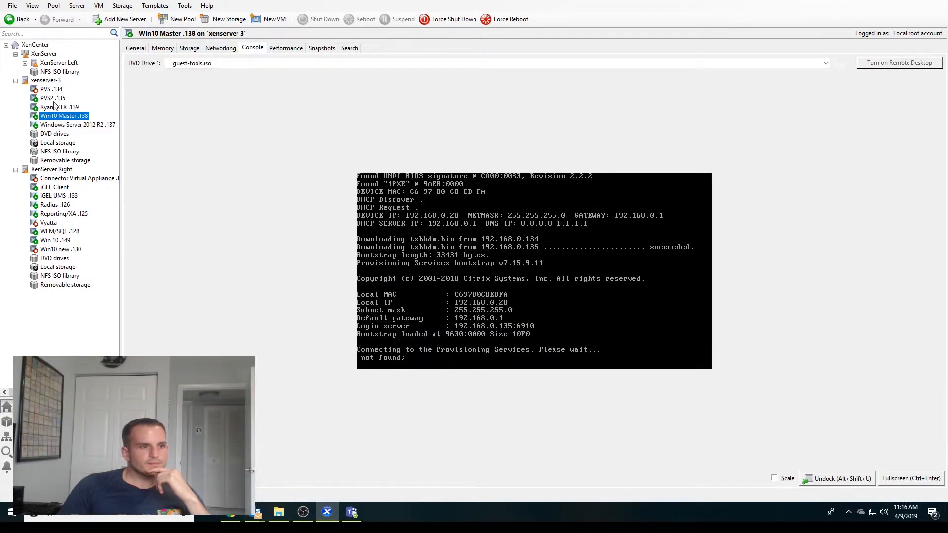
pyautogui.click(51, 88)
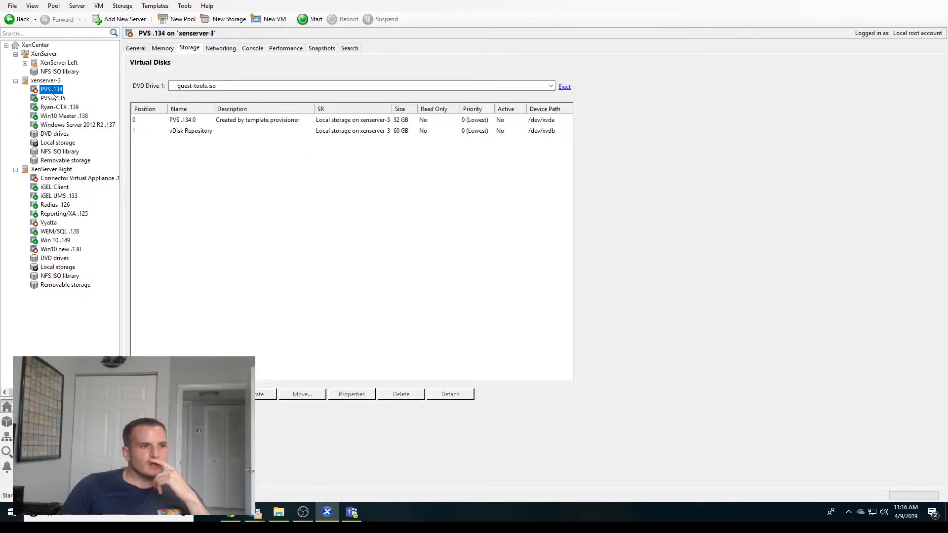
pyautogui.click(190, 130)
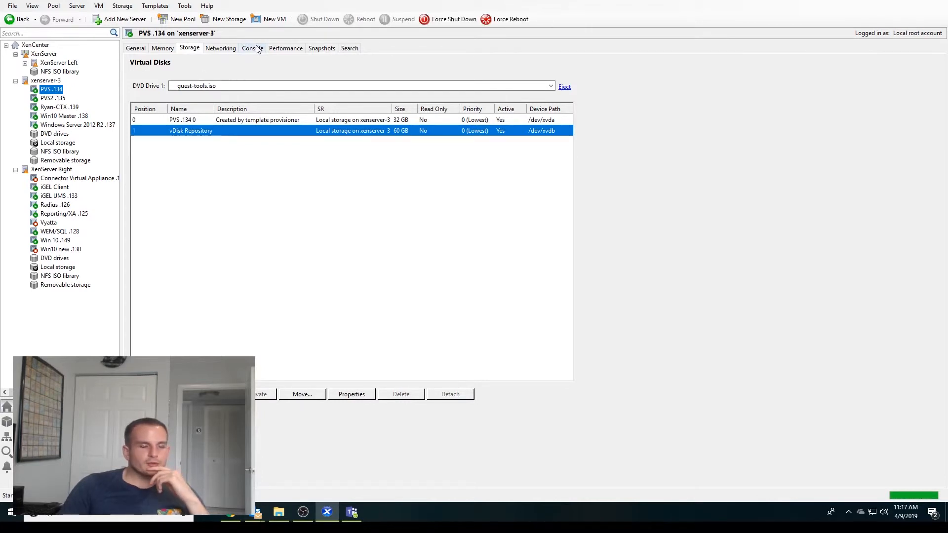
pyautogui.click(64, 116)
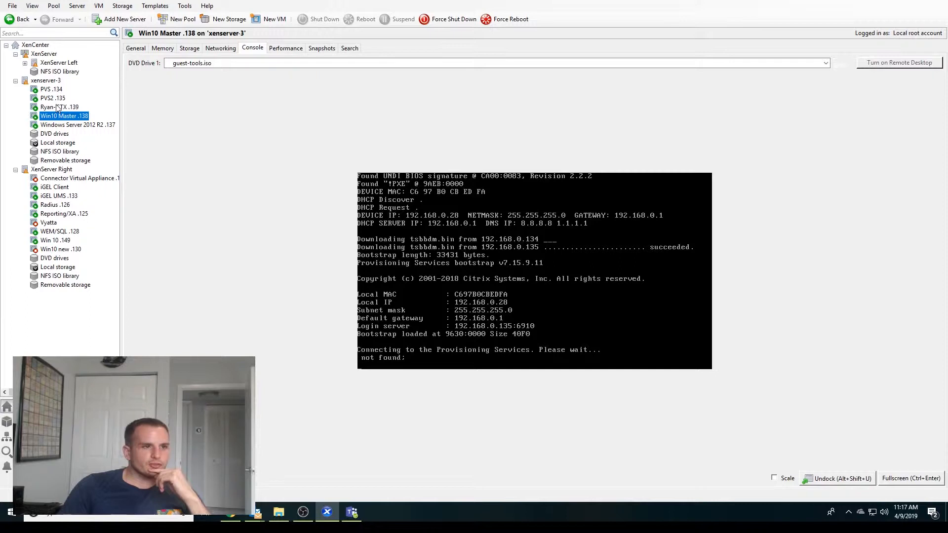
pyautogui.click(51, 89)
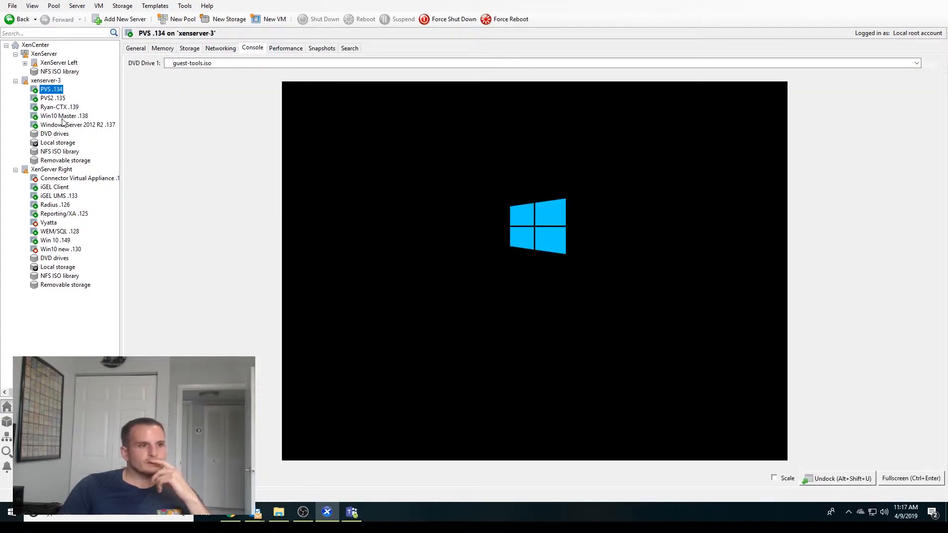
pyautogui.click(64, 116)
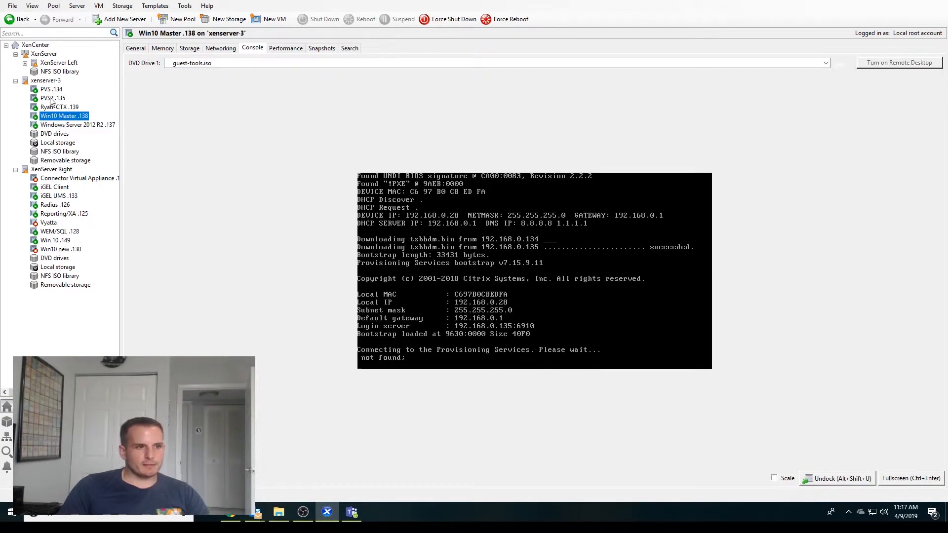
pyautogui.click(51, 89)
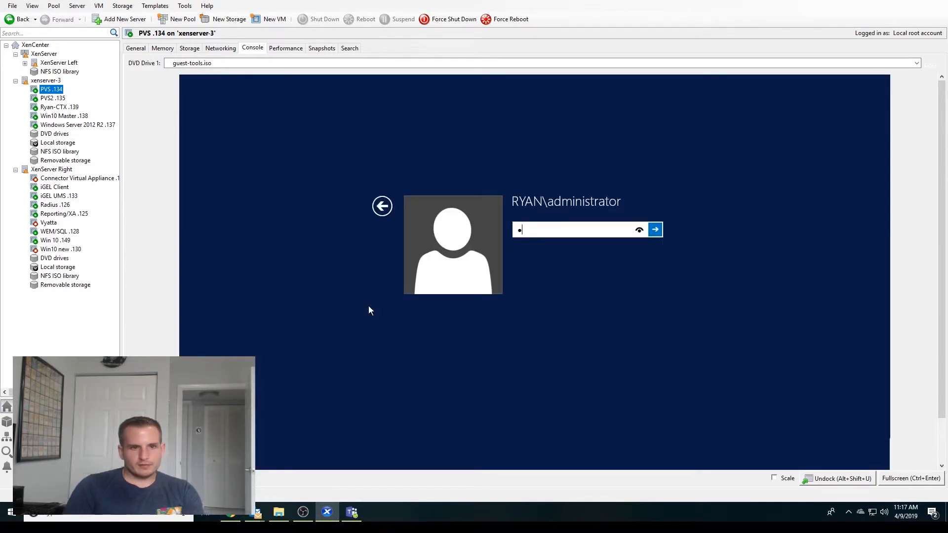
# Sign in to PVS .134 and reboot Win10 Master .138 from its context menu
pyautogui.click(655, 229)
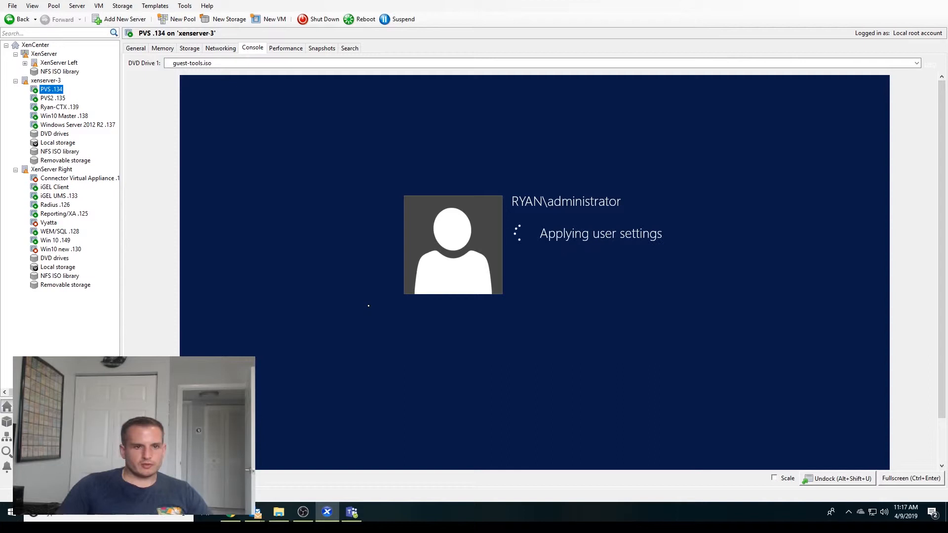
pyautogui.rightClick(65, 115)
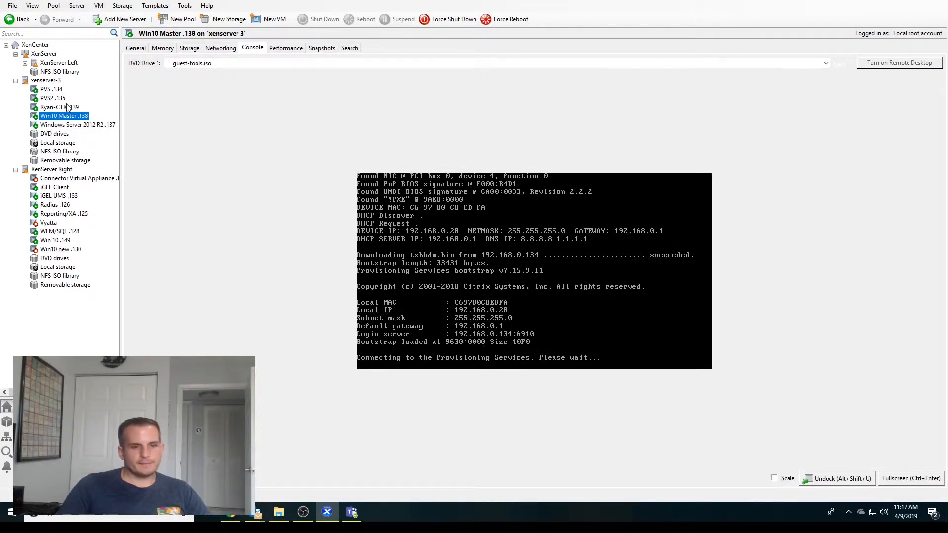
pyautogui.moveTo(195, 164)
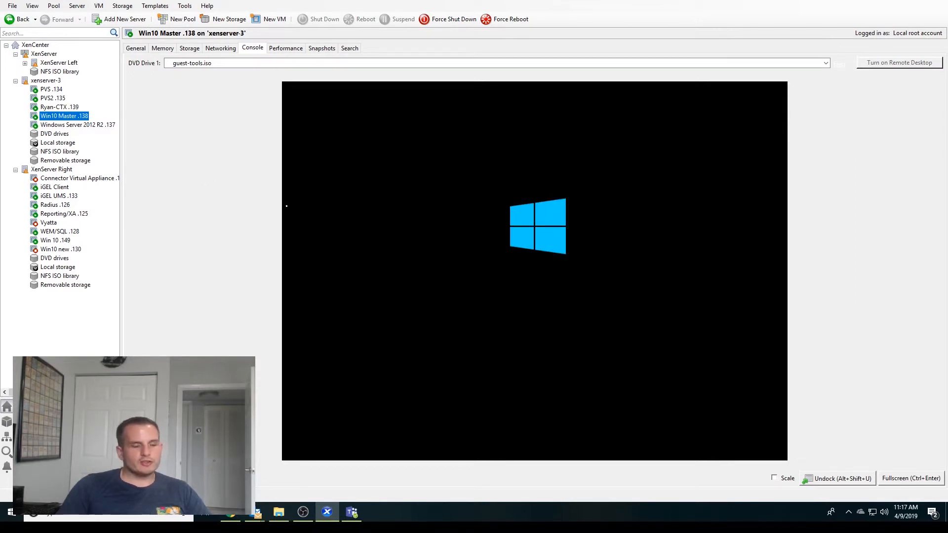
pyautogui.click(51, 89)
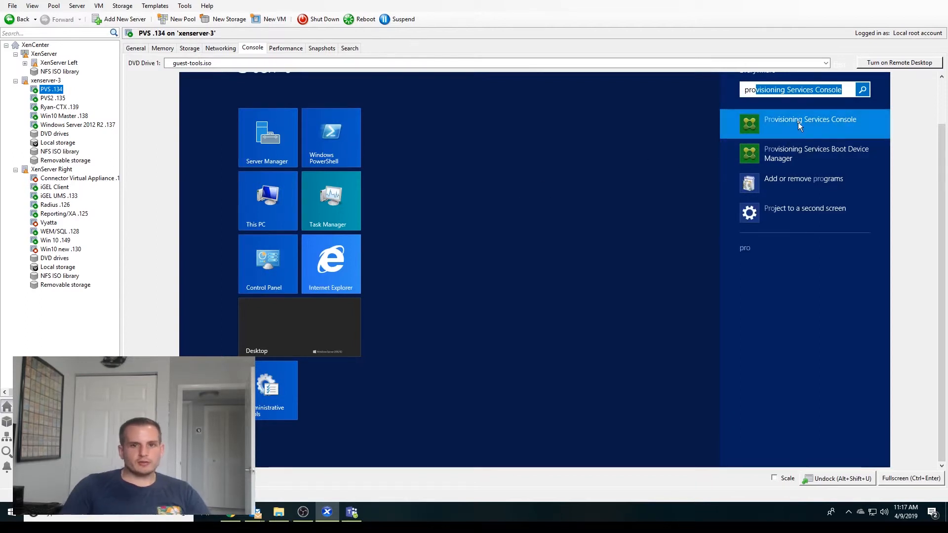
# Reconnect the PVS Console to the local farm and select Win10Master in the device collection
pyautogui.click(809, 119)
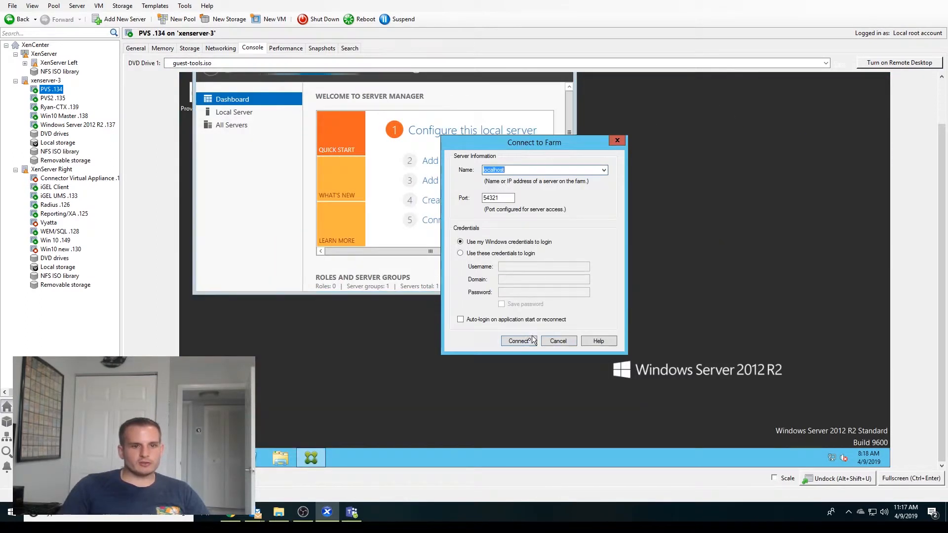
pyautogui.click(517, 341)
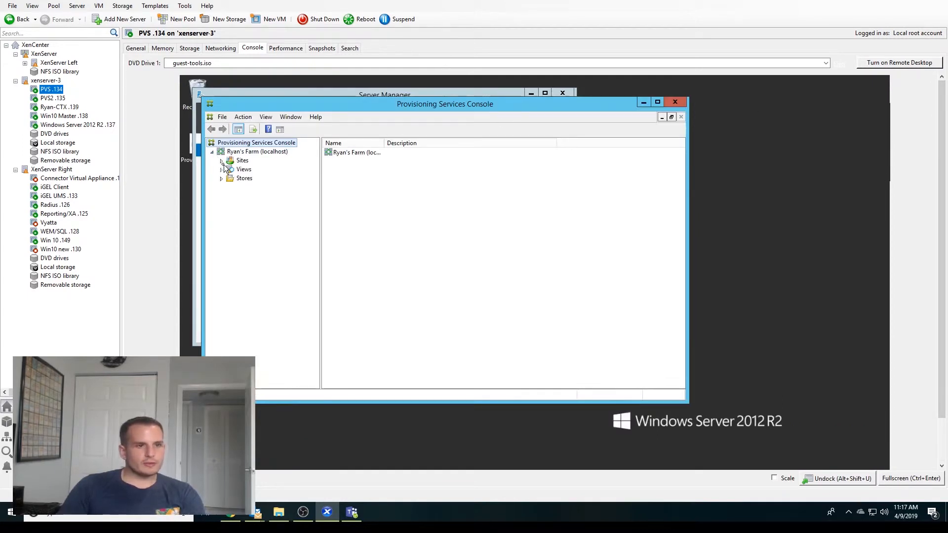
pyautogui.click(222, 160)
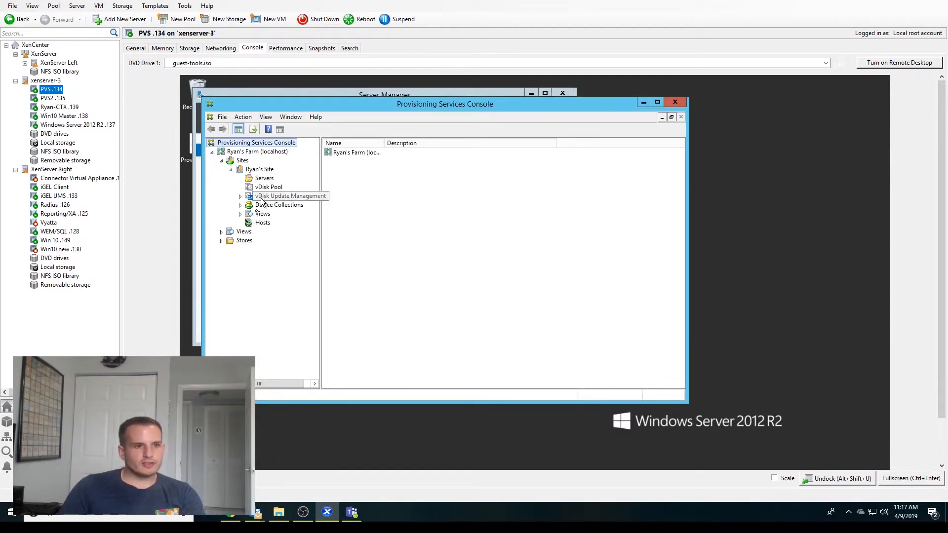
pyautogui.click(279, 204)
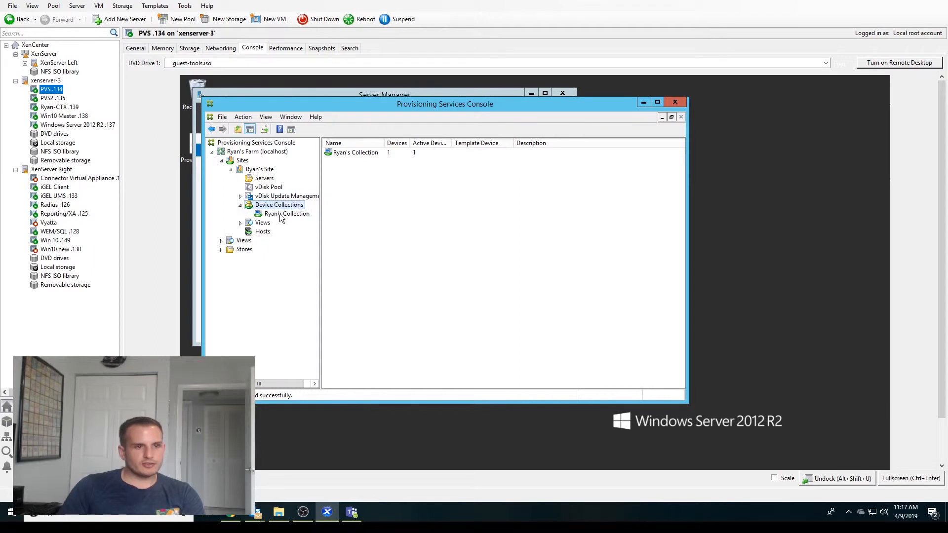
pyautogui.click(287, 214)
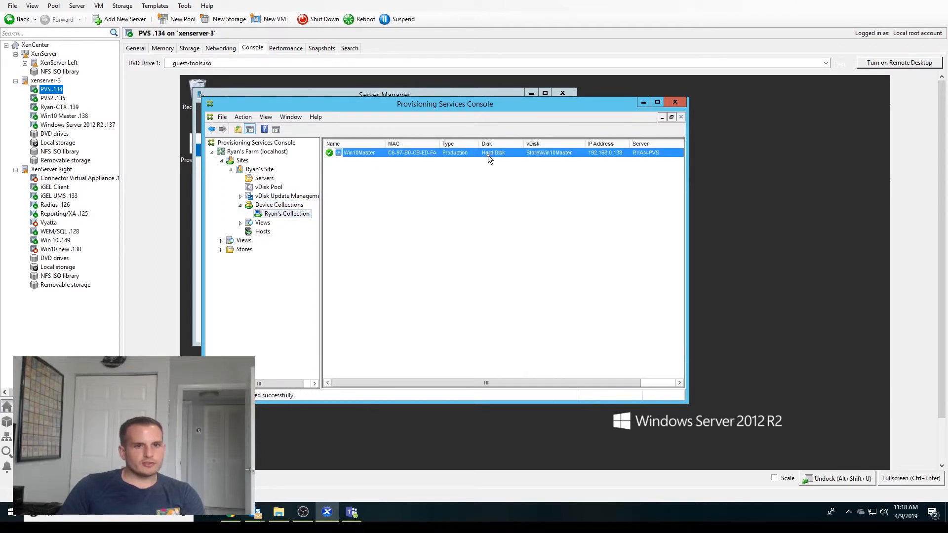
pyautogui.moveTo(616, 160)
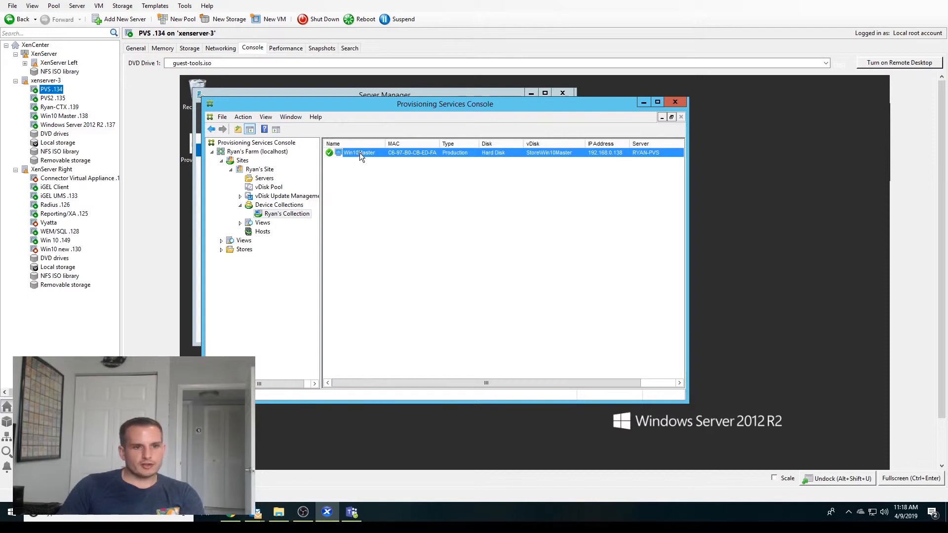
pyautogui.click(64, 116)
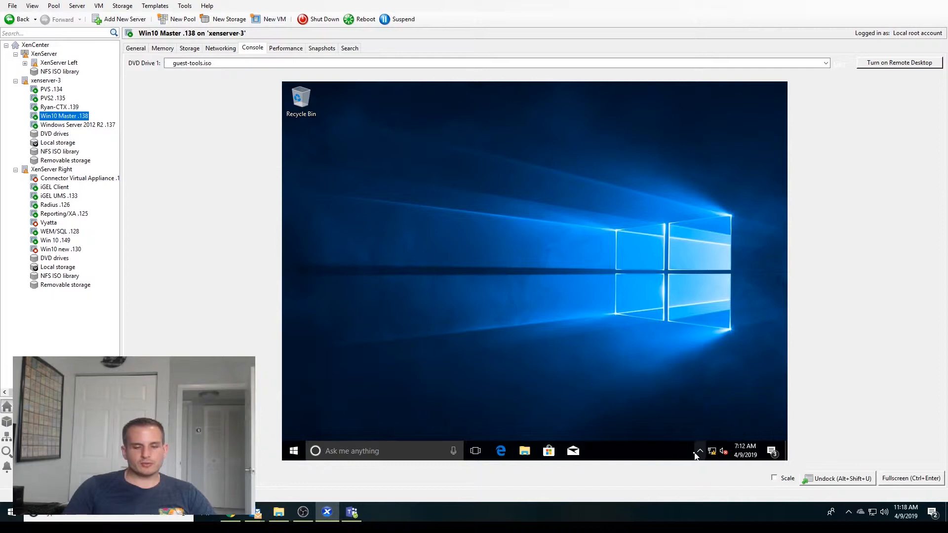
pyautogui.moveTo(597, 316)
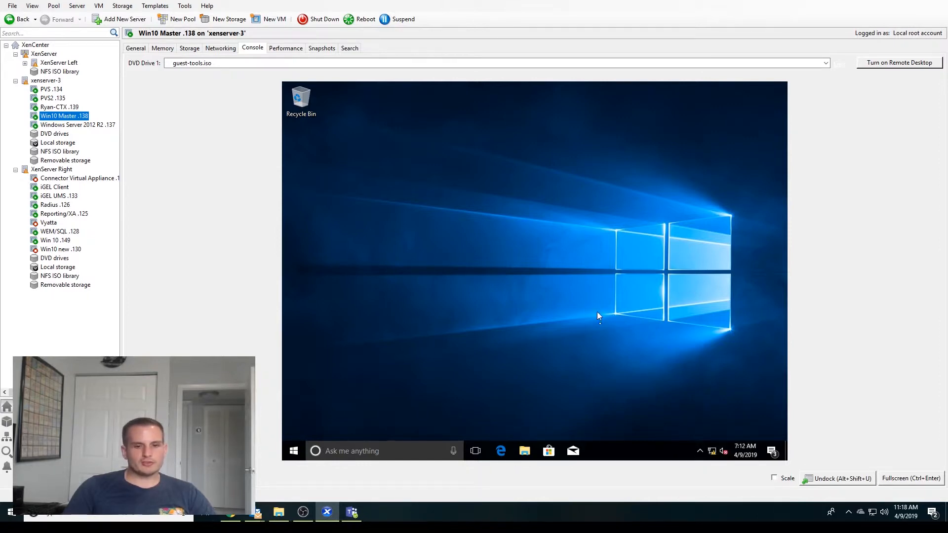
pyautogui.moveTo(700, 450)
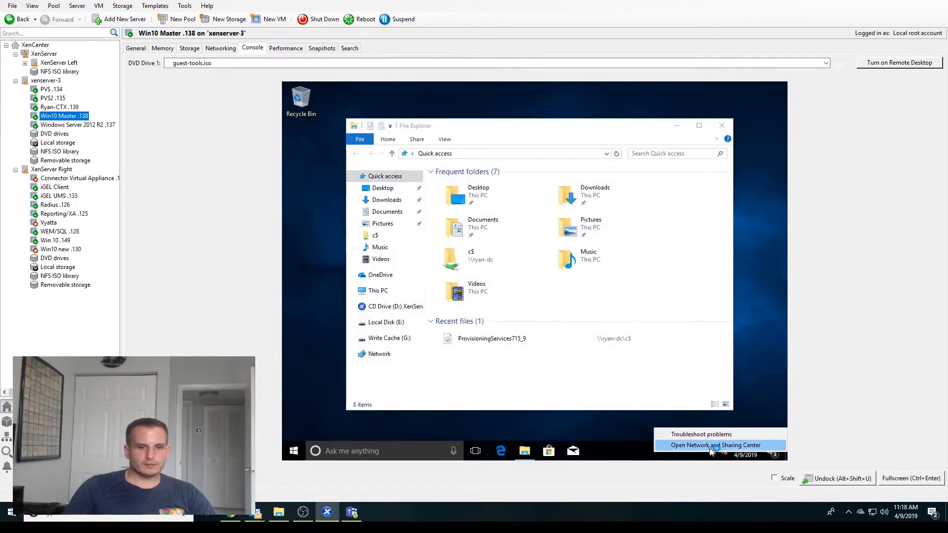
# Change Ethernet 2's IPv4 from static 192.168.0.138 to obtain an address automatically
pyautogui.click(715, 445)
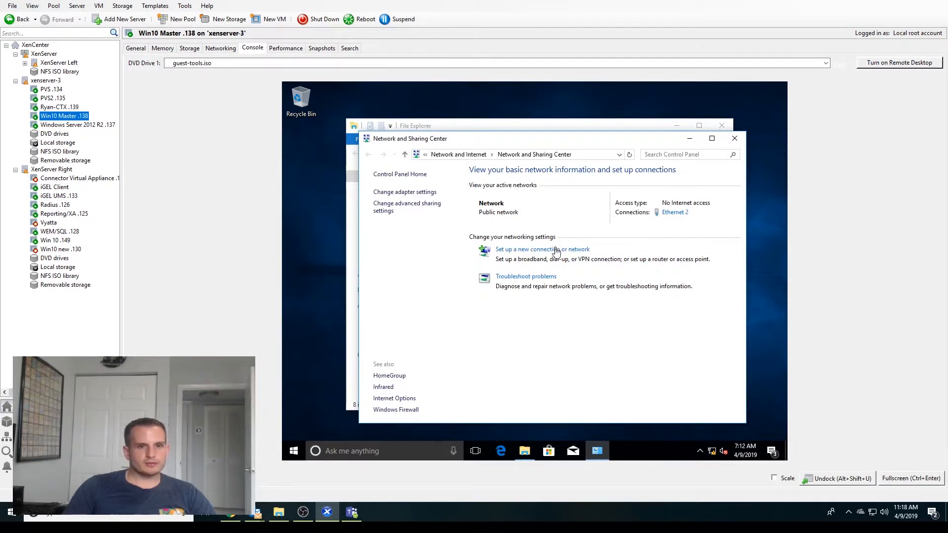
pyautogui.click(675, 212)
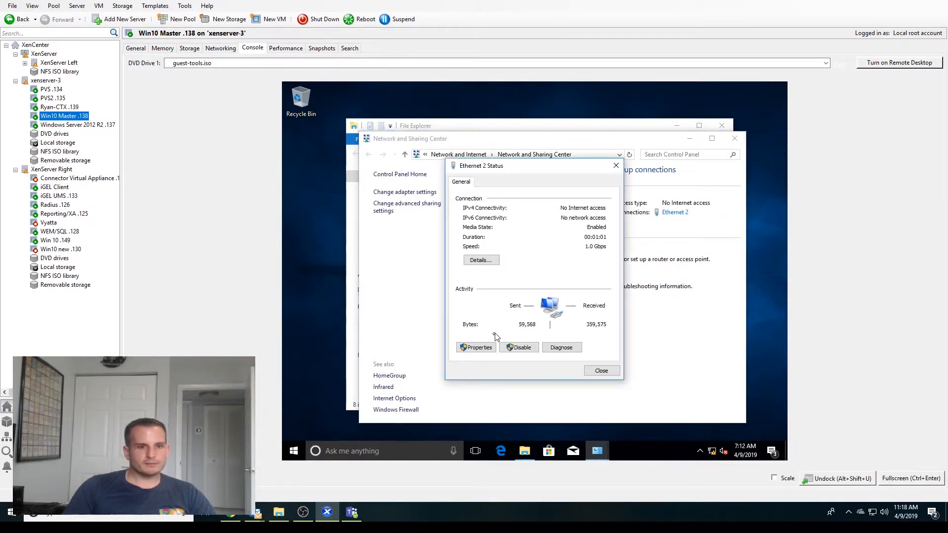
pyautogui.click(475, 347)
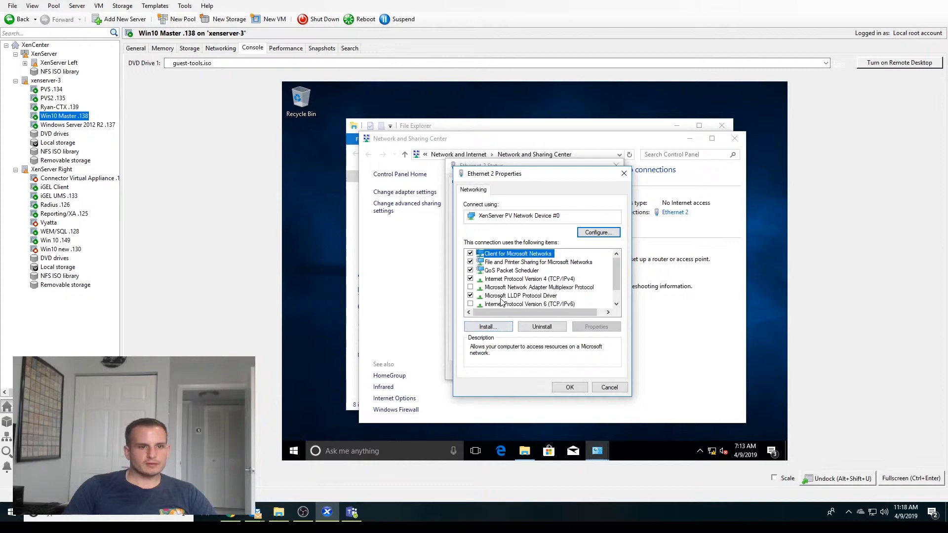
pyautogui.doubleClick(528, 279)
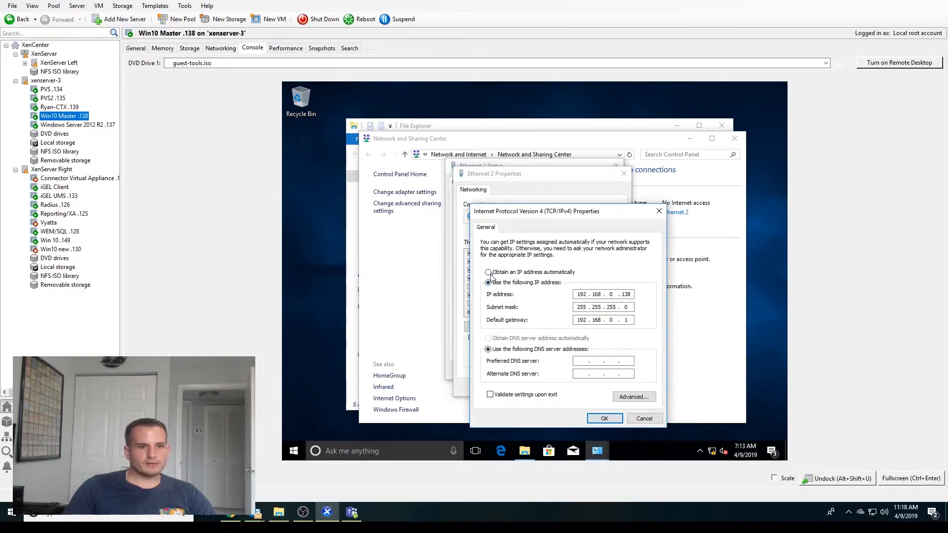
pyautogui.click(488, 272)
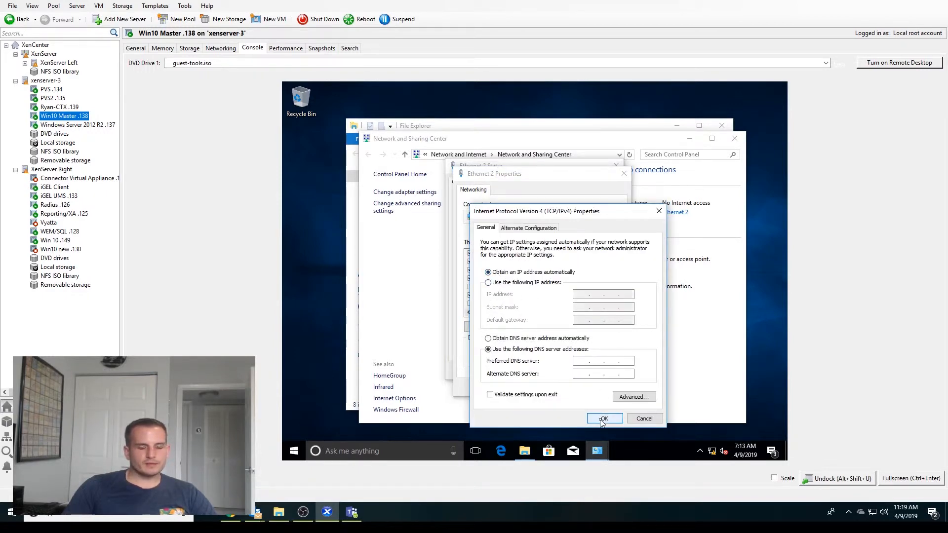
pyautogui.click(603, 418)
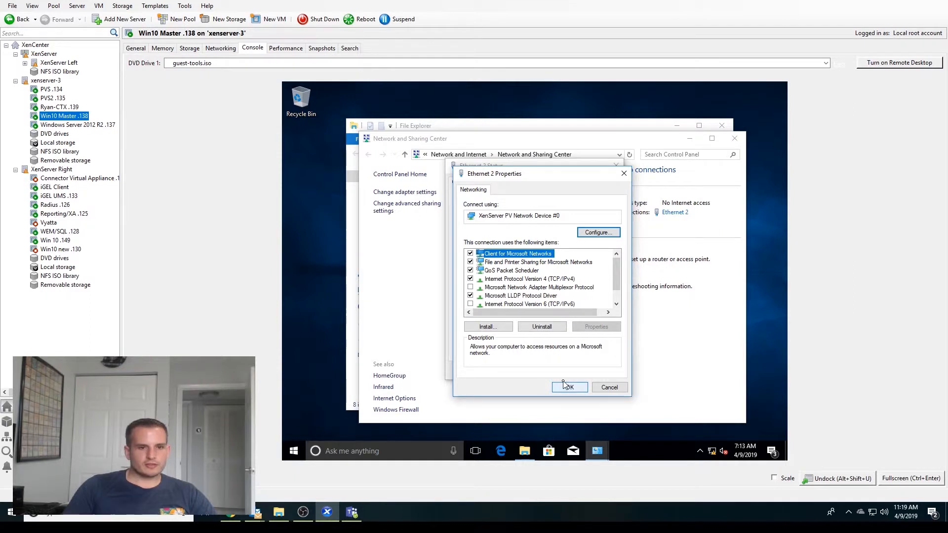
pyautogui.click(567, 387)
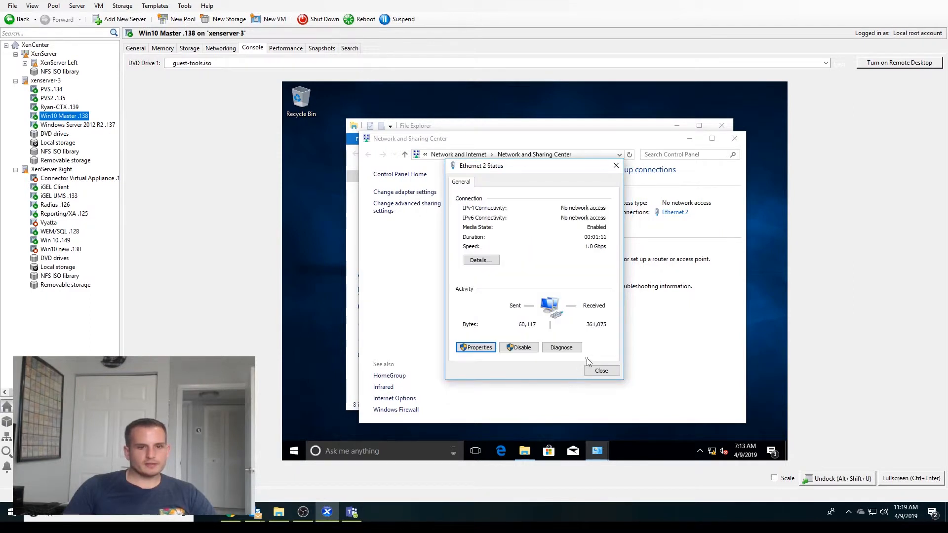
pyautogui.click(601, 371)
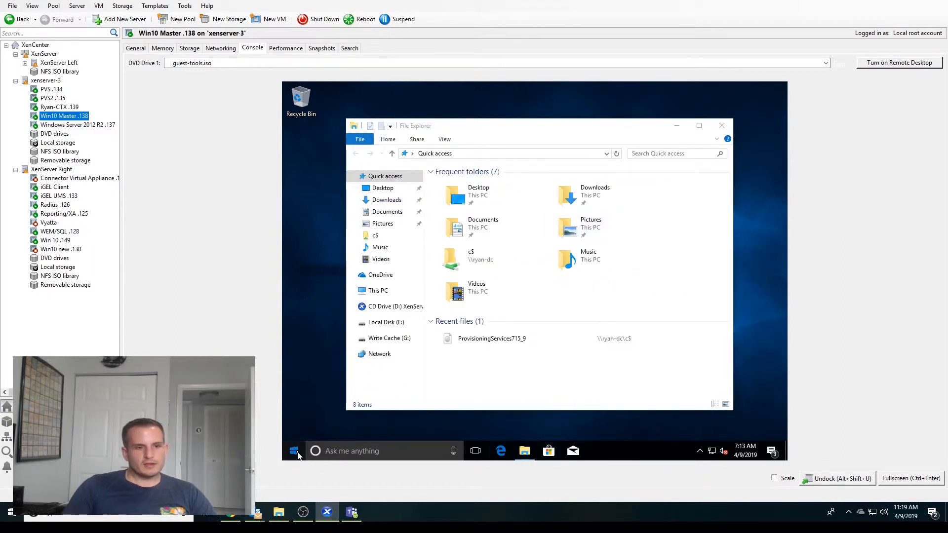
# Browse to C:\Program Files\Citrix\Provisioning Services and launch ImagingWizard
pyautogui.click(294, 451)
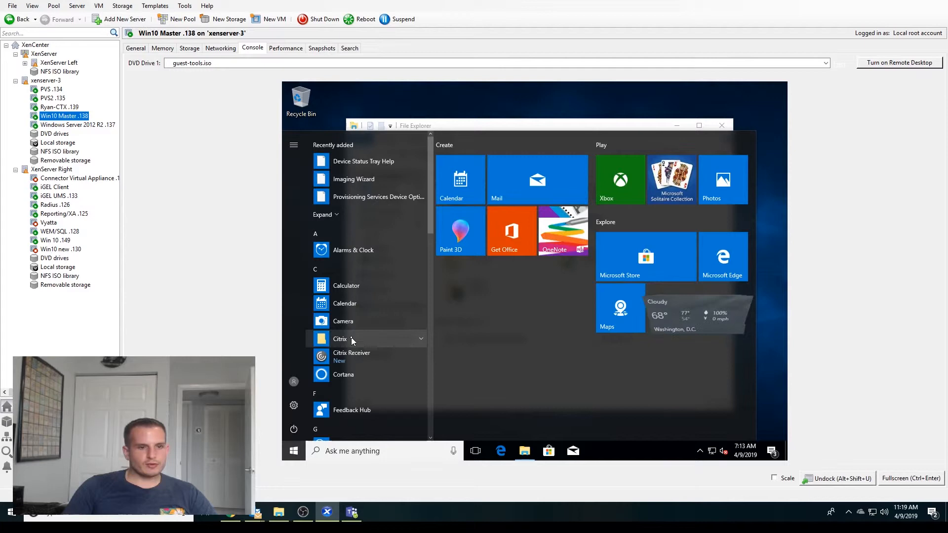
pyautogui.click(340, 338)
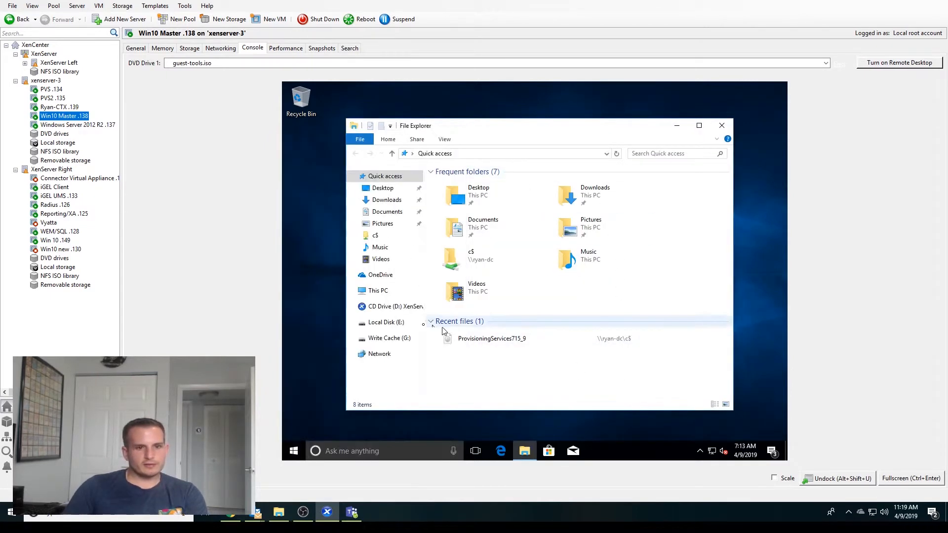
pyautogui.click(379, 290)
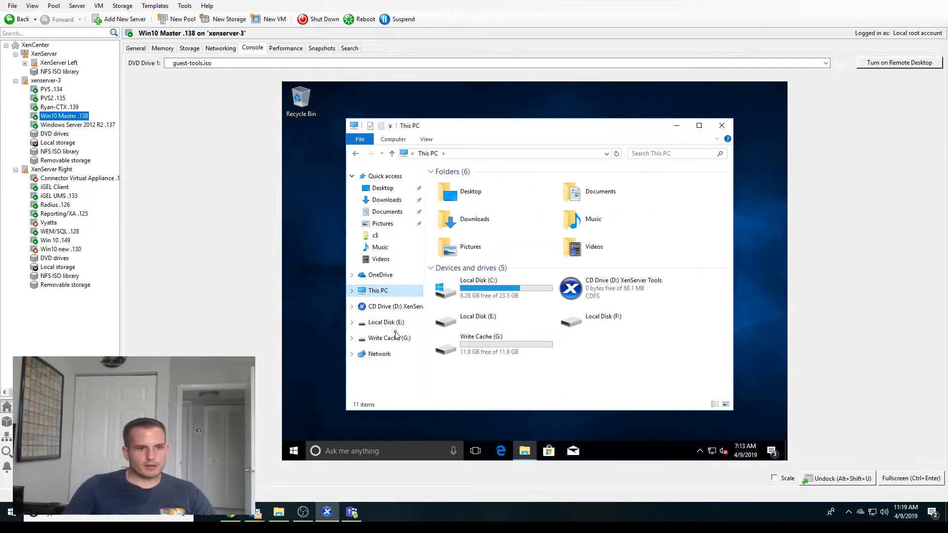
pyautogui.click(385, 322)
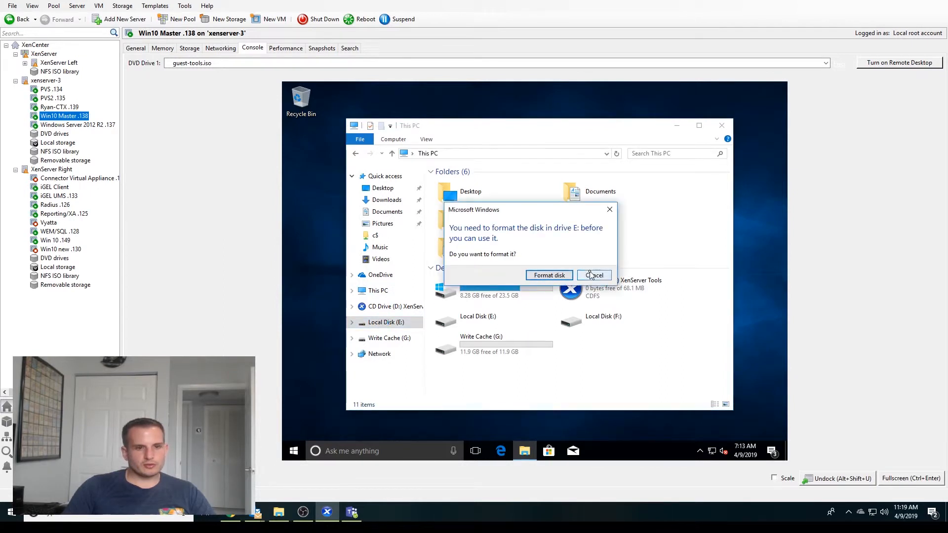
pyautogui.click(593, 275)
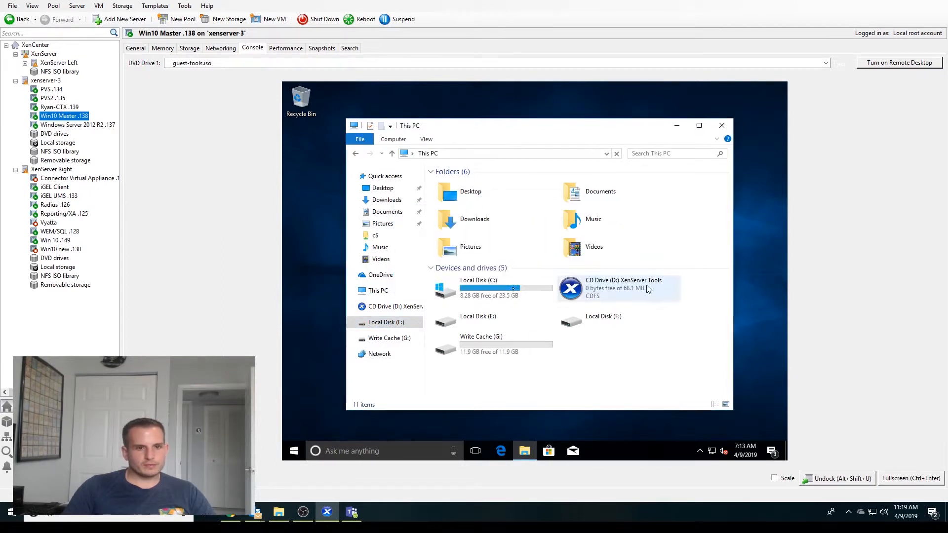
pyautogui.click(504, 288)
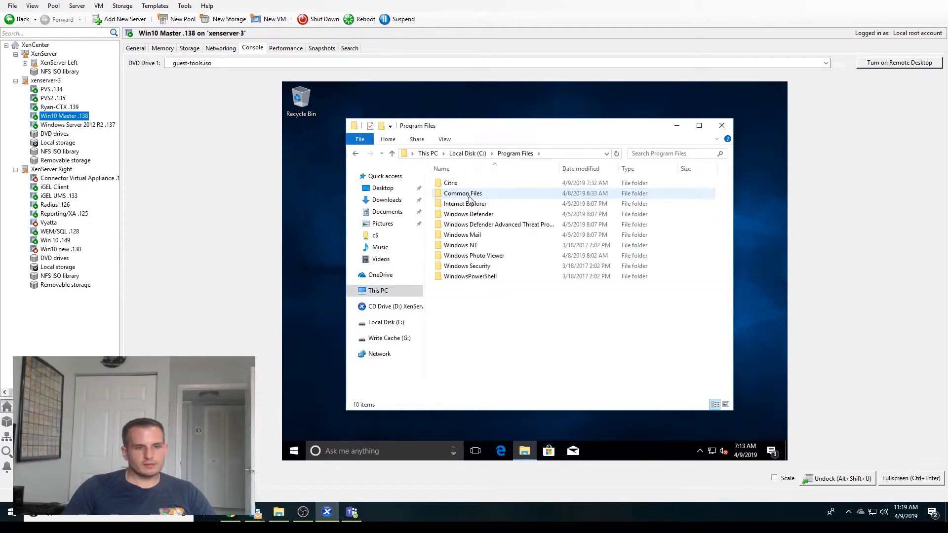
pyautogui.doubleClick(450, 182)
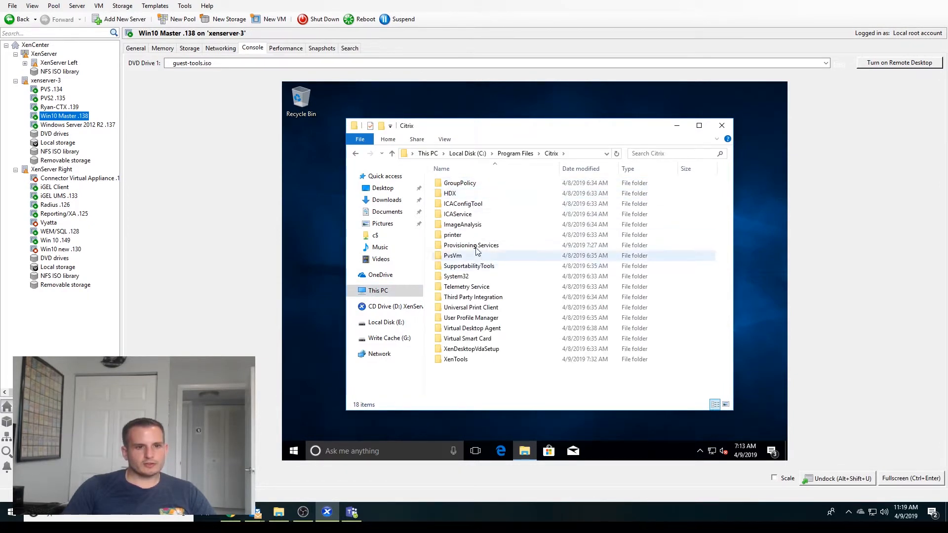
pyautogui.doubleClick(471, 245)
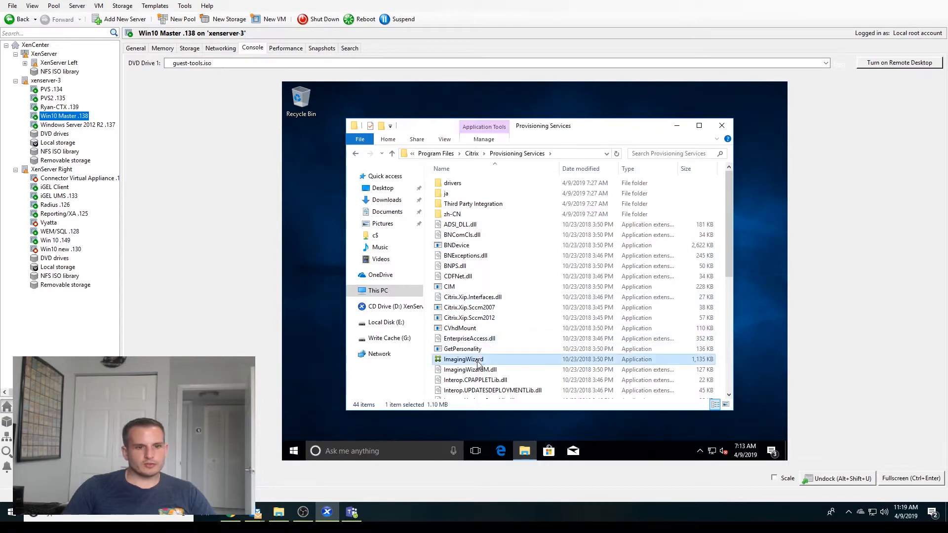
pyautogui.doubleClick(463, 359)
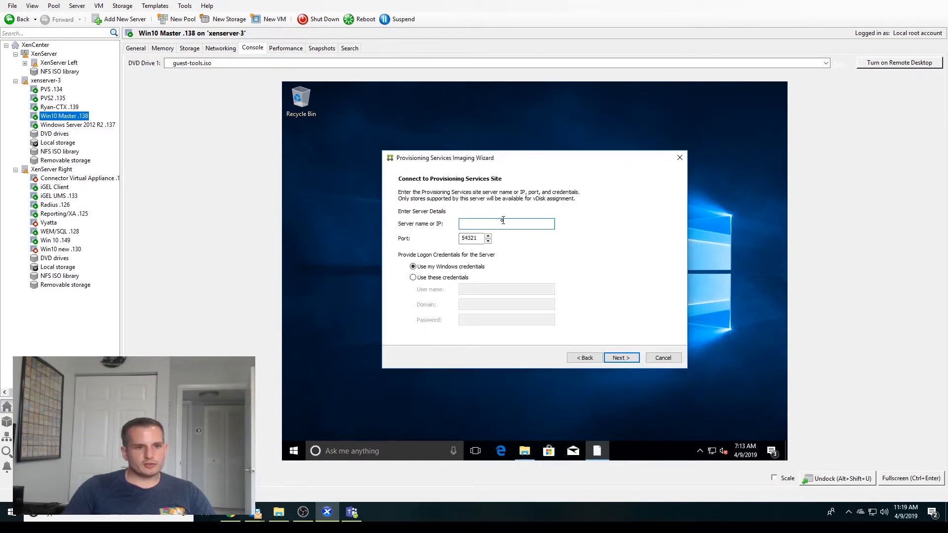
# Connect the wizard to PVS server 192.168.0.134, keeping port 54321 and Windows credentials
pyautogui.click(506, 224)
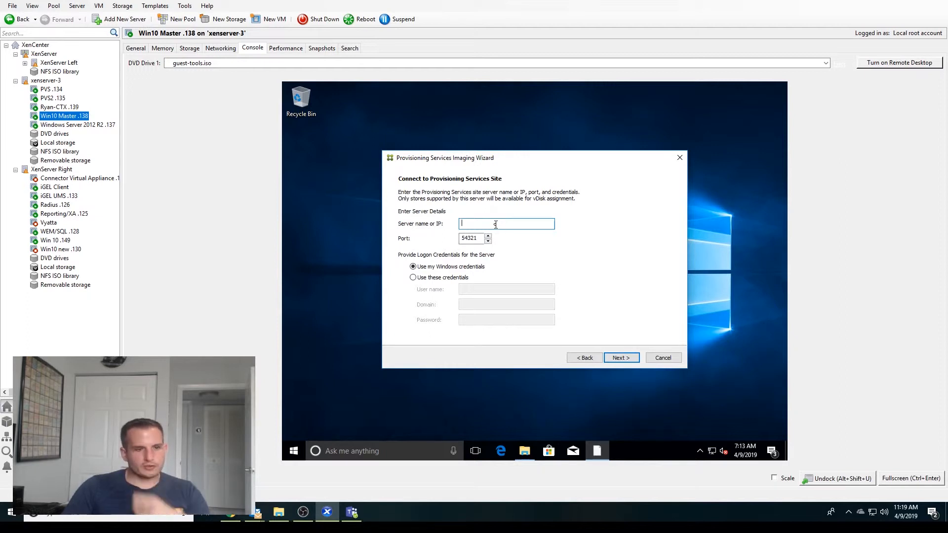
pyautogui.write('192.168.0.134')
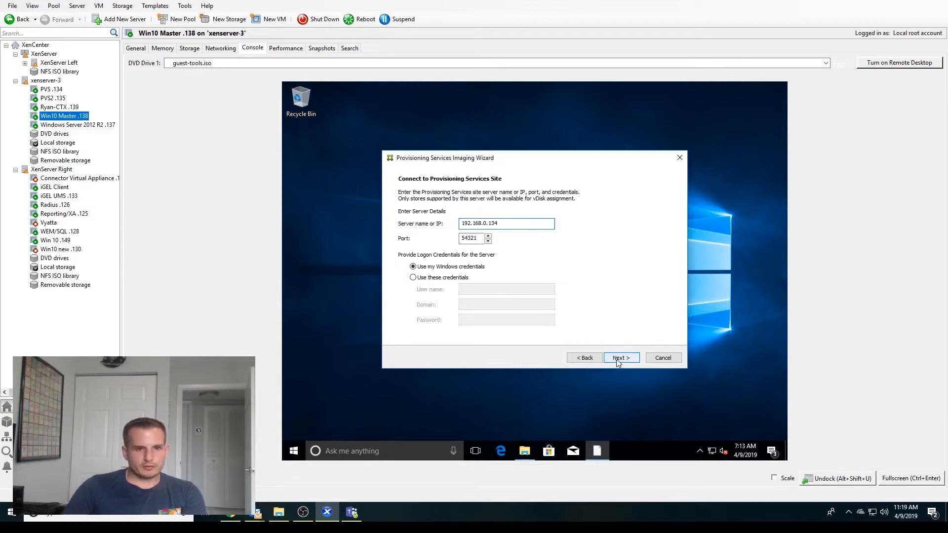
pyautogui.click(621, 358)
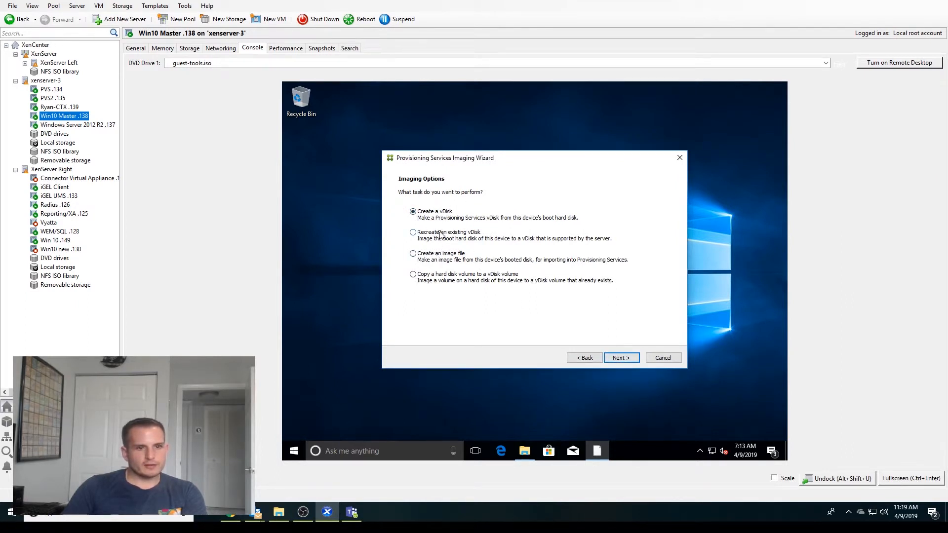
# Try the existing Store\Win10Master vDisk, then choose Create a vDisk after the no-volumes error
pyautogui.click(412, 232)
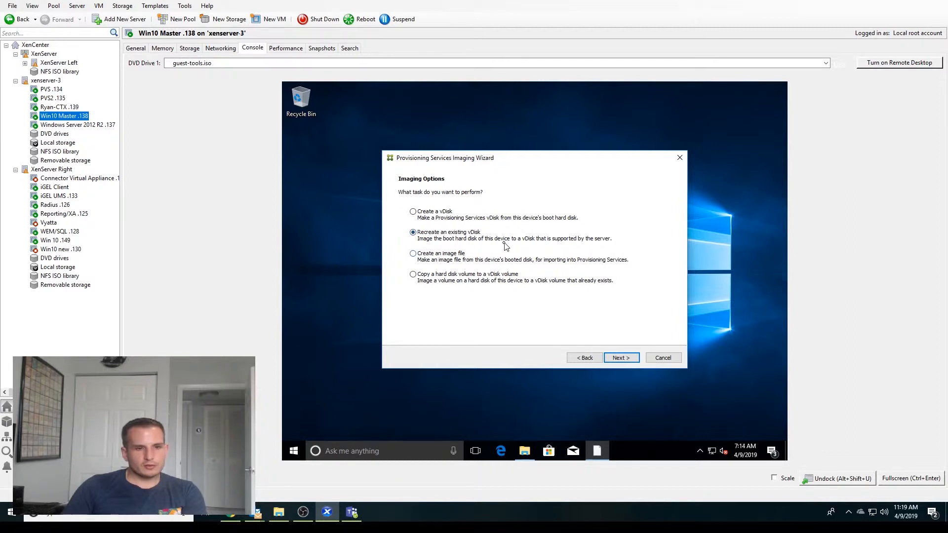
pyautogui.moveTo(494, 289)
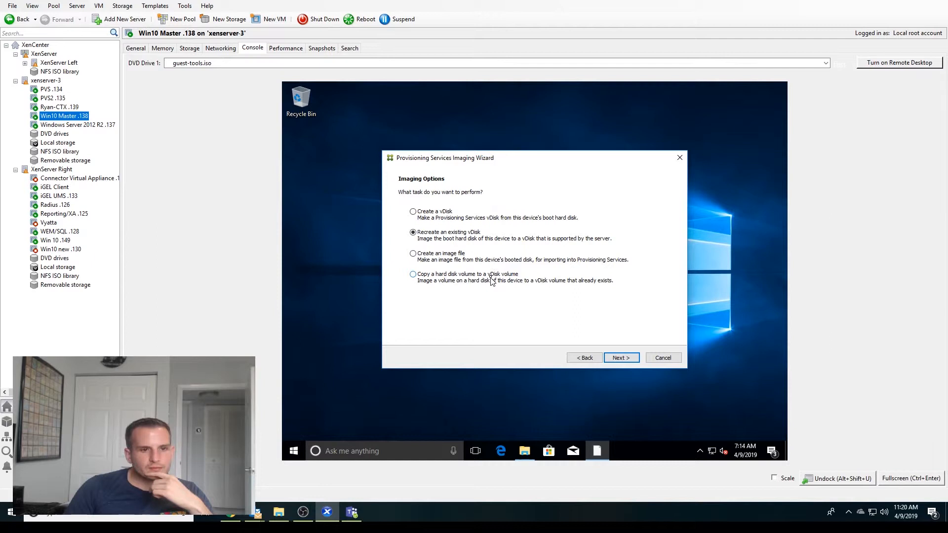
pyautogui.moveTo(512, 275)
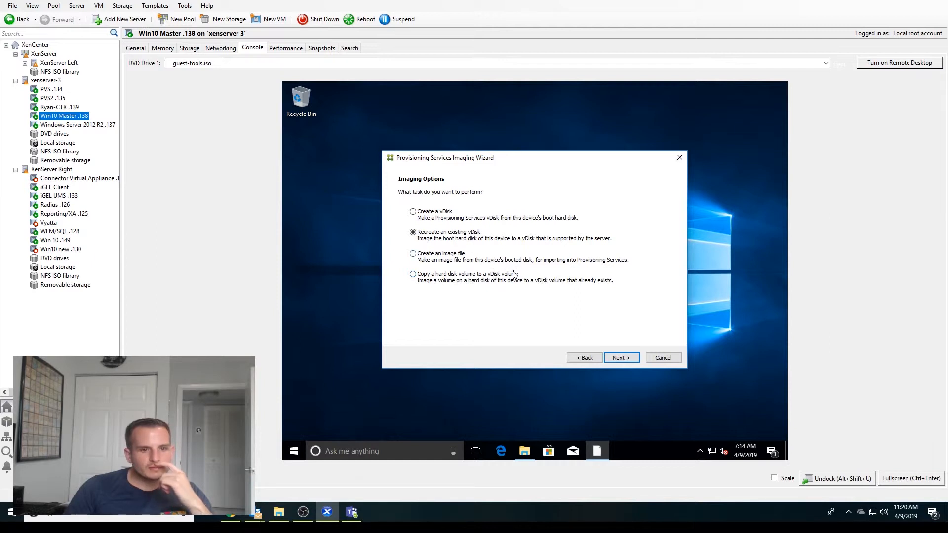
pyautogui.click(413, 274)
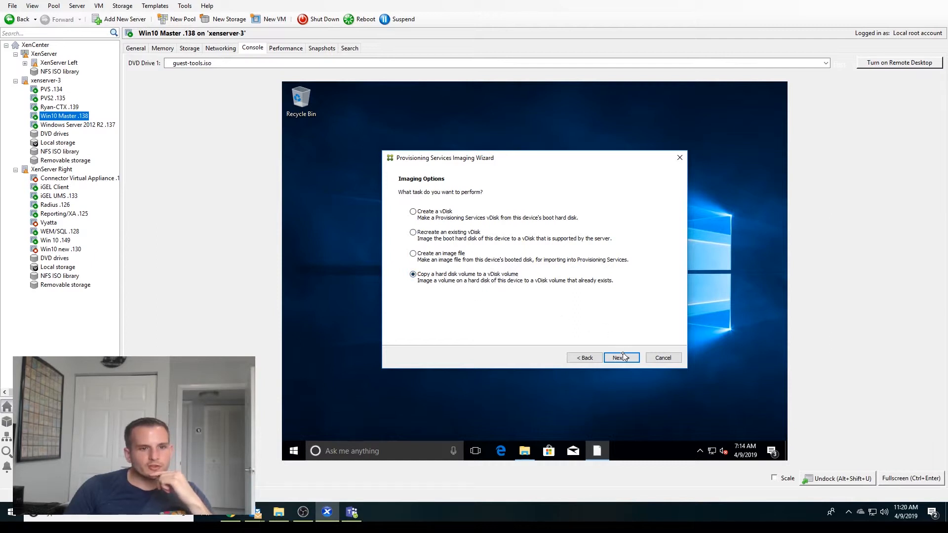
pyautogui.click(617, 358)
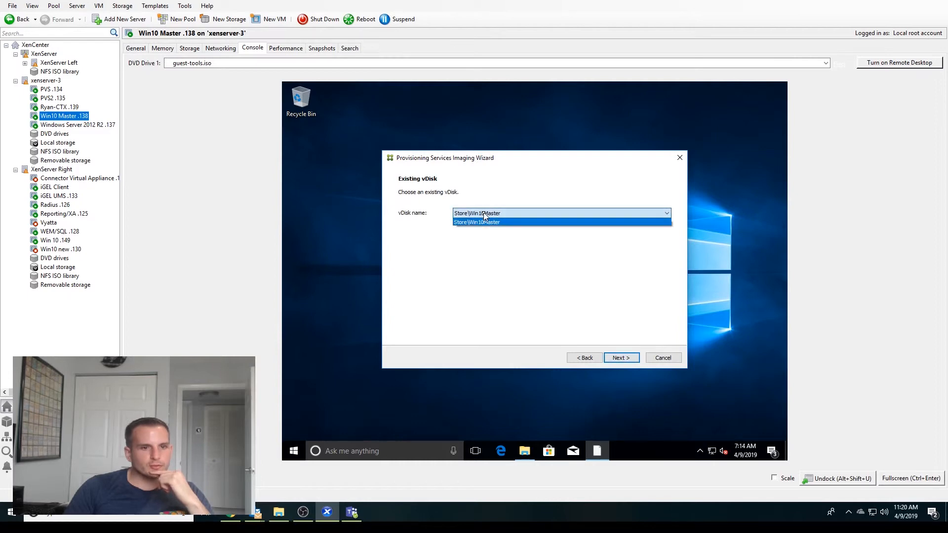
pyautogui.click(476, 222)
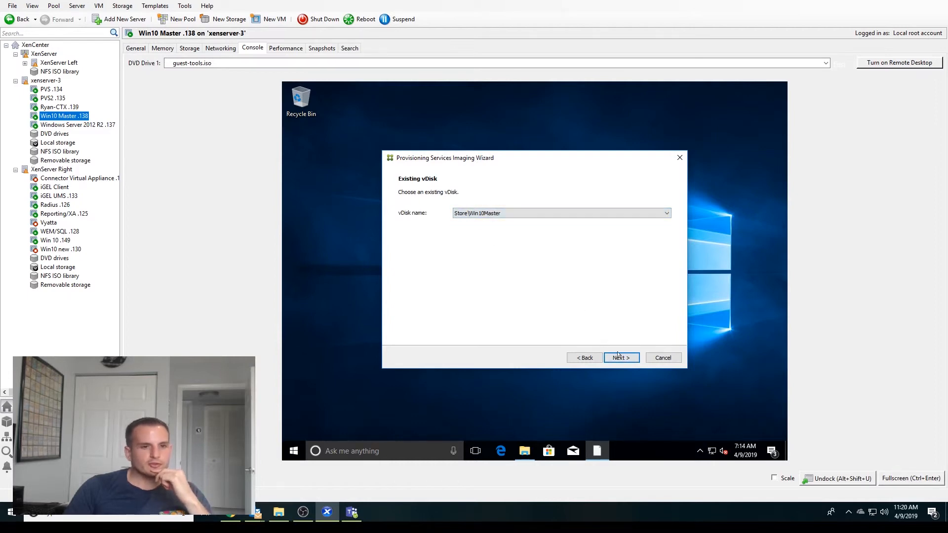
pyautogui.click(620, 358)
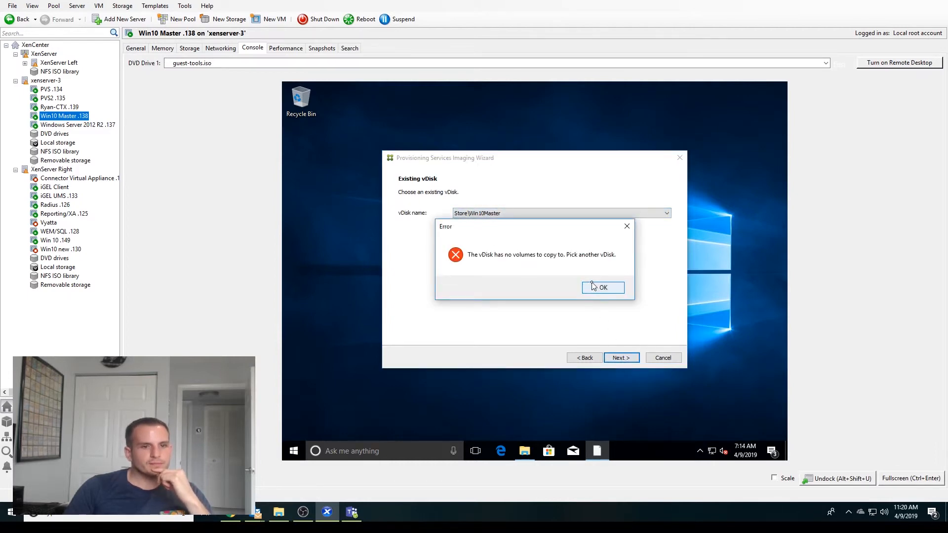
pyautogui.click(602, 288)
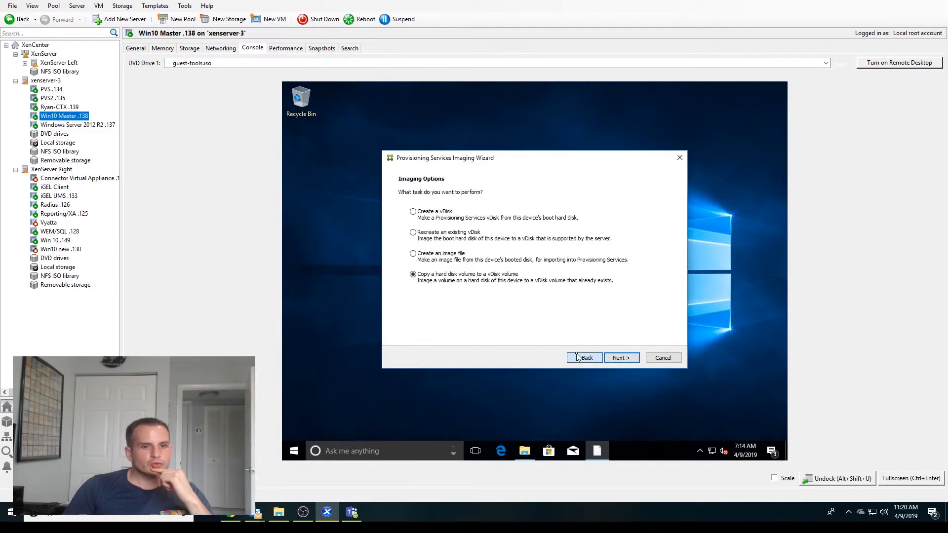
pyautogui.click(413, 211)
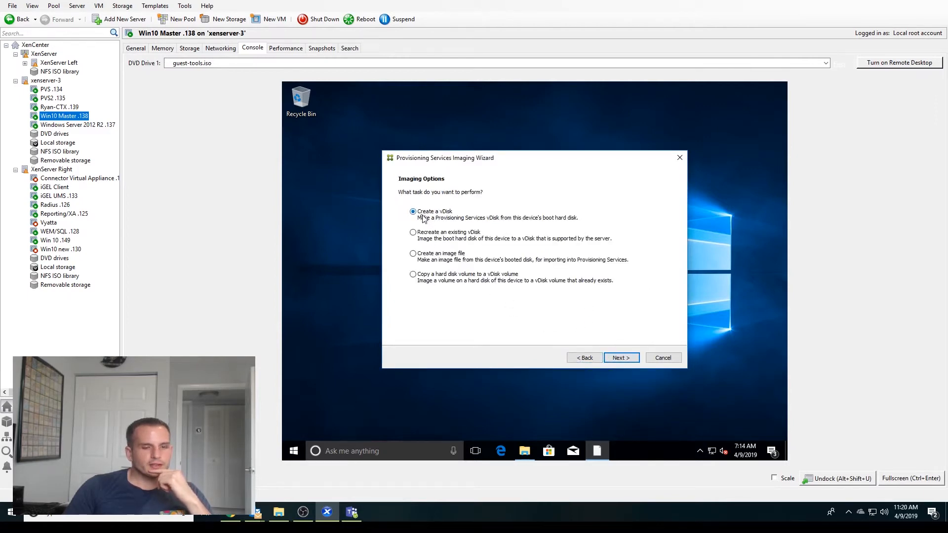
pyautogui.click(621, 358)
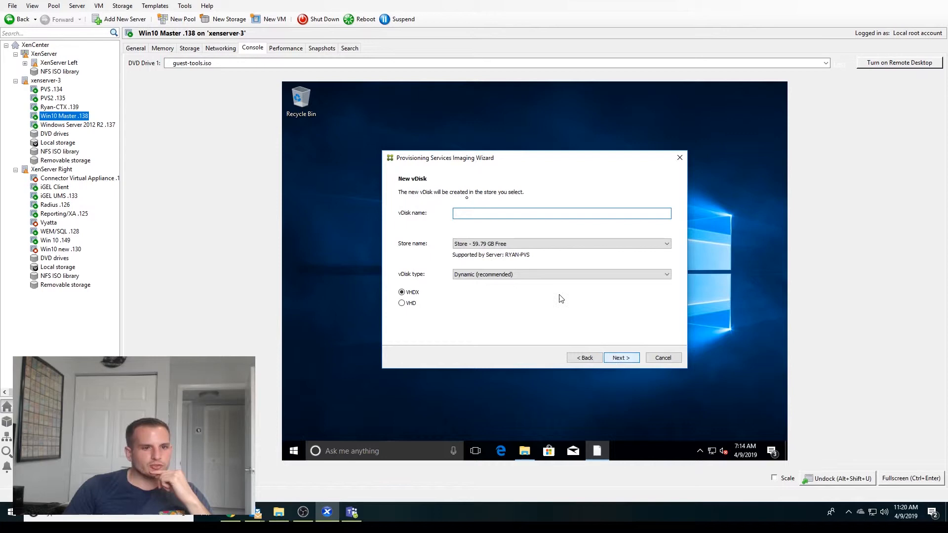
# Name the vDisk Win10-Master and keep volume licensing at None
pyautogui.write('Win10-Master')
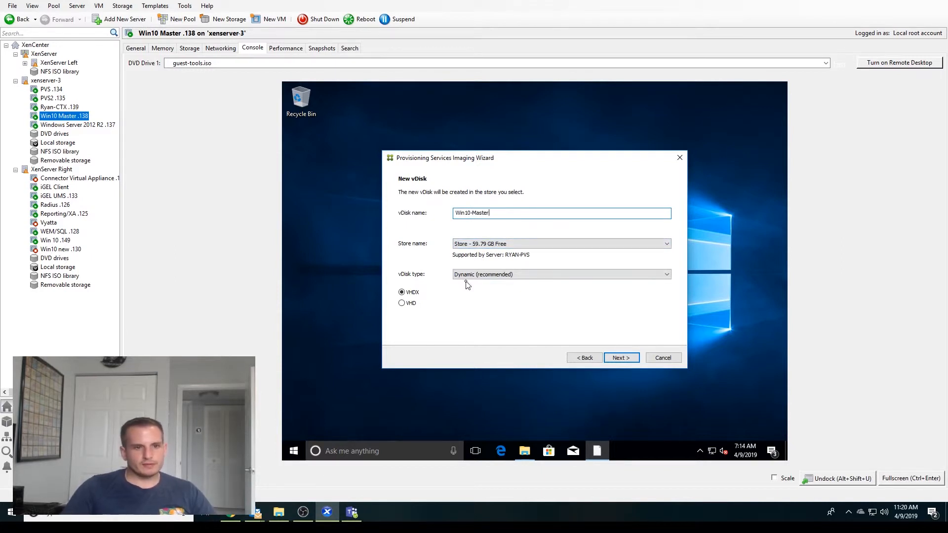
pyautogui.click(621, 357)
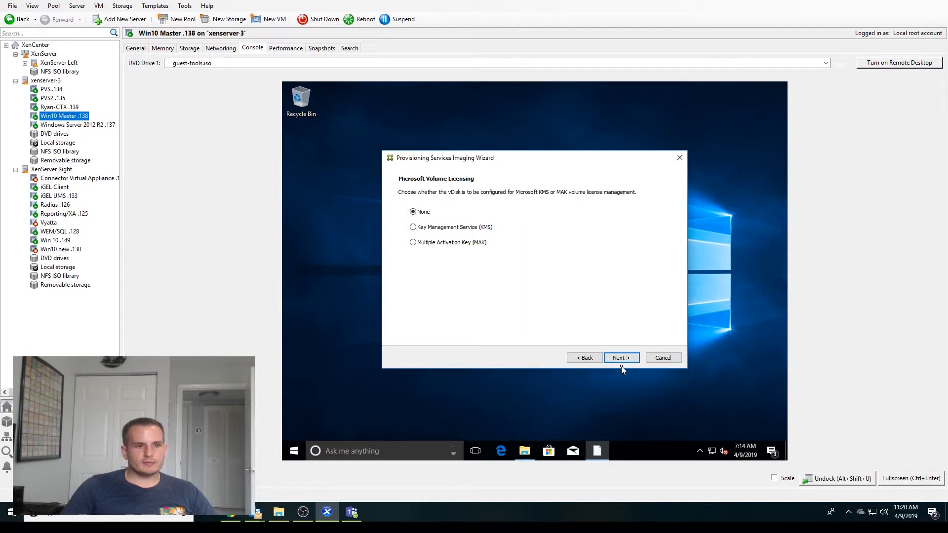
pyautogui.click(620, 358)
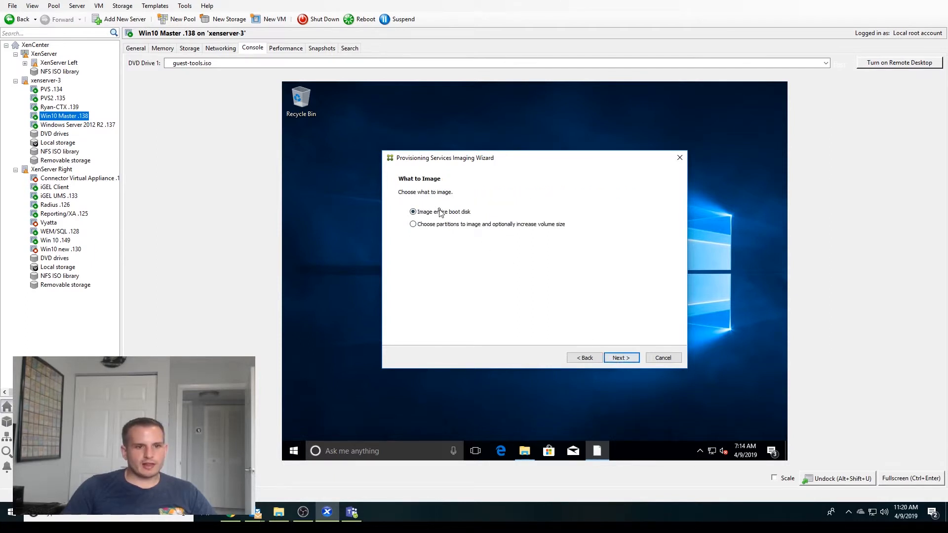
# Image selected partitions only, excluding the G: Write Cache partition
pyautogui.click(412, 224)
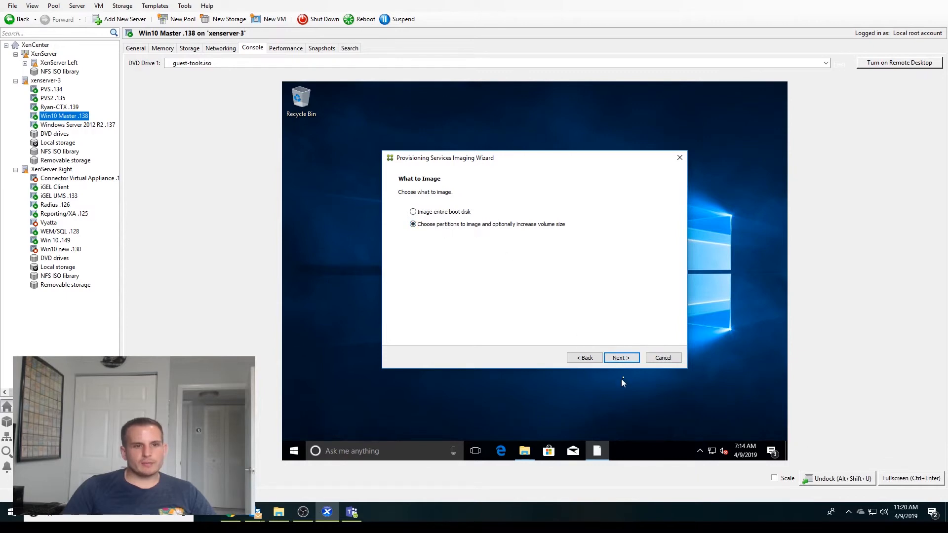
pyautogui.click(620, 358)
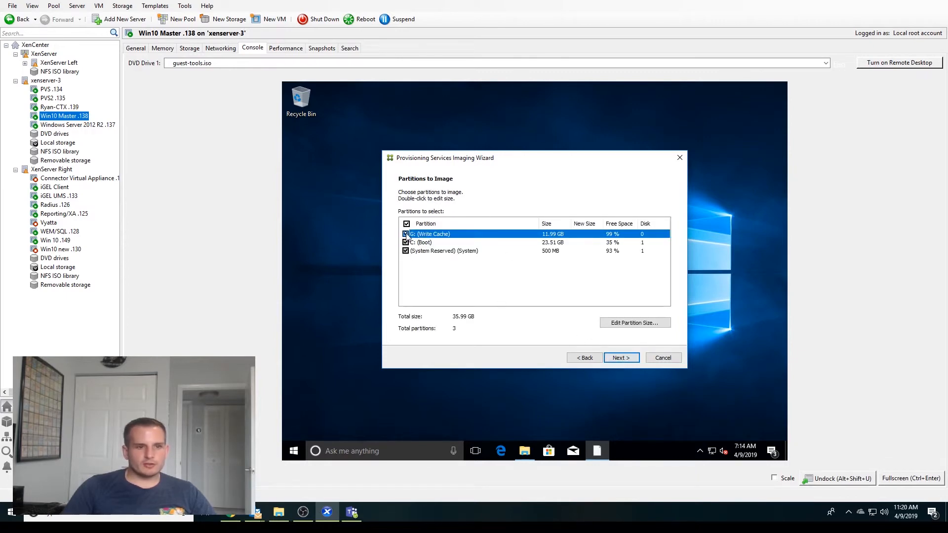
pyautogui.click(406, 233)
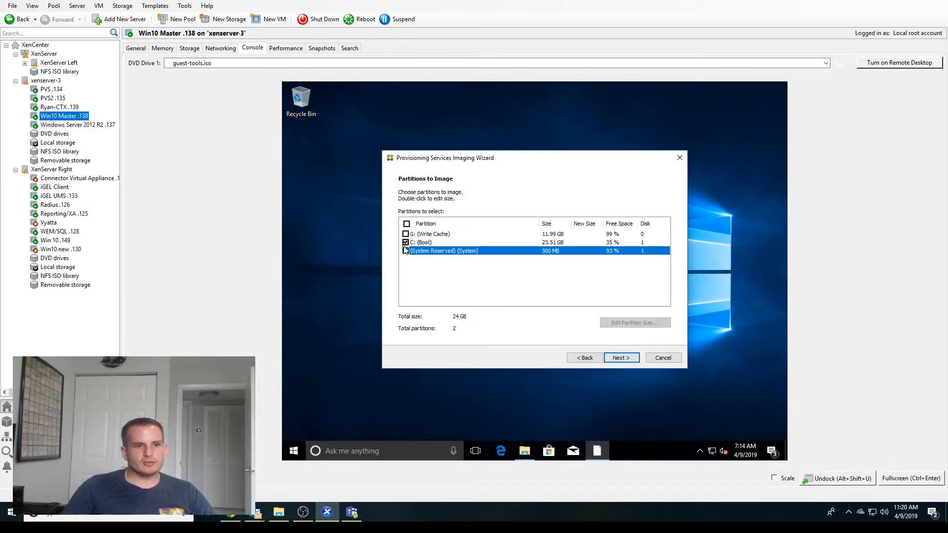
pyautogui.click(406, 251)
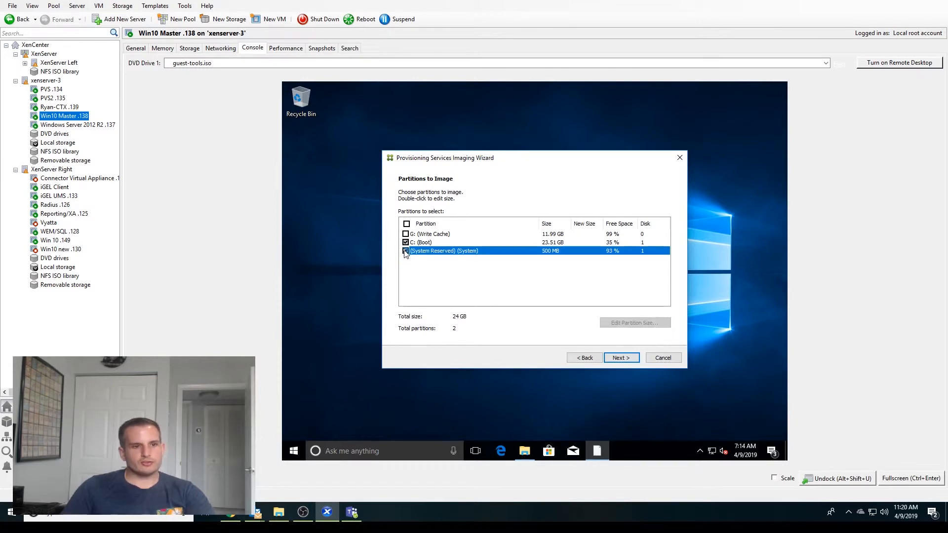
pyautogui.click(620, 357)
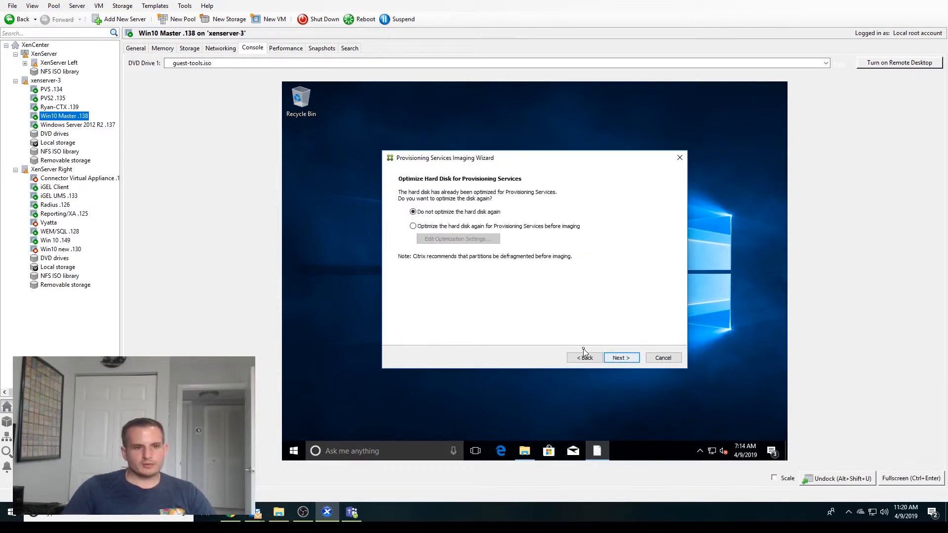
# Enable re-optimizing the hard disk with default settings and start creating the vDisk
pyautogui.click(413, 226)
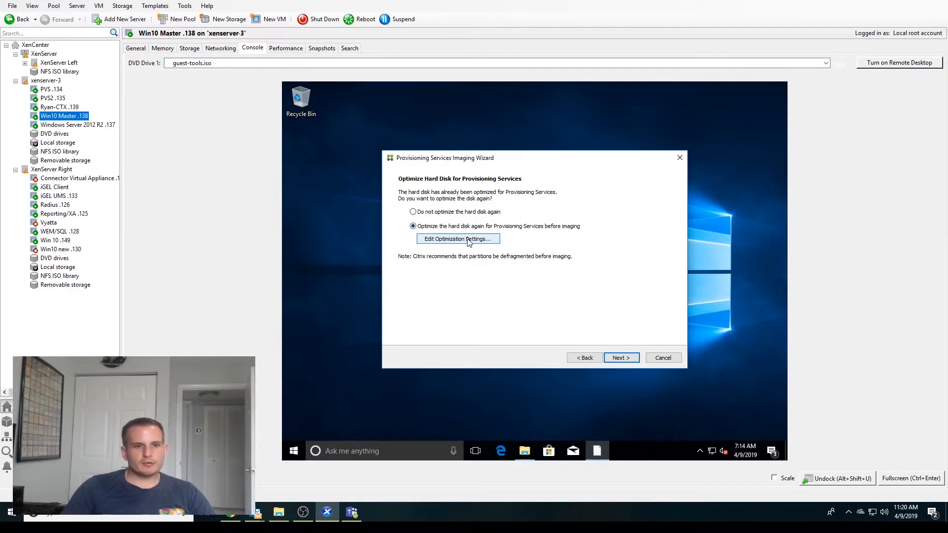
pyautogui.click(457, 239)
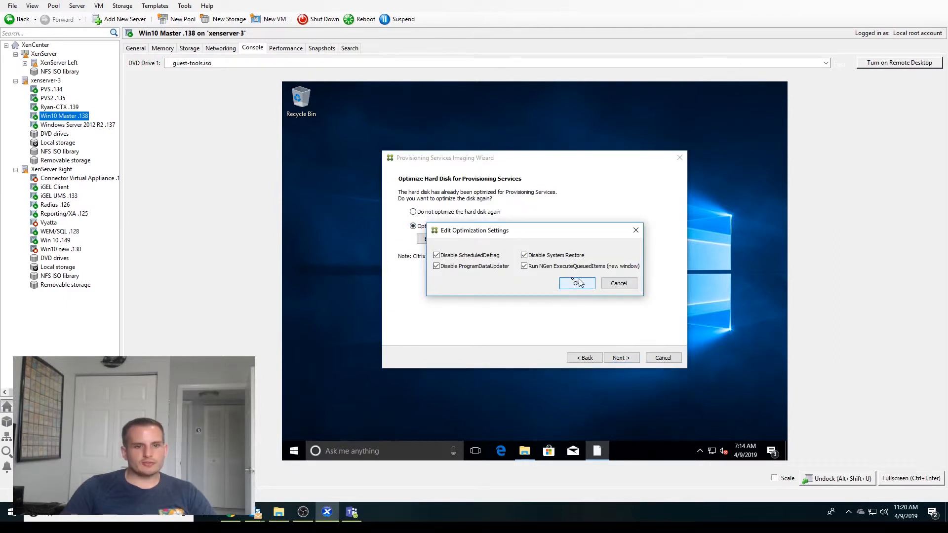
pyautogui.click(574, 283)
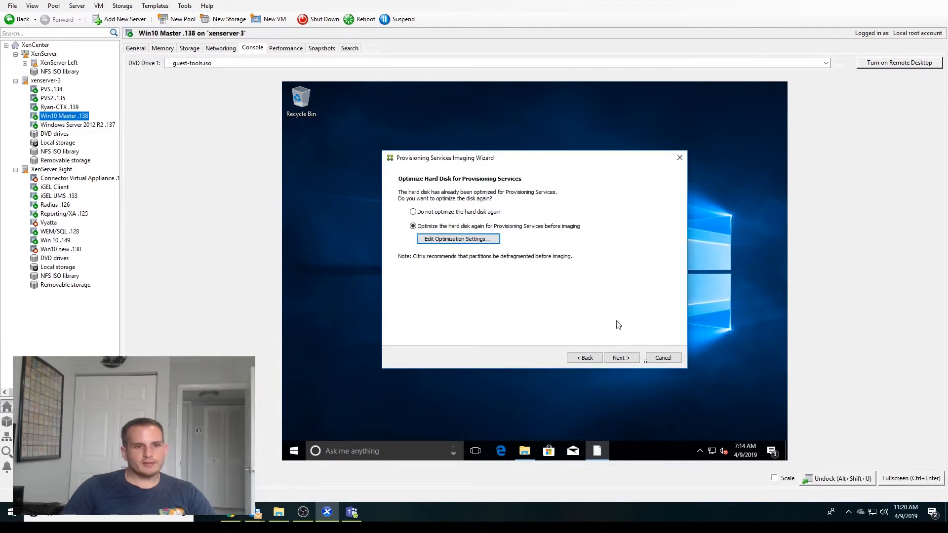
pyautogui.click(620, 357)
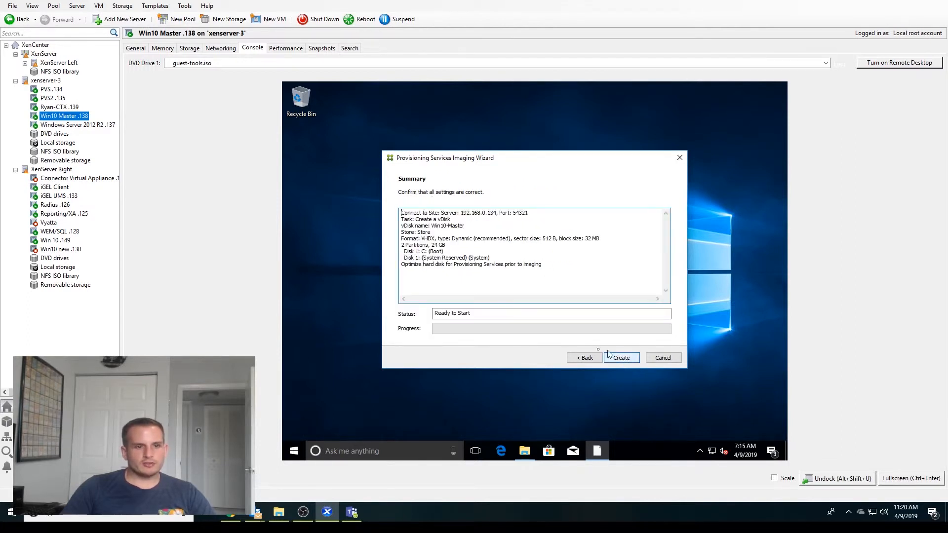
pyautogui.click(620, 357)
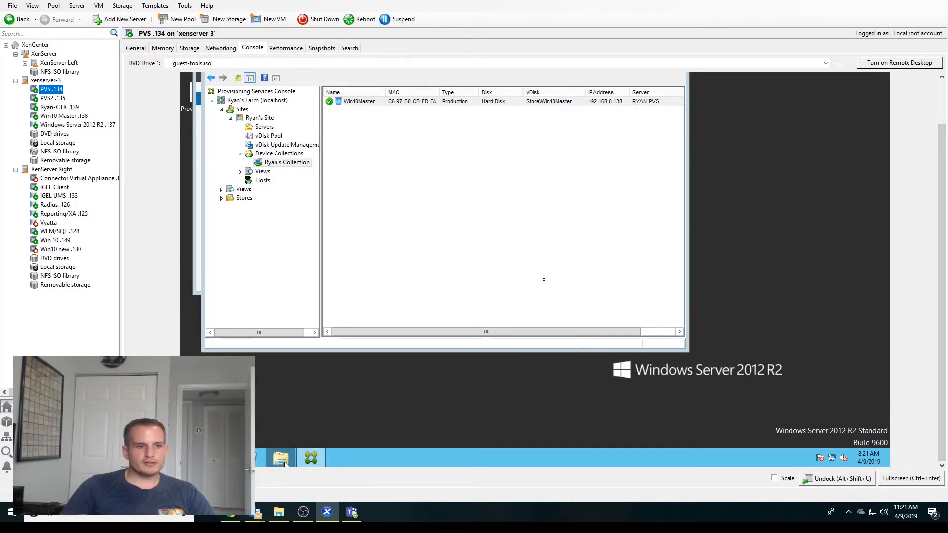
# Open the vDisks folder on the PVS server's vDisk Repository (E:) drive
pyautogui.click(279, 458)
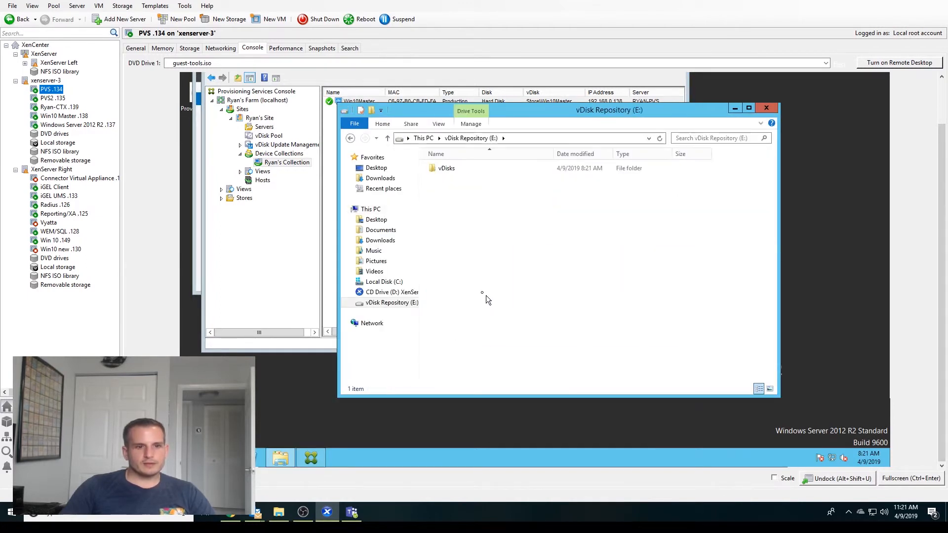
pyautogui.doubleClick(446, 168)
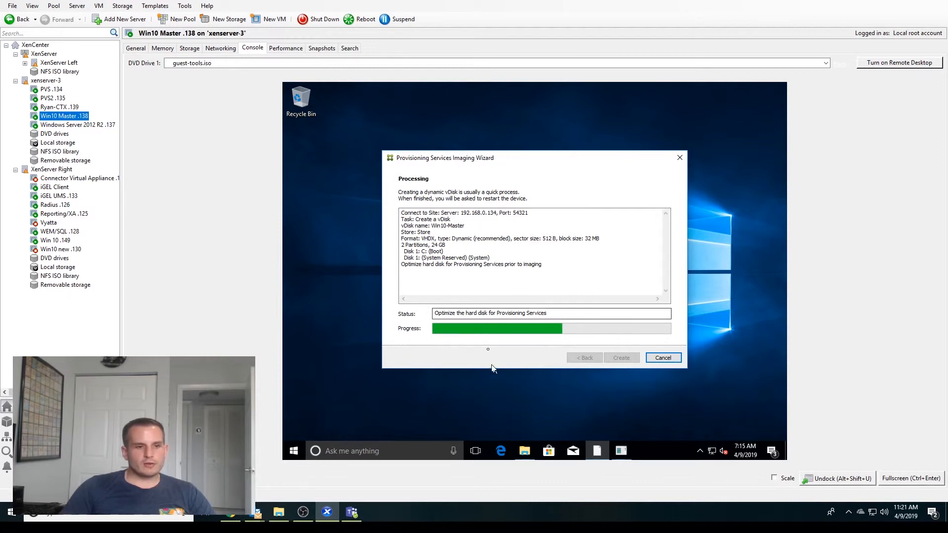
pyautogui.moveTo(469, 343)
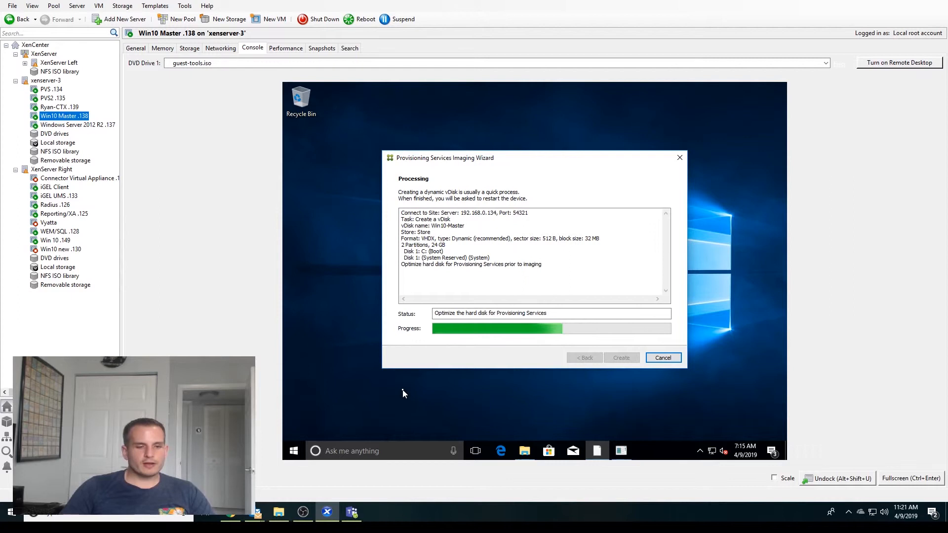
pyautogui.moveTo(544, 355)
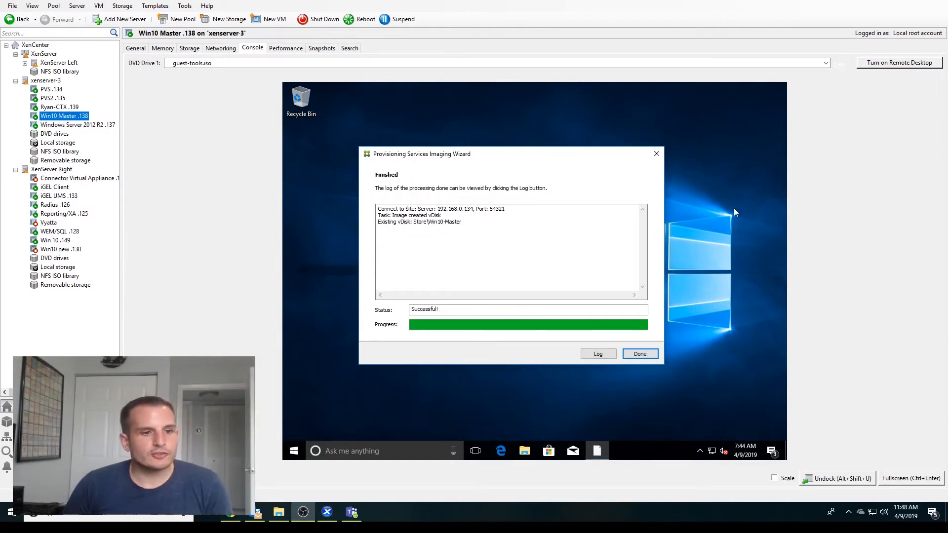
pyautogui.moveTo(353, 251)
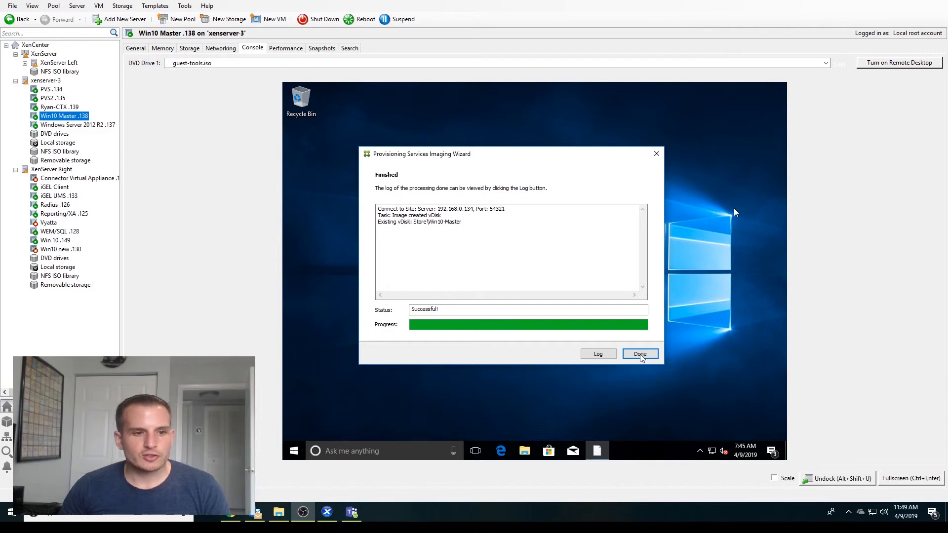
# Close the wizard and refresh PVS .134's vDisks folder to see the 19.9 GB Win10-Master image
pyautogui.click(640, 354)
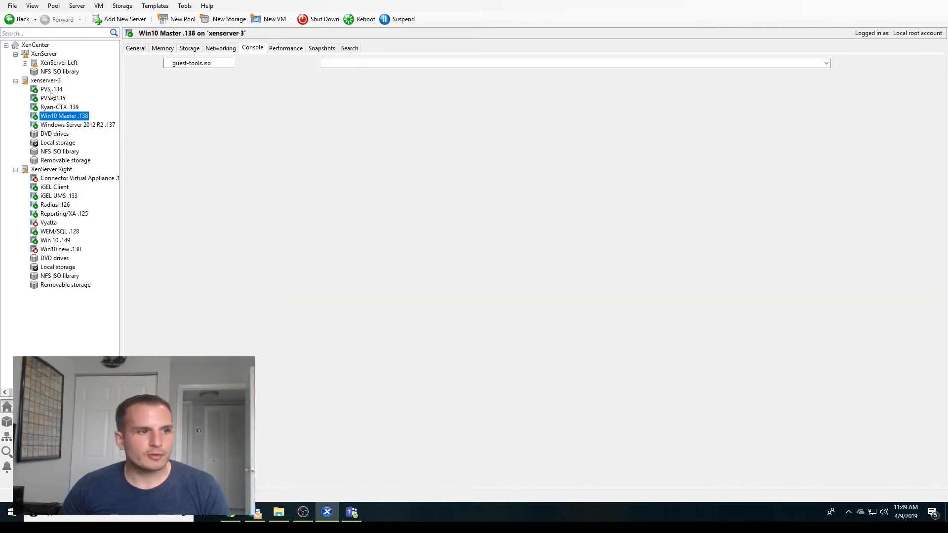
pyautogui.click(51, 89)
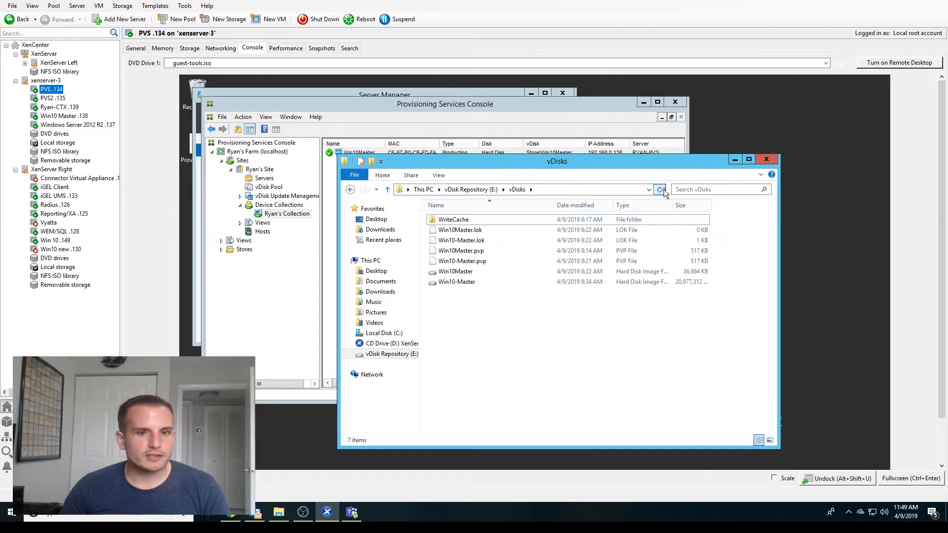
pyautogui.click(456, 282)
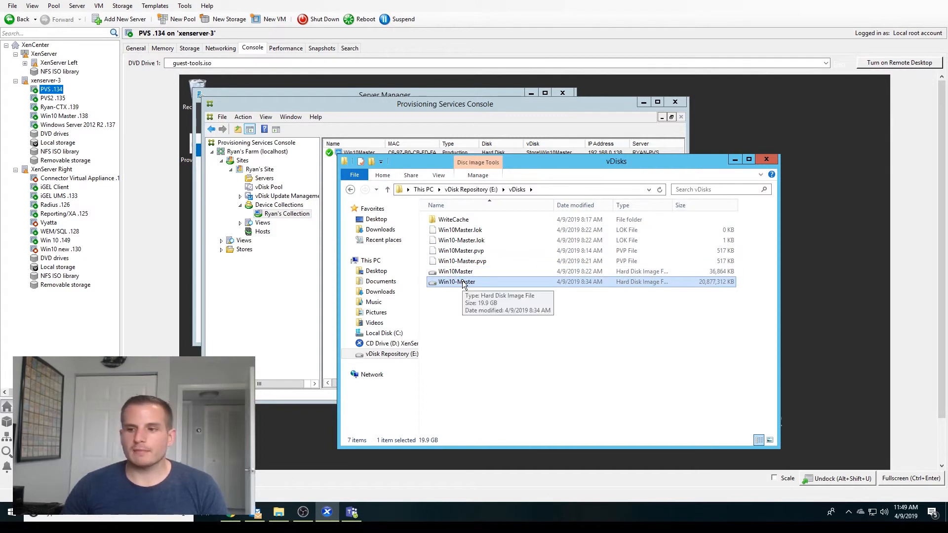
pyautogui.moveTo(477, 289)
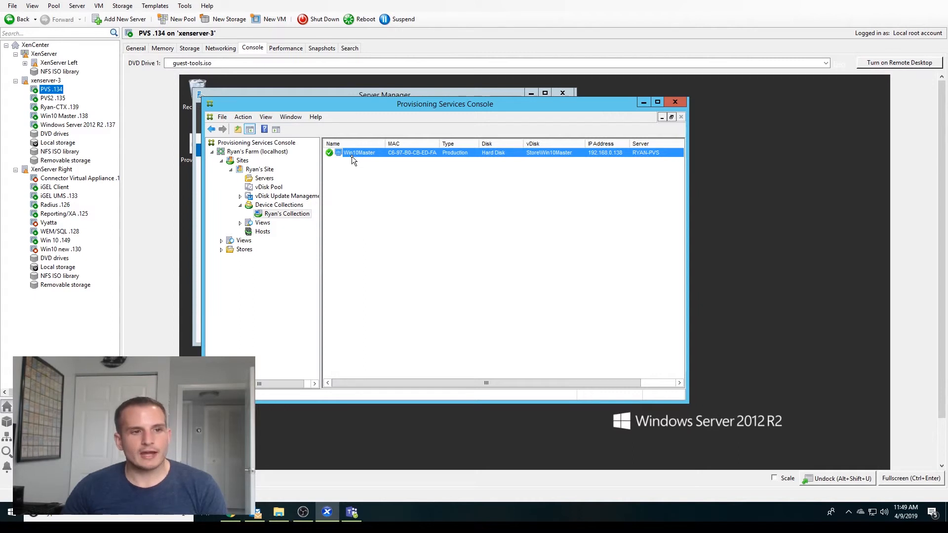
pyautogui.rightClick(359, 153)
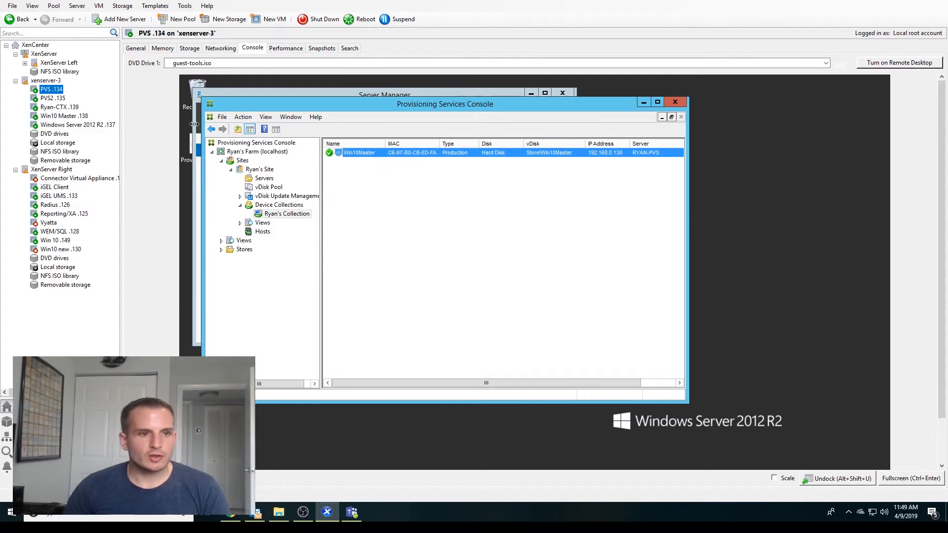
# Review the Win10Master device's vDisks and Production device type, cancelling Assign vDisks
pyautogui.doubleClick(359, 152)
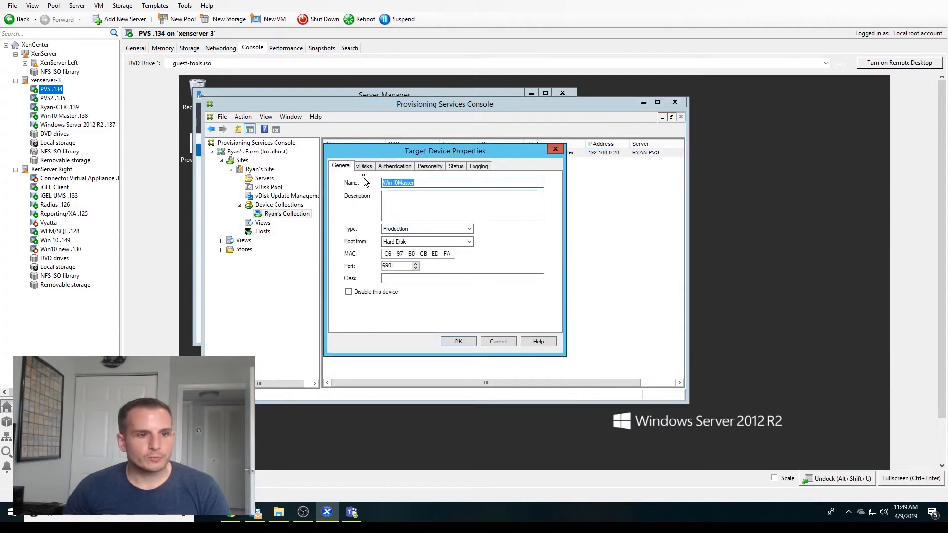
pyautogui.click(363, 166)
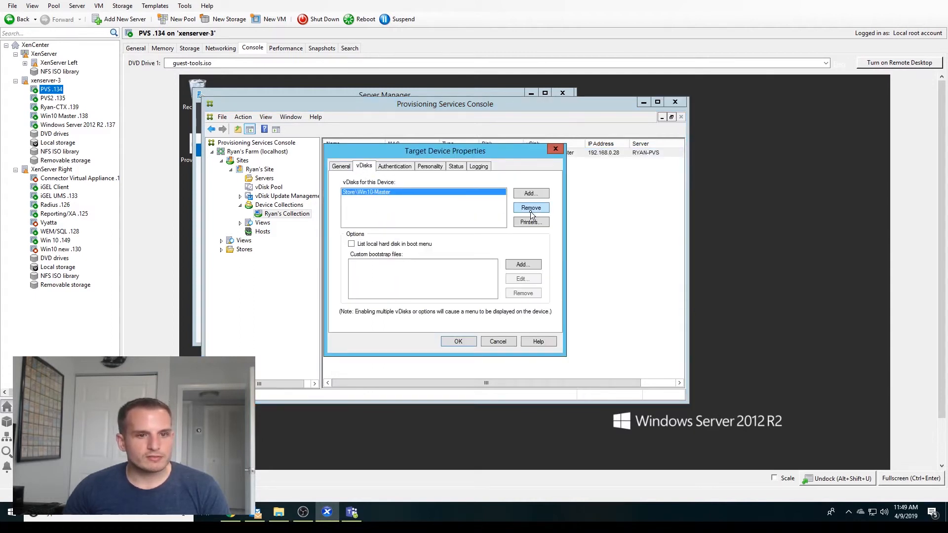
pyautogui.moveTo(529, 194)
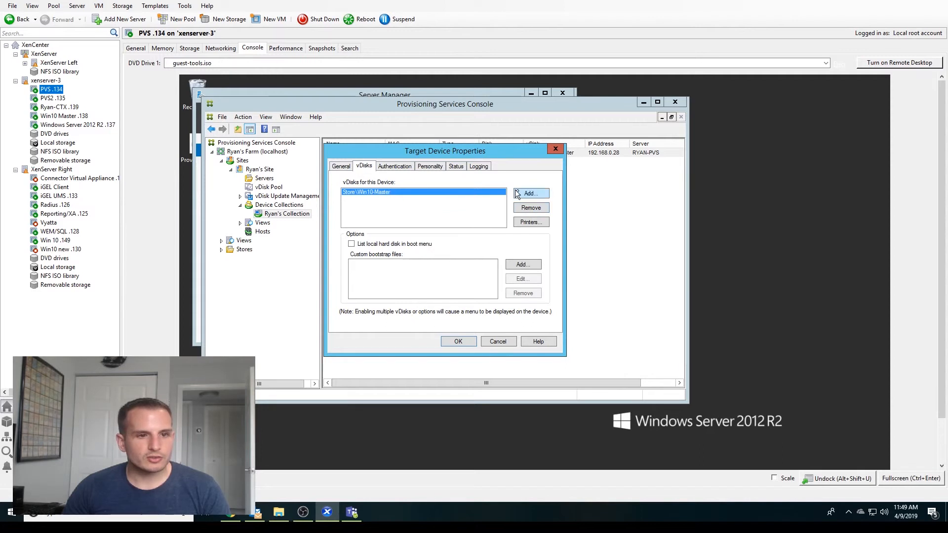
pyautogui.click(531, 193)
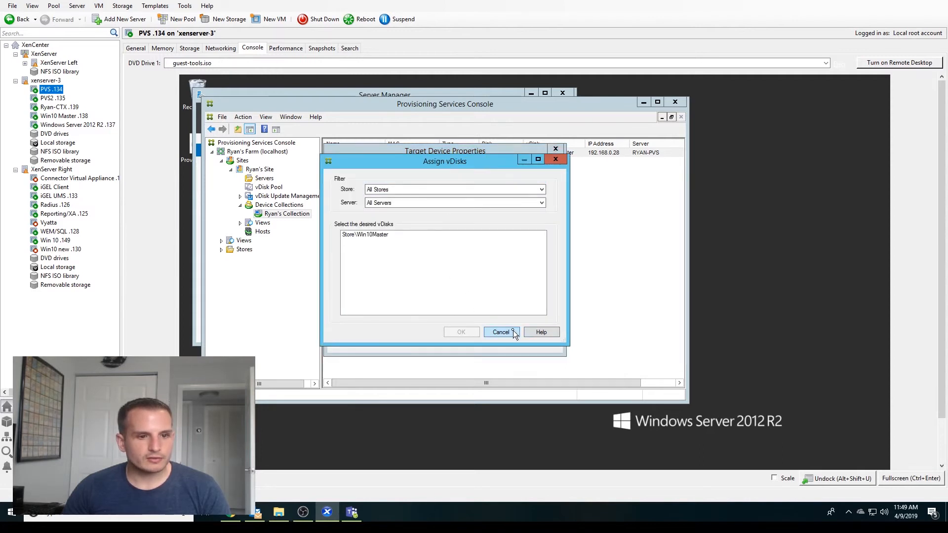
pyautogui.click(502, 331)
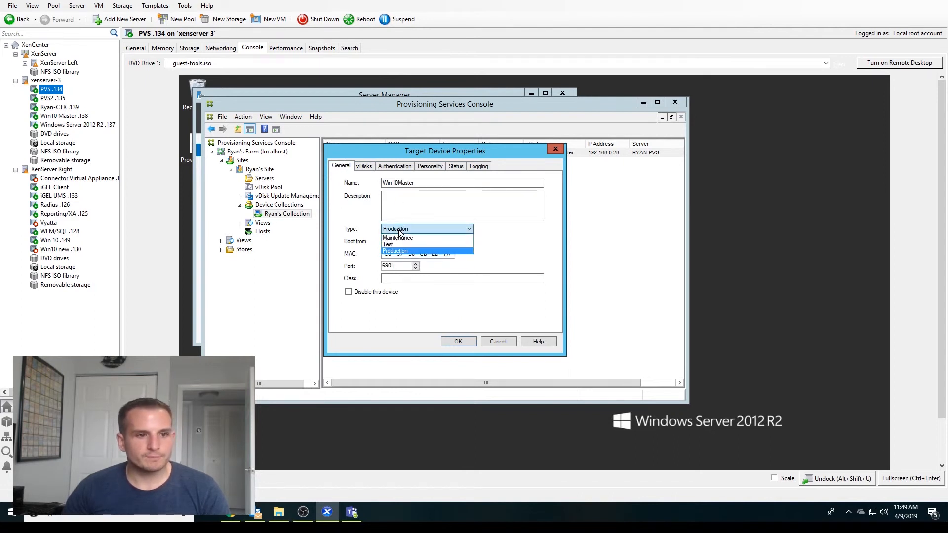
pyautogui.click(394, 250)
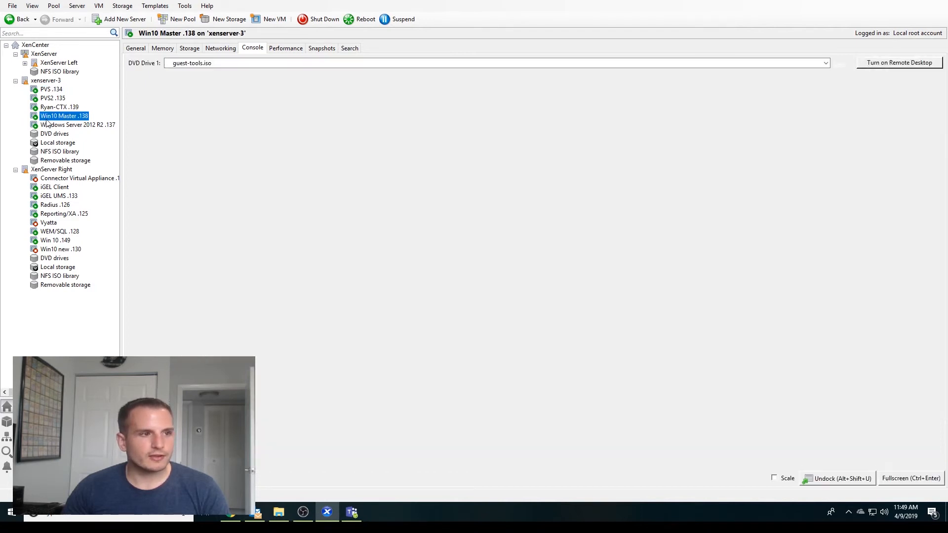
# Shut down Win10 Master .138 and view its 12 GB Write Cache and 24 GB system disks
pyautogui.rightClick(65, 116)
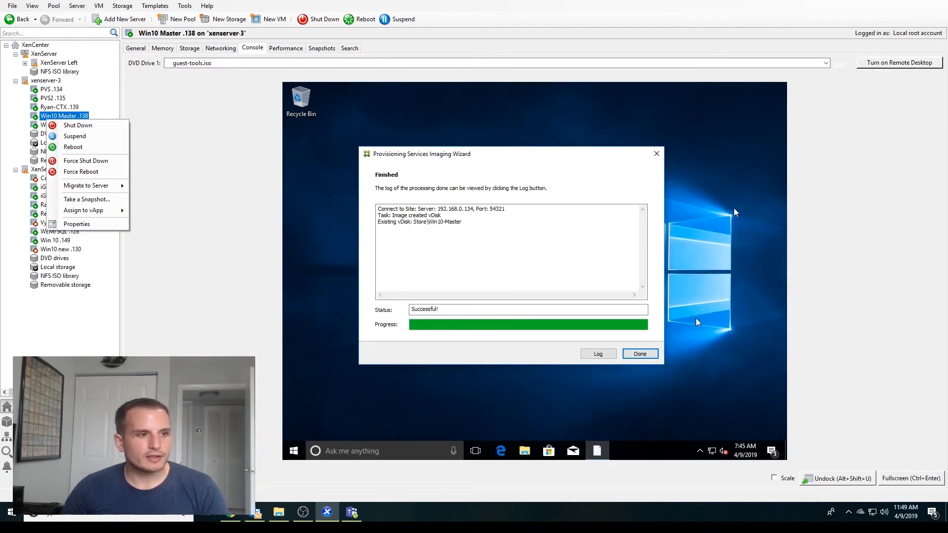
pyautogui.click(639, 353)
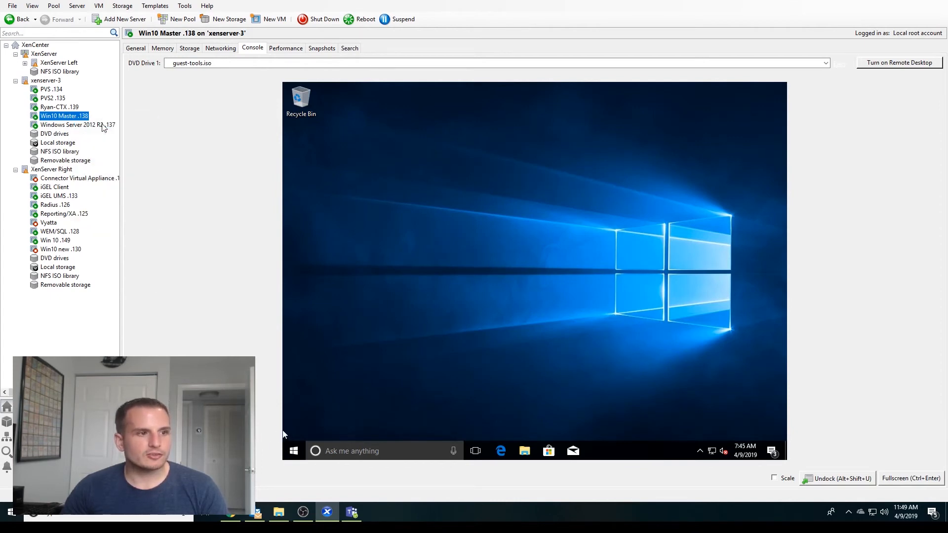
pyautogui.click(317, 19)
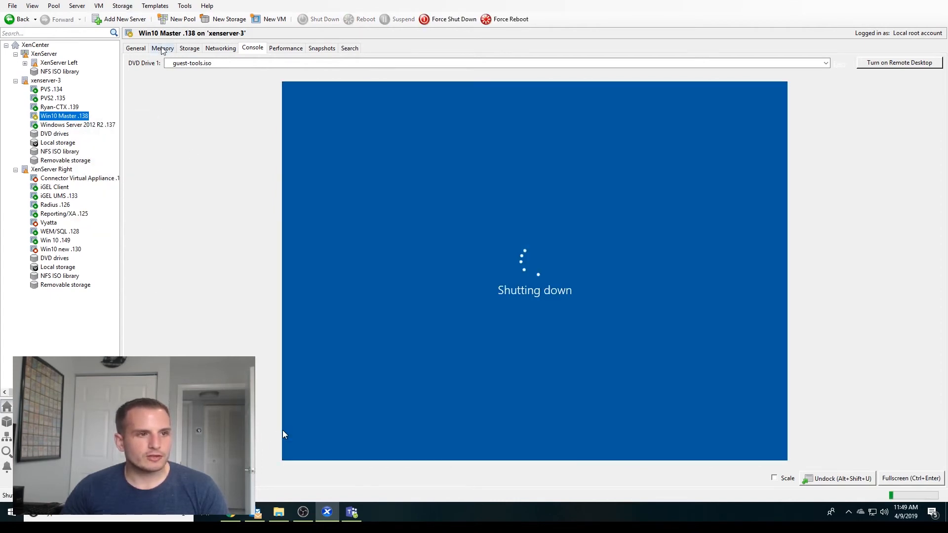
pyautogui.moveTo(189, 48)
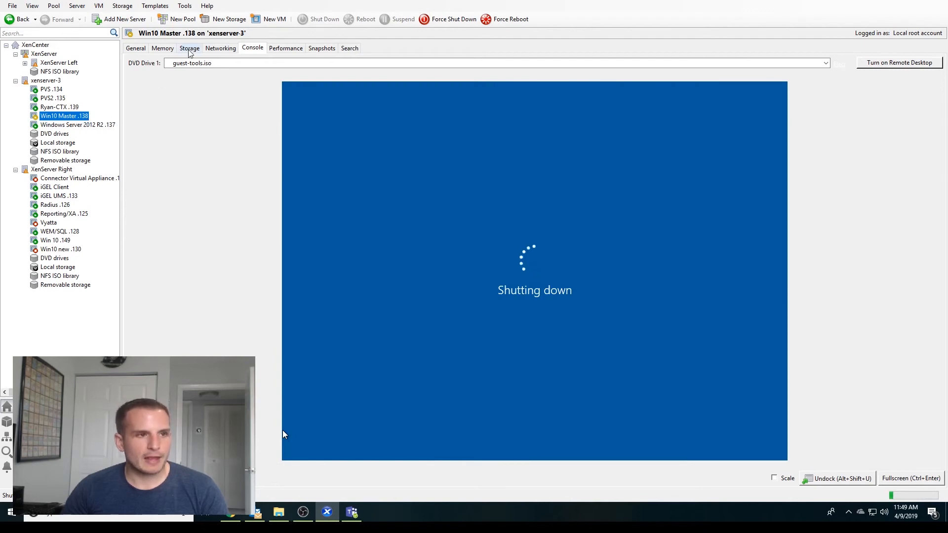
pyautogui.click(162, 48)
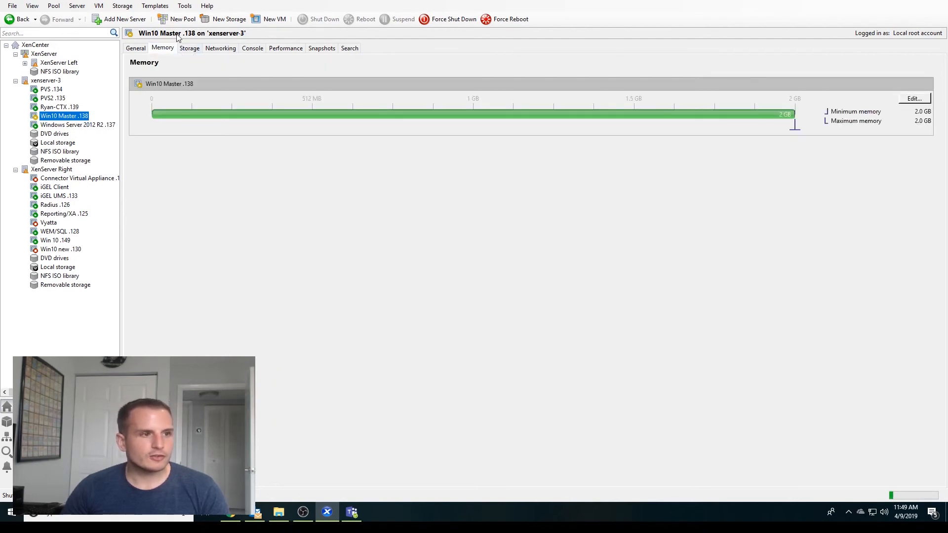
pyautogui.click(189, 48)
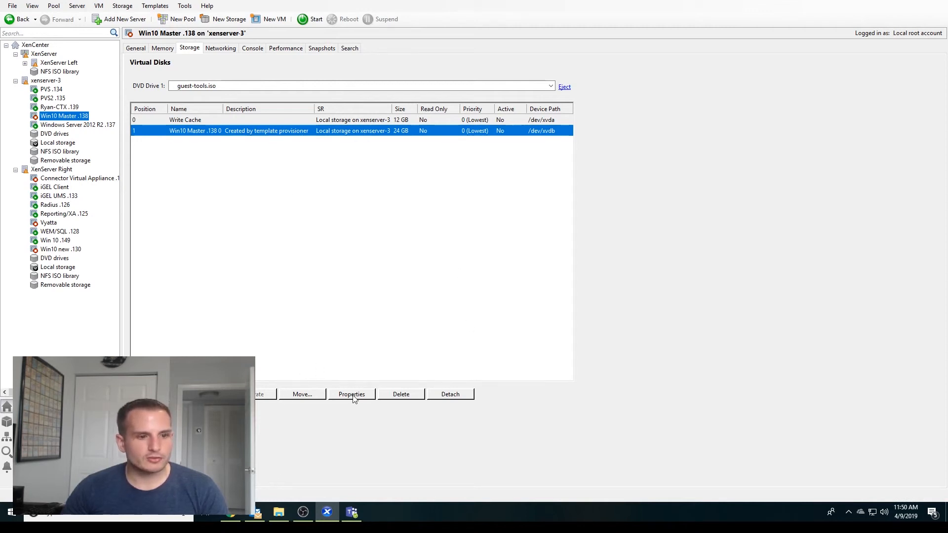
# Detach the 24 GB Win10 Master system disk, keeping only Write Cache, and start the VM
pyautogui.click(450, 394)
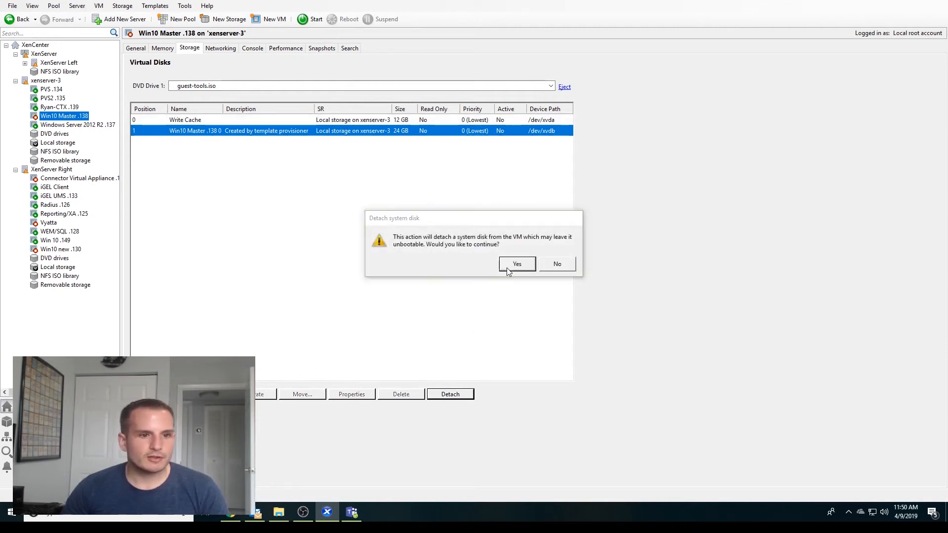
pyautogui.click(516, 265)
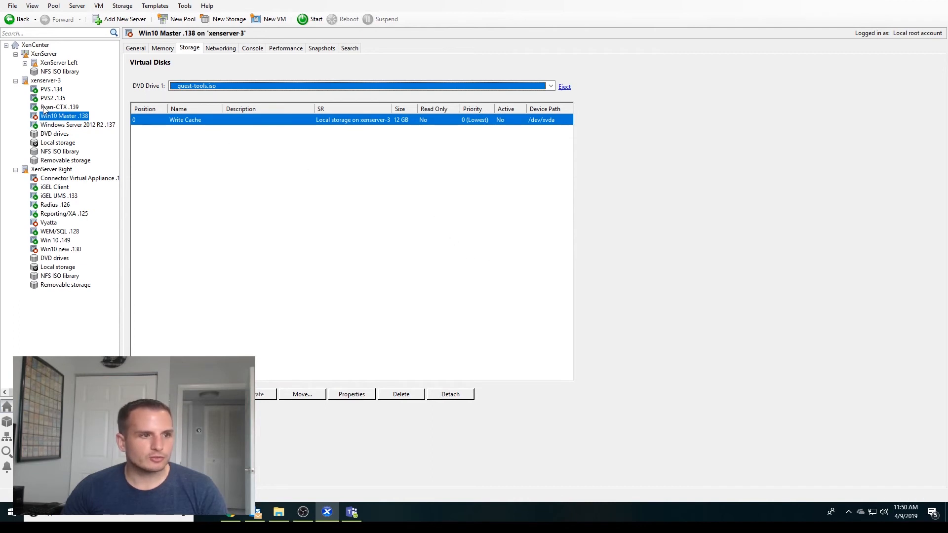
pyautogui.moveTo(228, 113)
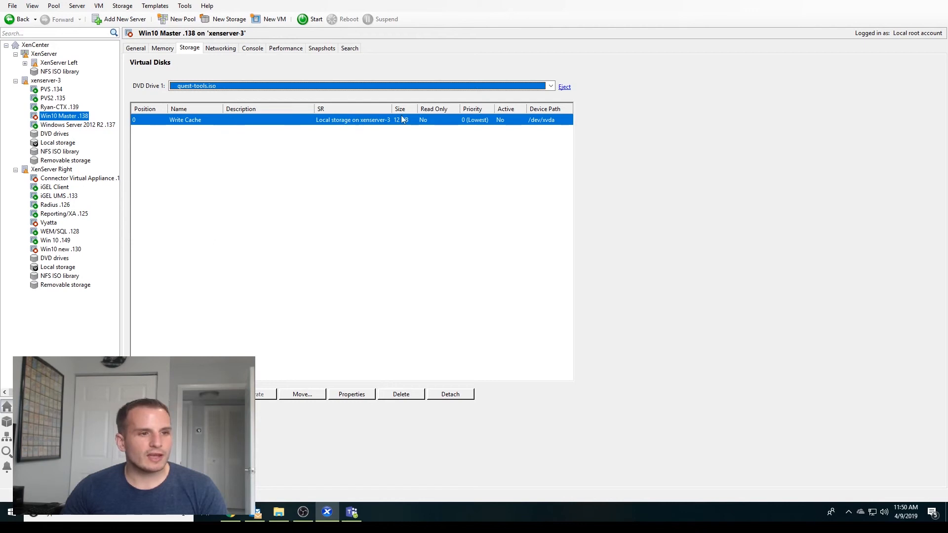
pyautogui.click(252, 48)
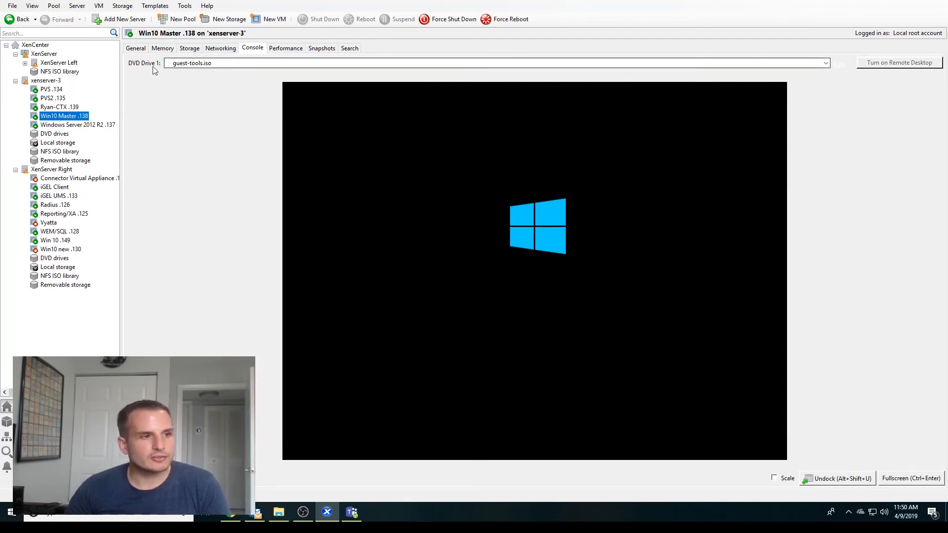
# On PVS .134, expand Stores > Store and refresh to update the vDisk connection counts
pyautogui.click(52, 89)
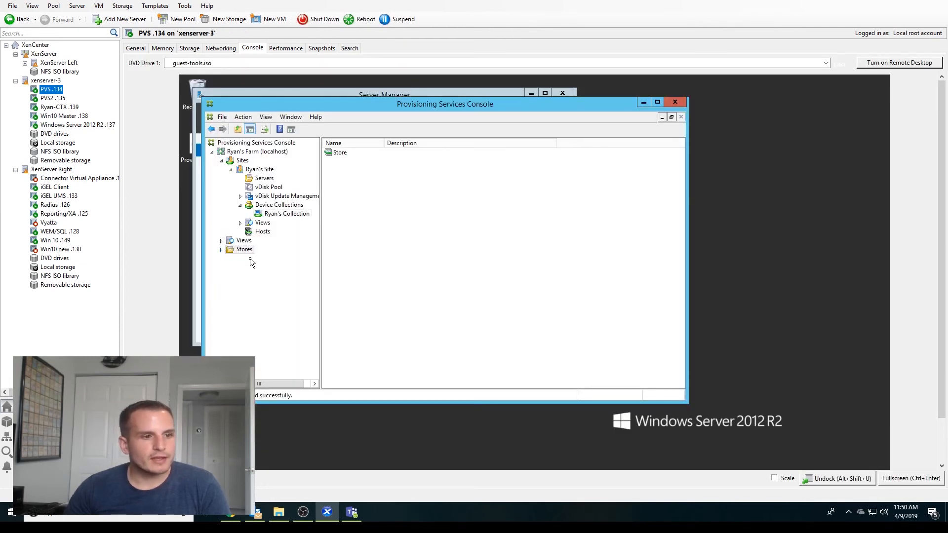
pyautogui.click(253, 258)
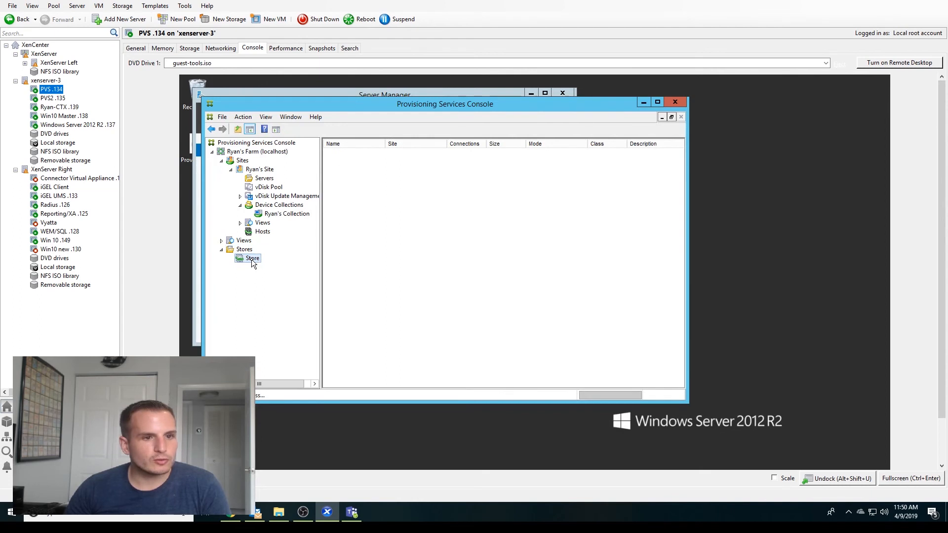
pyautogui.click(253, 258)
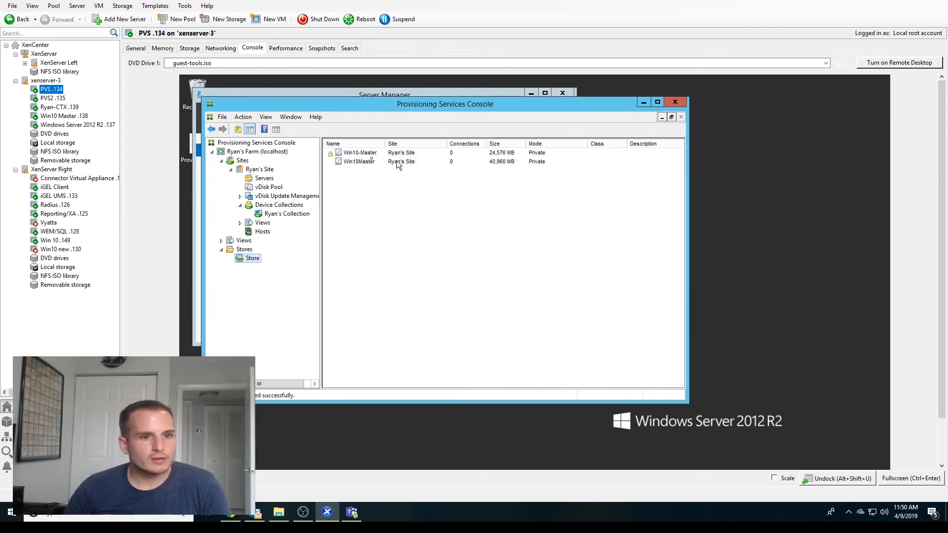
pyautogui.click(360, 153)
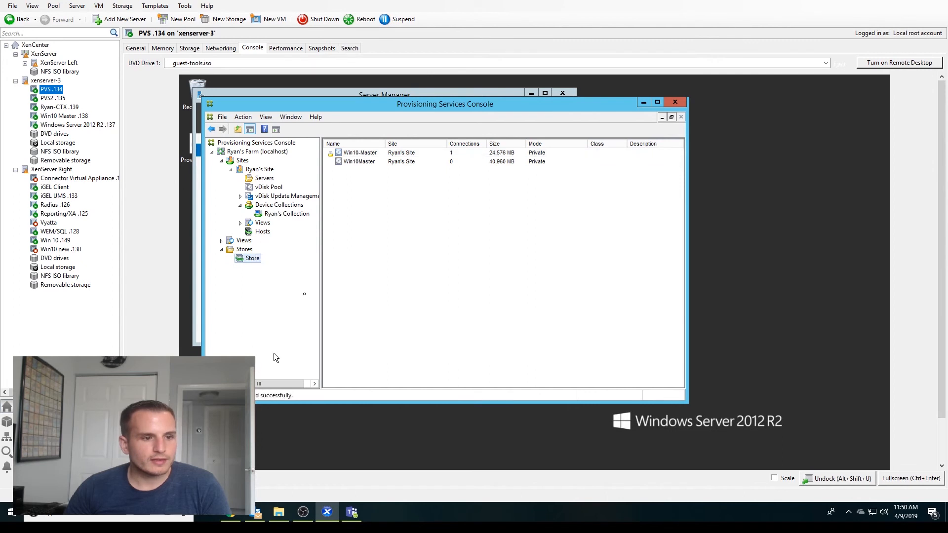
# Check the RYAN-PVS server and Ryan's Collection for Win10 Master's active connection
pyautogui.click(359, 153)
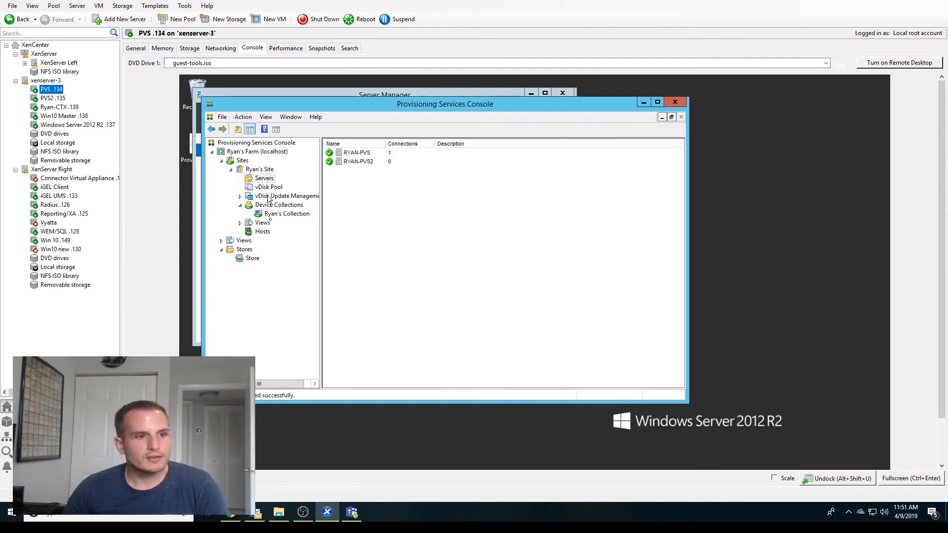
pyautogui.click(287, 213)
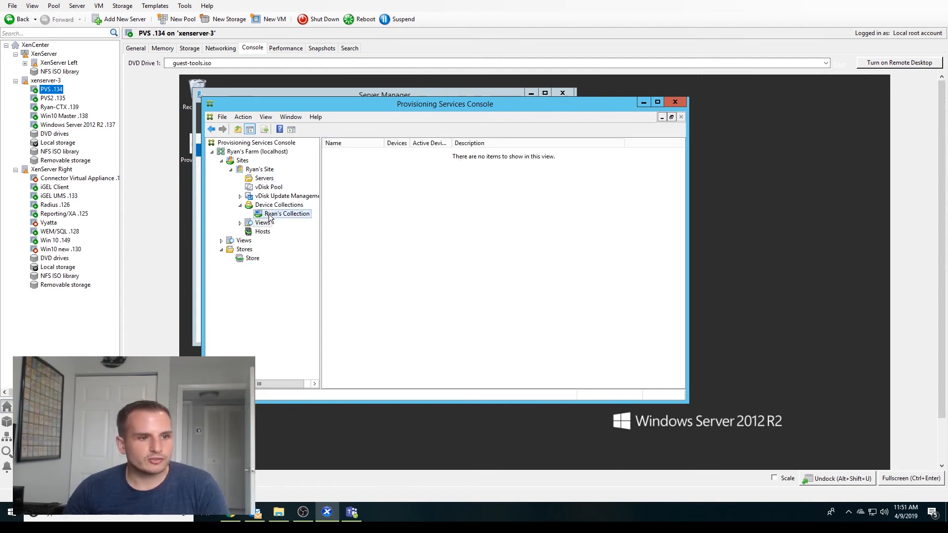
pyautogui.click(286, 213)
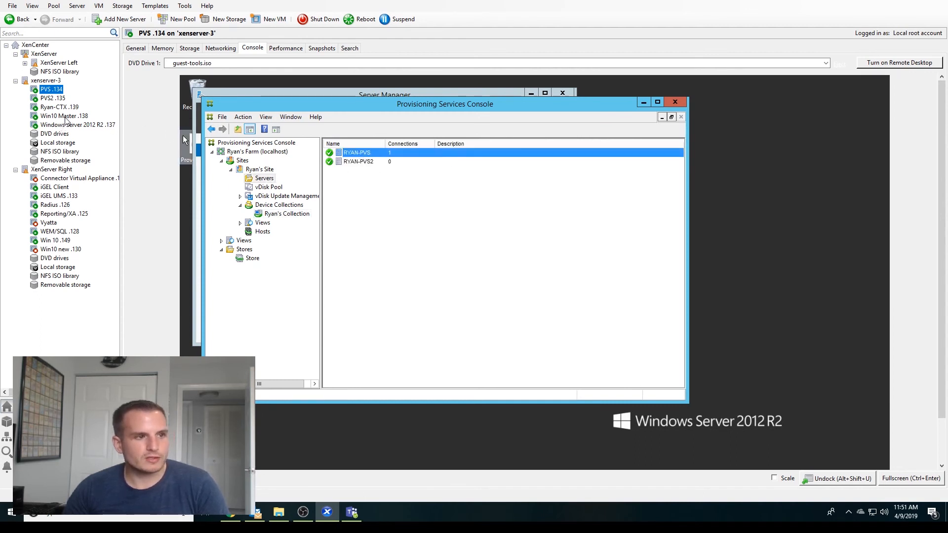
pyautogui.click(64, 115)
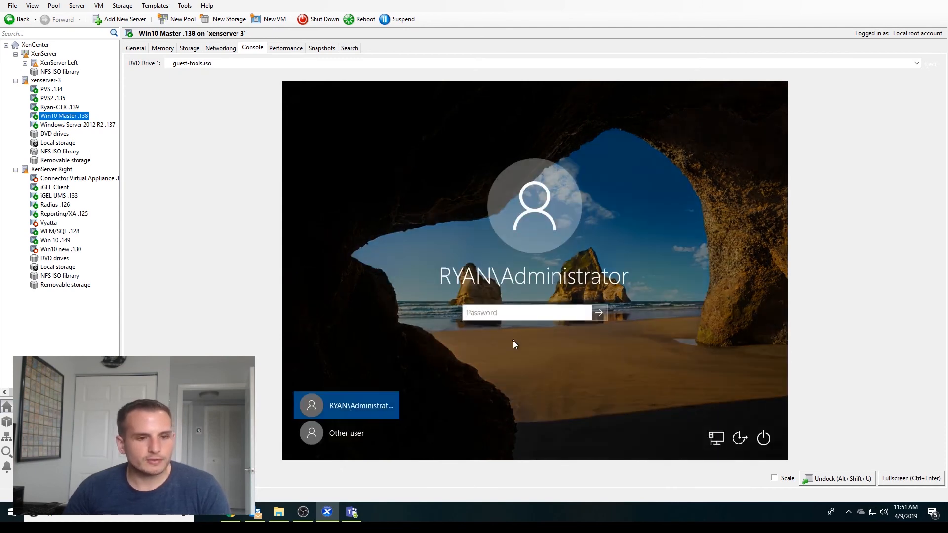
# Sign in at the Win10 Master .138 Windows sign-in screen
pyautogui.click(598, 312)
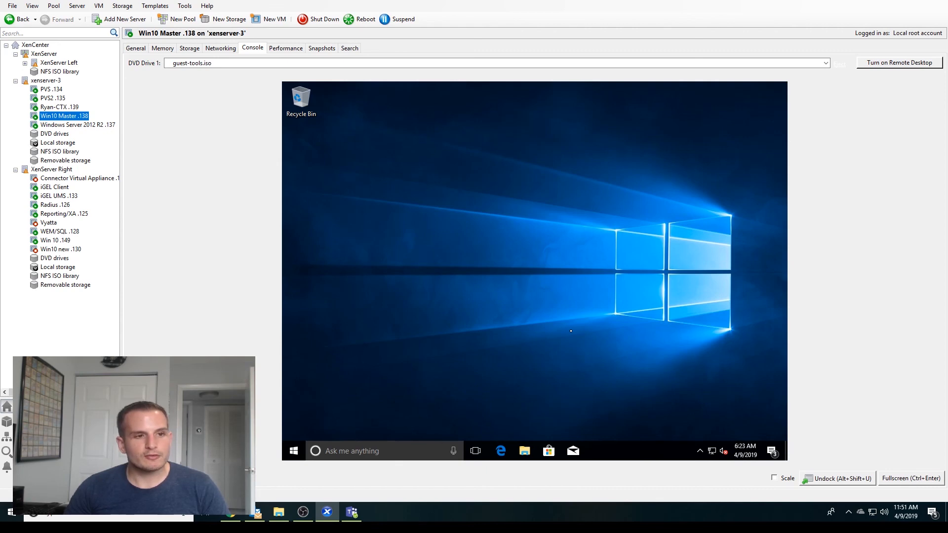
pyautogui.moveTo(751, 299)
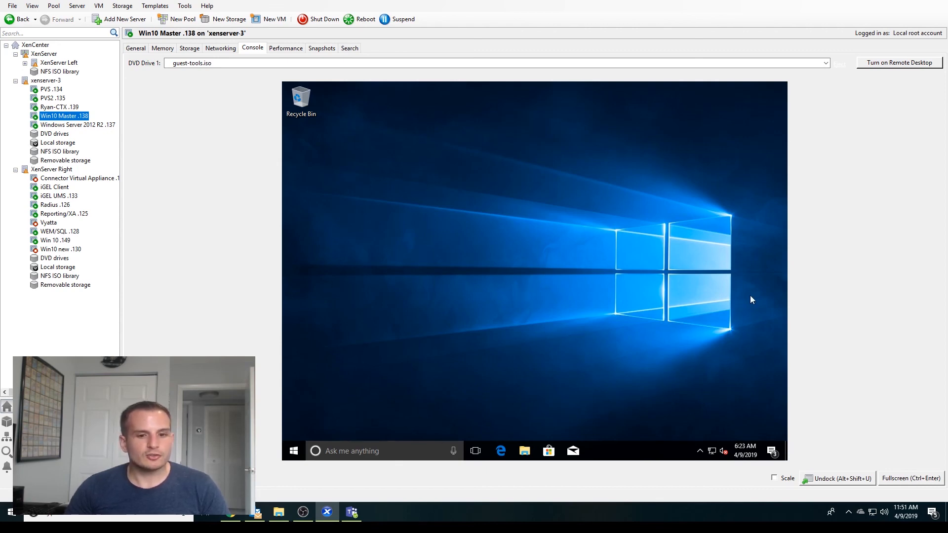